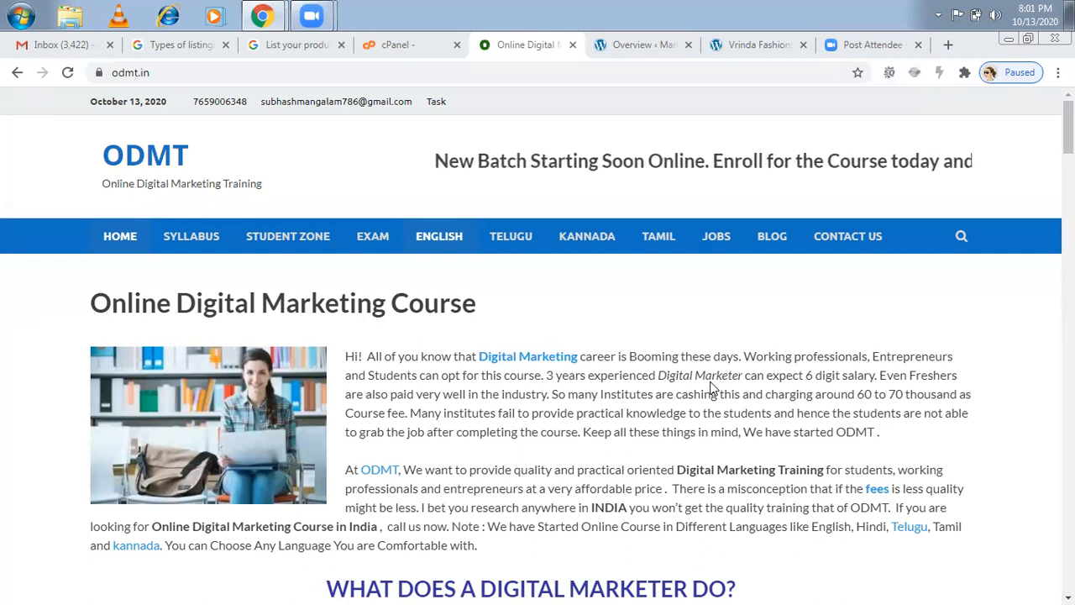
# - Switch to the cPanel tab showing Installatron's installed applications, with booksline.in listed first
pyautogui.click(411, 45)
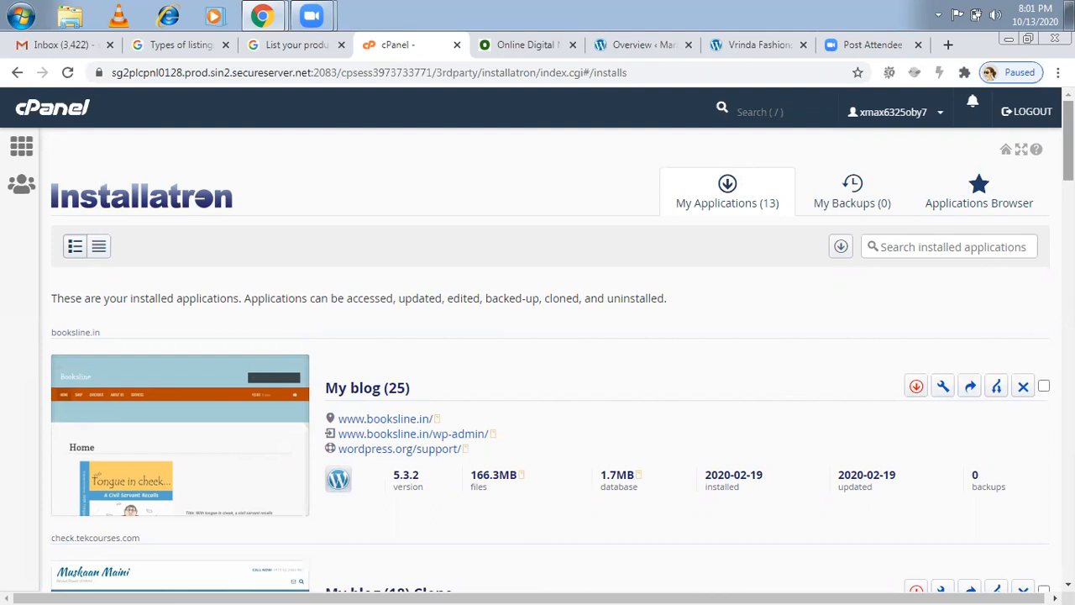
pyautogui.moveTo(72, 109)
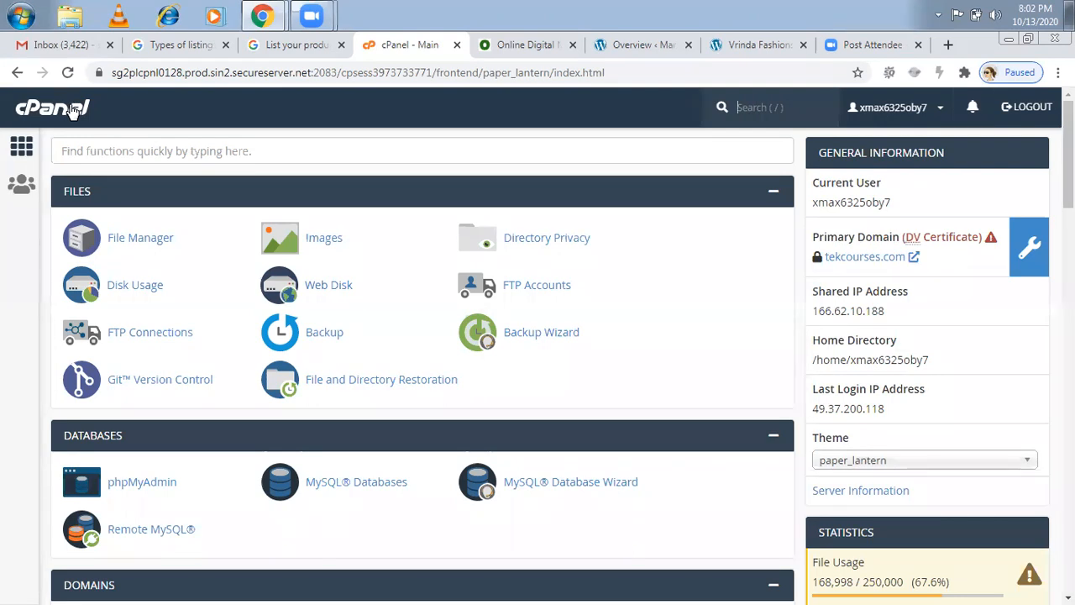
pyautogui.moveTo(470, 126)
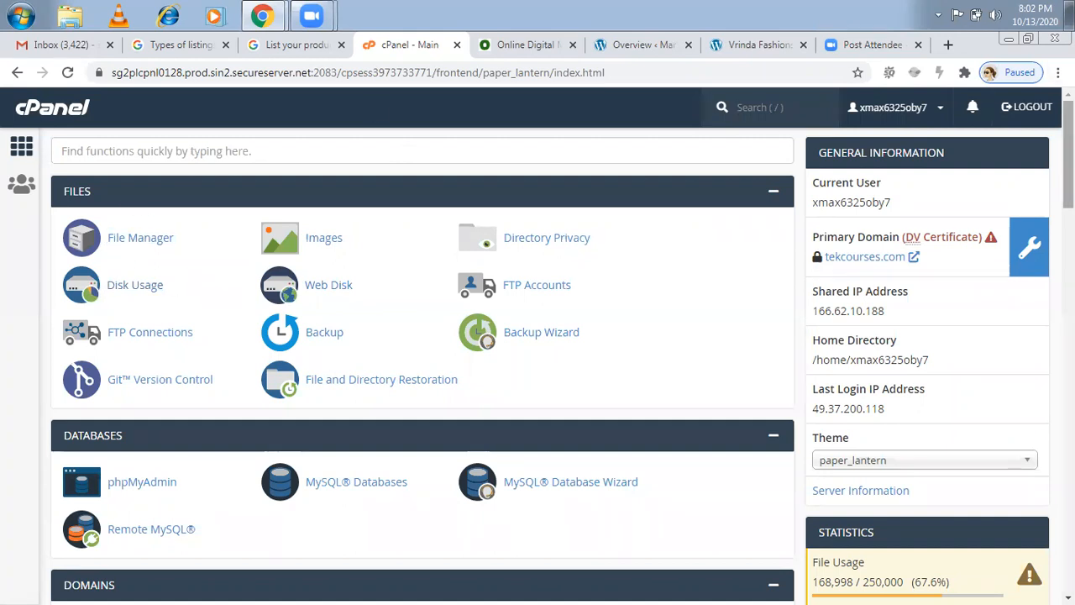
# - Scroll the cPanel dashboard through Software, Security and Web Applications, including the WordPress blogs
pyautogui.scroll(-3)
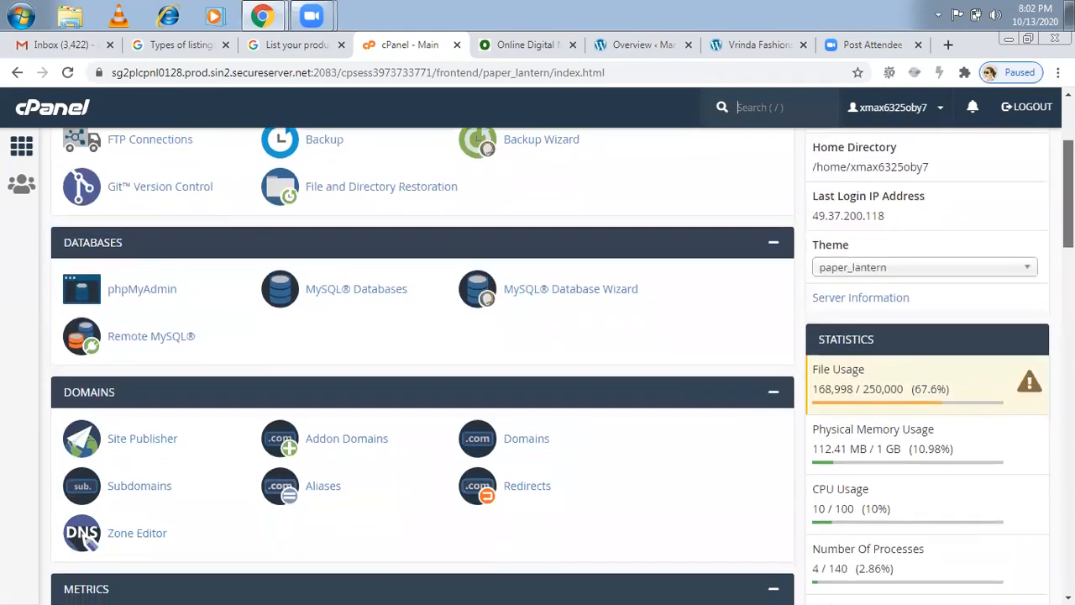
pyautogui.scroll(-3)
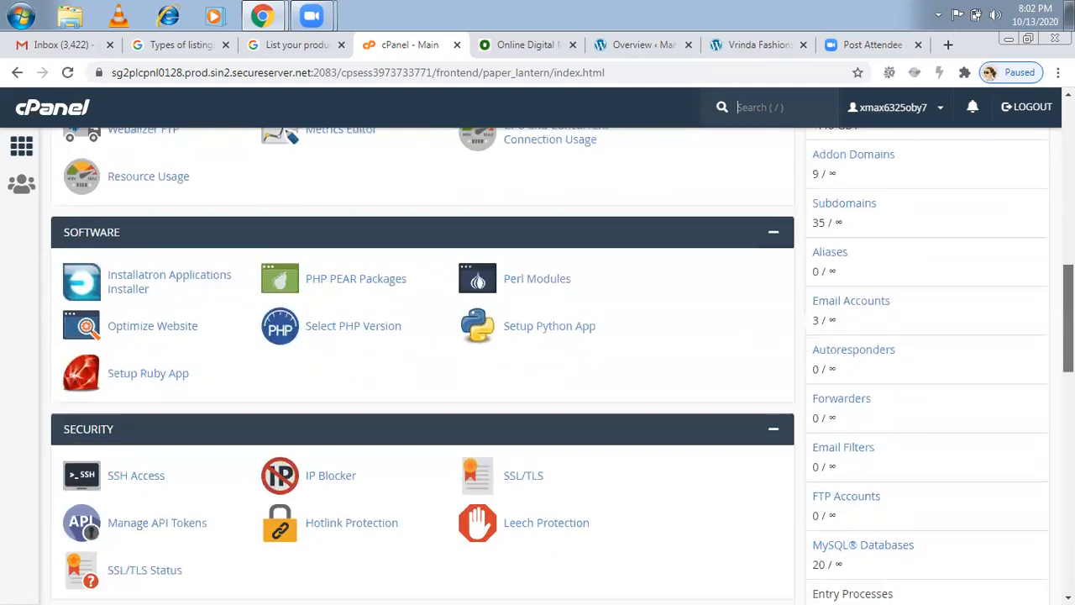
pyautogui.scroll(-3)
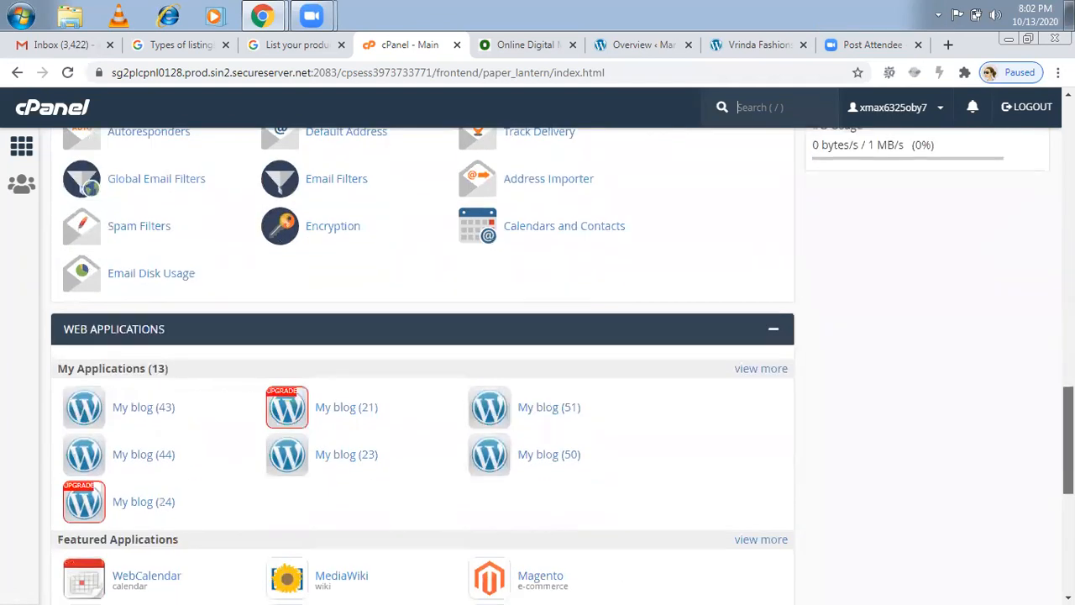
pyautogui.scroll(-3)
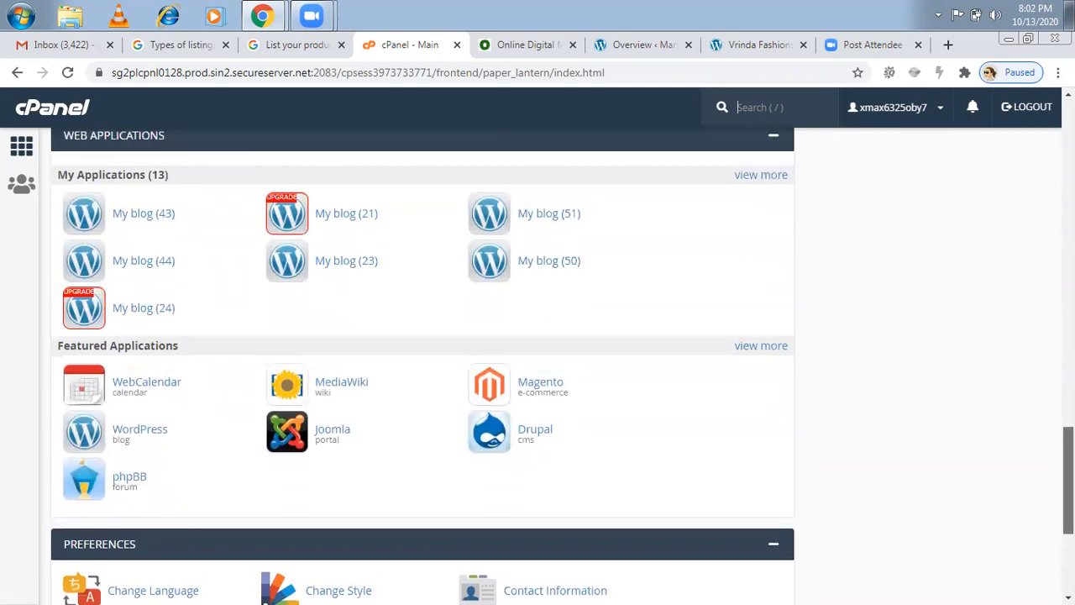
pyautogui.scroll(-3)
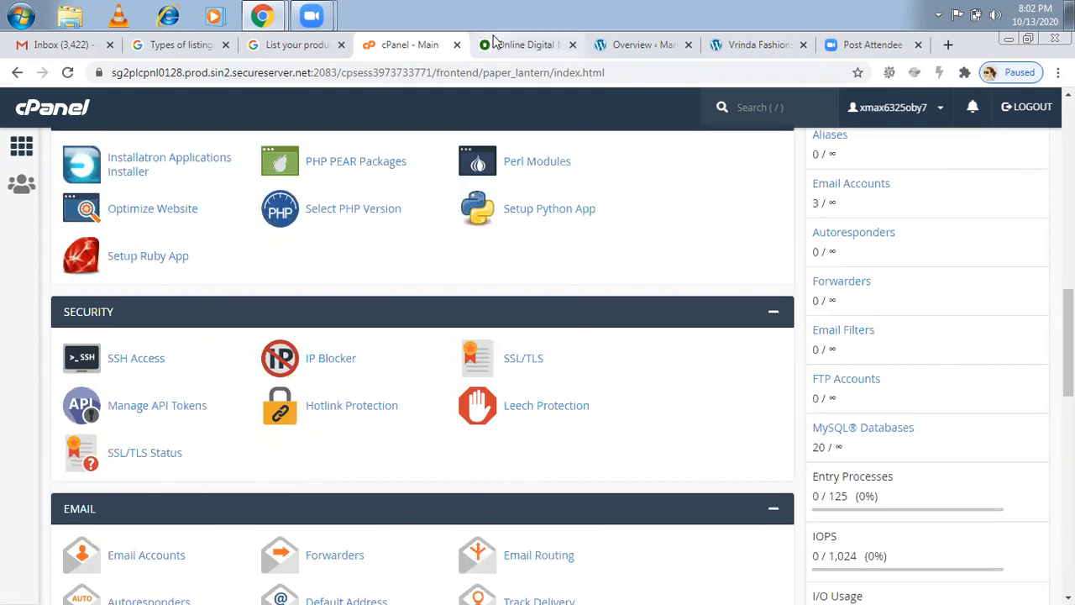
# - Visit tekcourses.com, then load venkat.tekcourses.com's WordPress storefront in a new tab
pyautogui.click(525, 45)
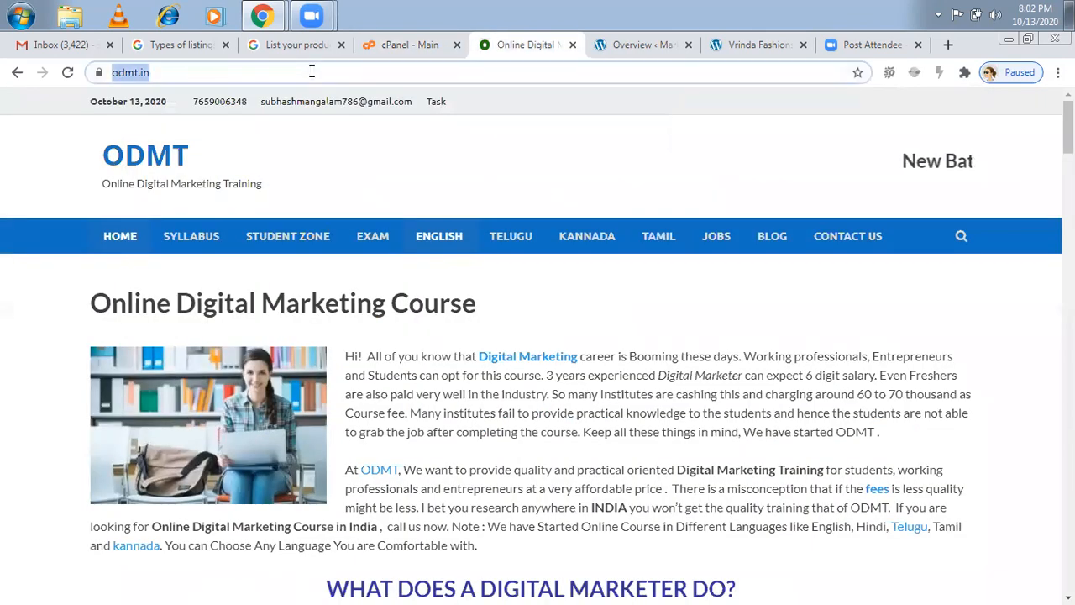
pyautogui.write('tekcourses.com')
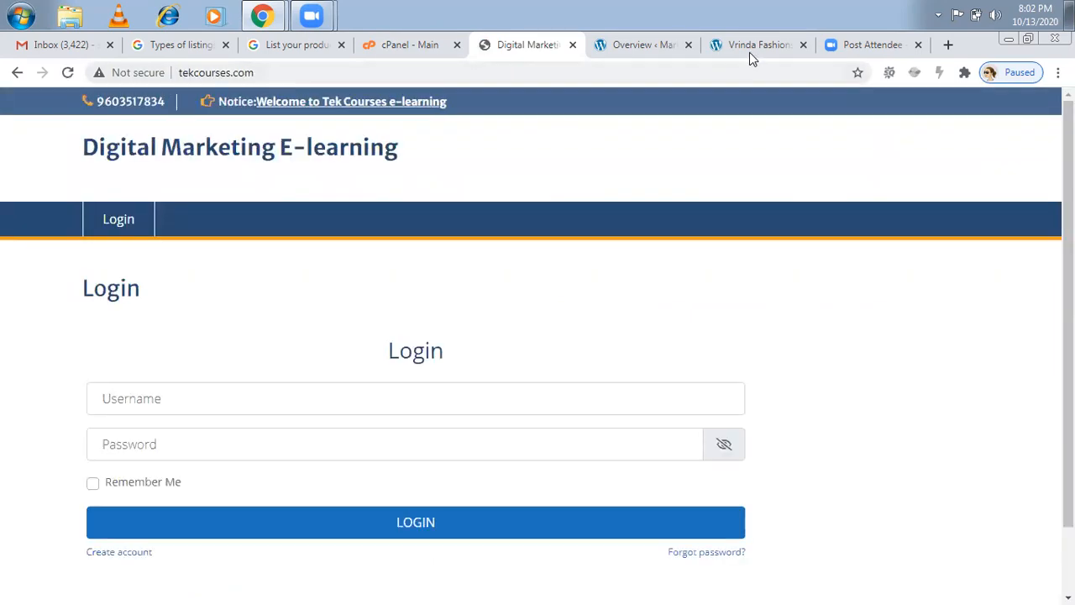
pyautogui.click(947, 45)
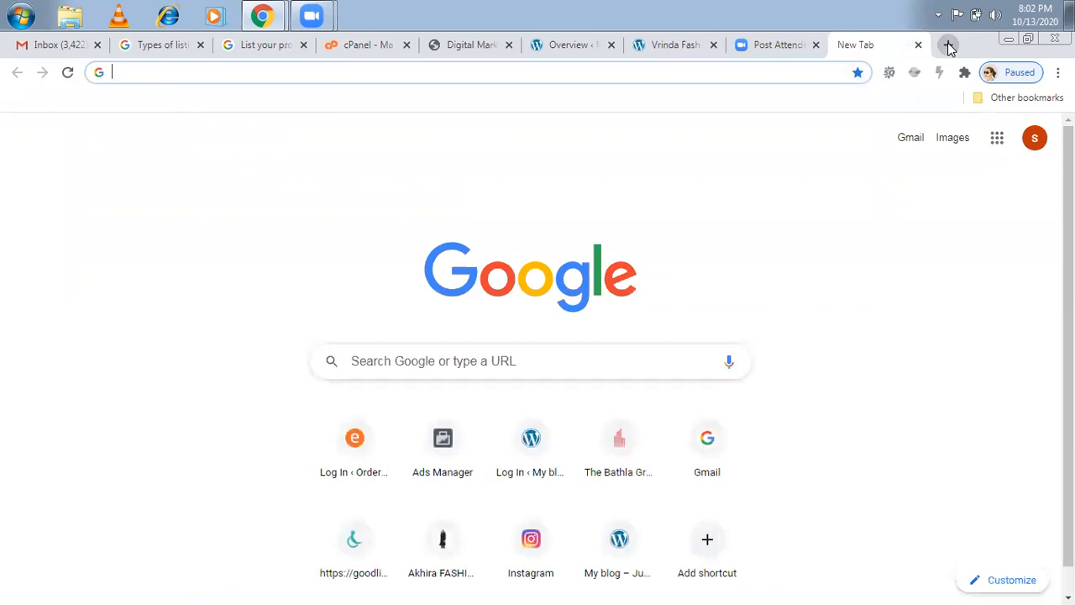
pyautogui.write('venkat.tekcourses.com')
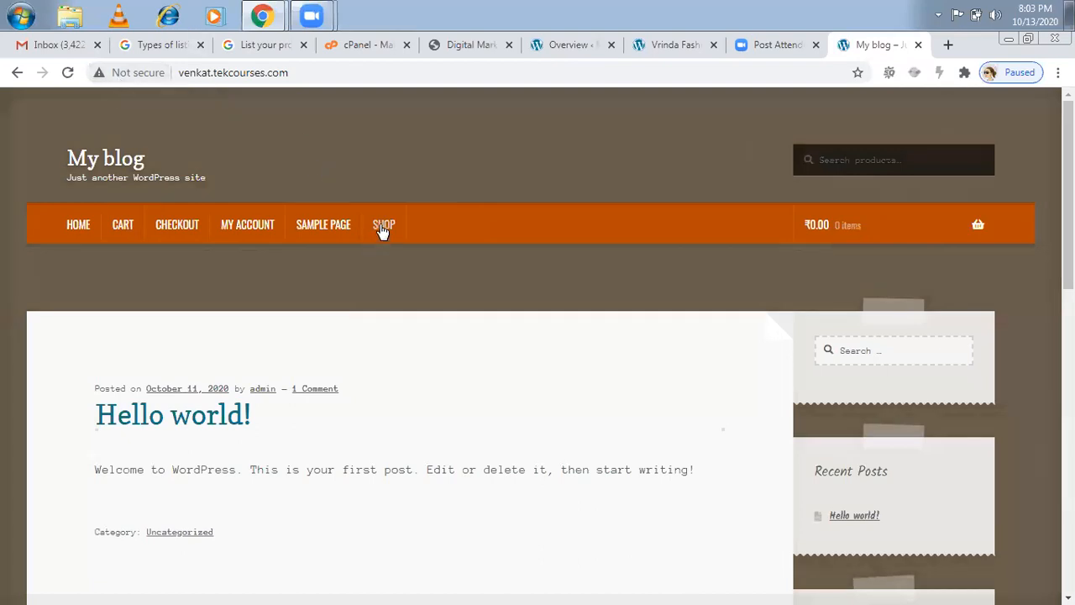
# - Open SHOP and scroll through the five sale products like custard apples and watermelon
pyautogui.click(383, 225)
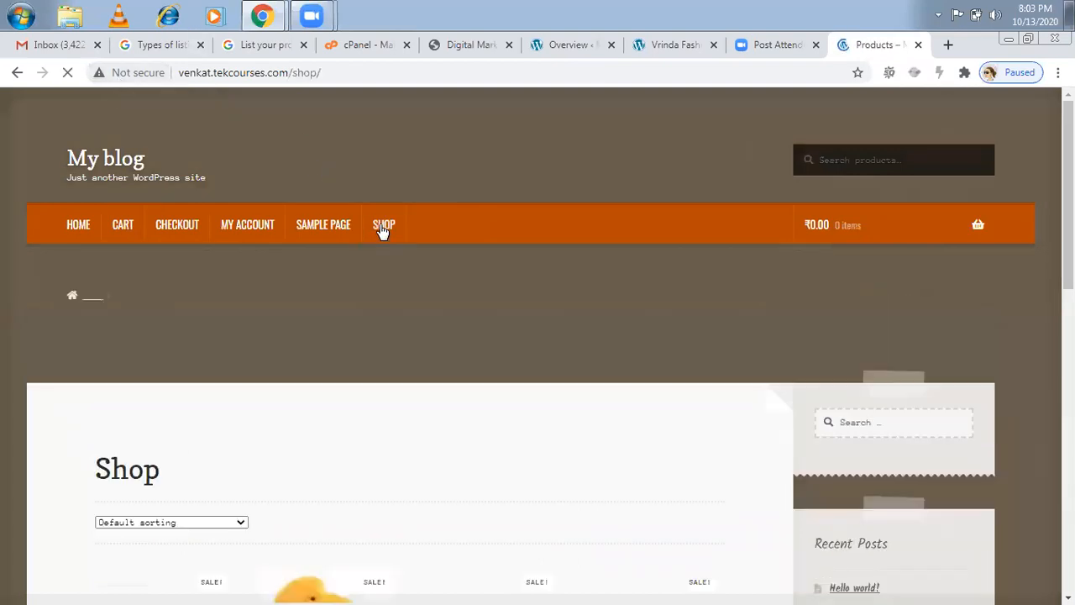
pyautogui.click(383, 225)
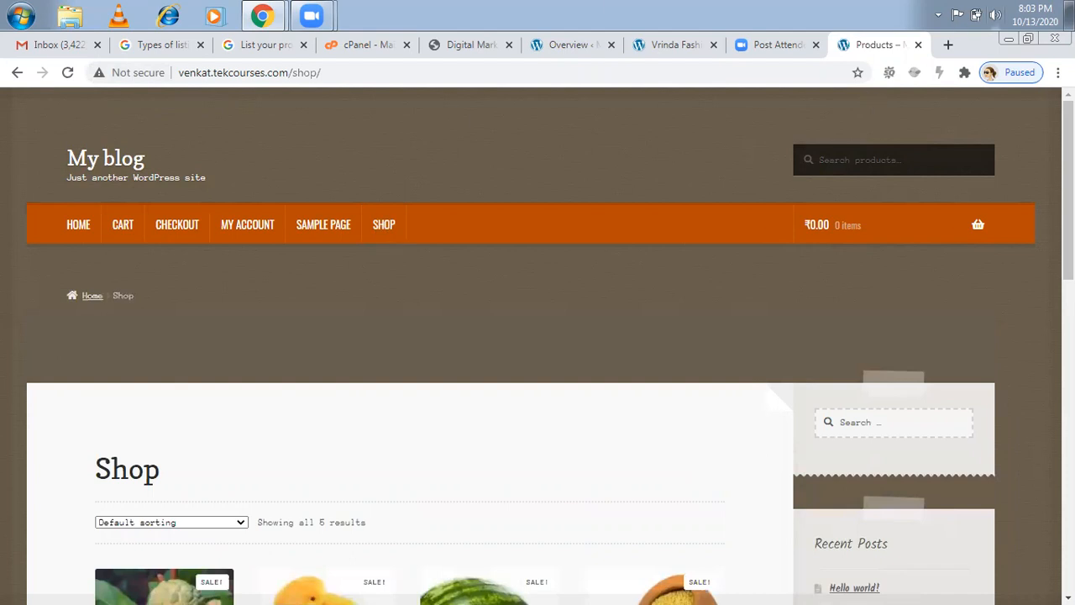
pyautogui.scroll(-3)
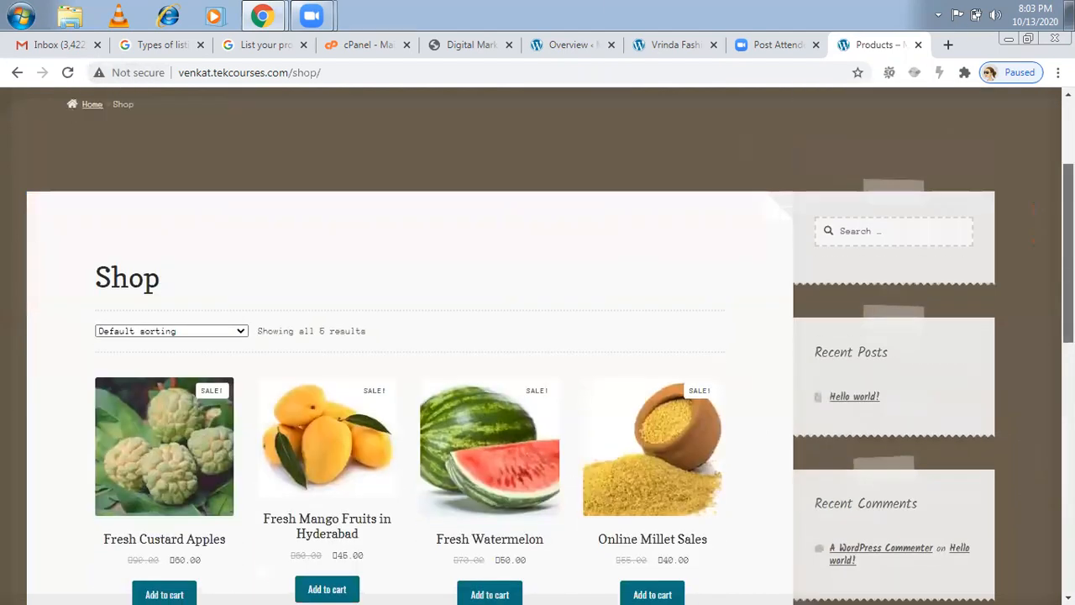
pyautogui.scroll(-3)
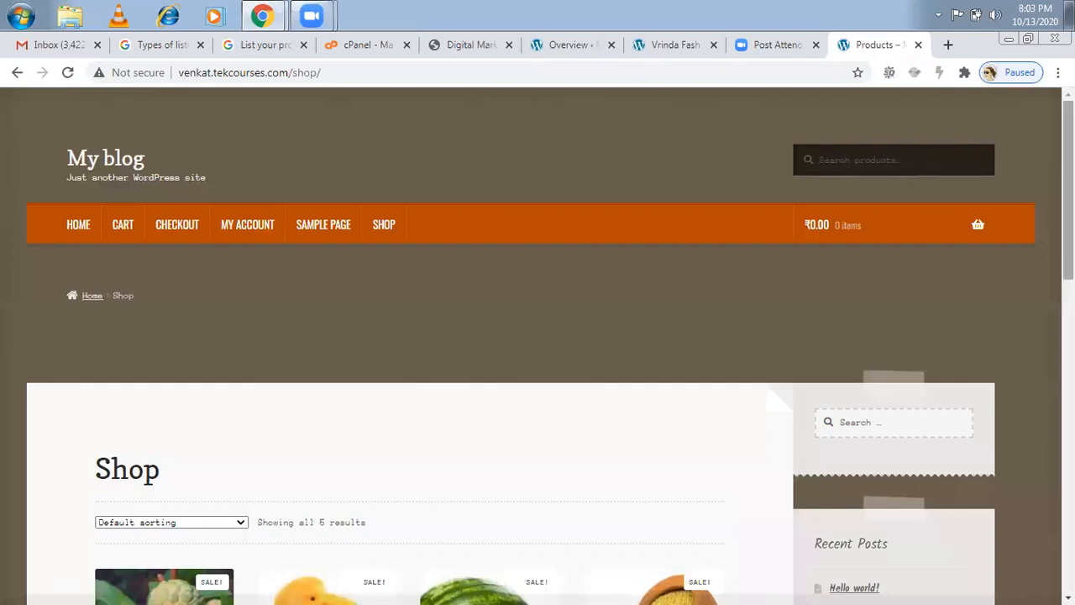
pyautogui.moveTo(932, 6)
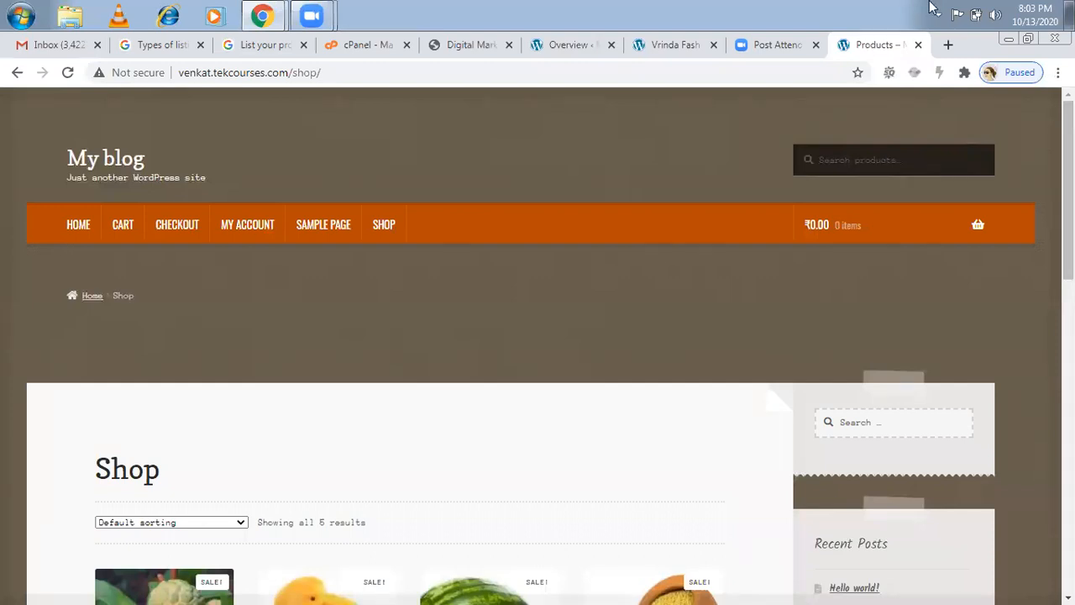
pyautogui.moveTo(672, 45)
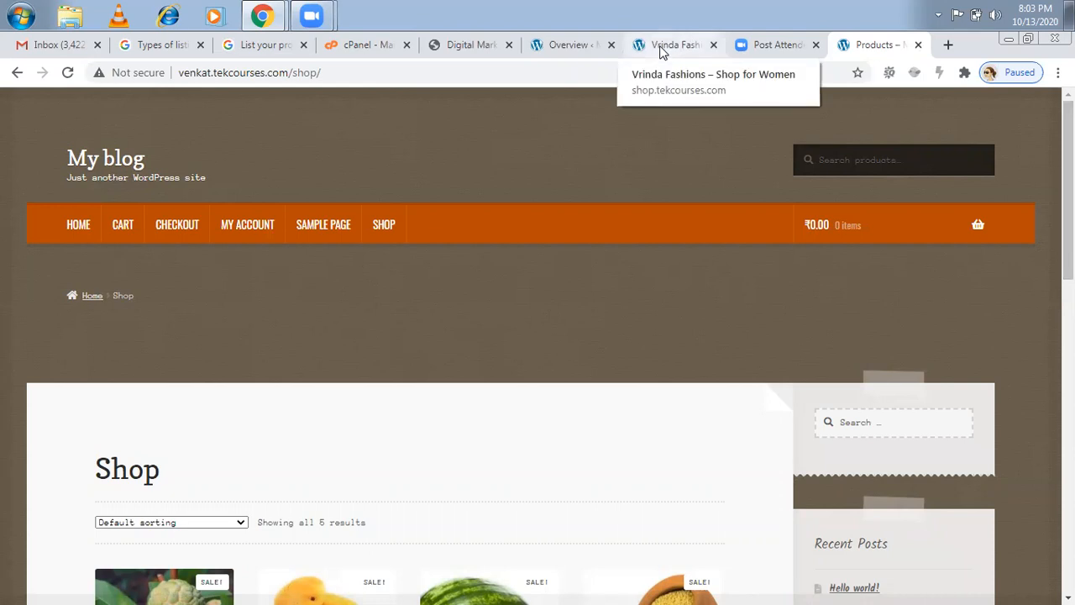
pyautogui.moveTo(365, 44)
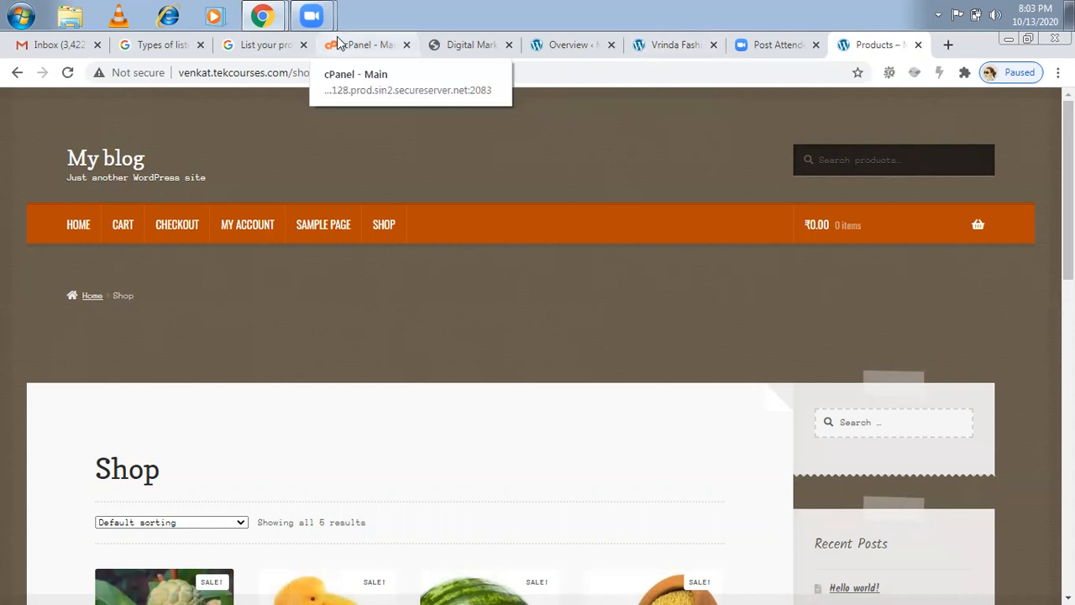
# - Return to the cPanel tab and scroll to the Databases, Domains and Metrics groups
pyautogui.click(365, 44)
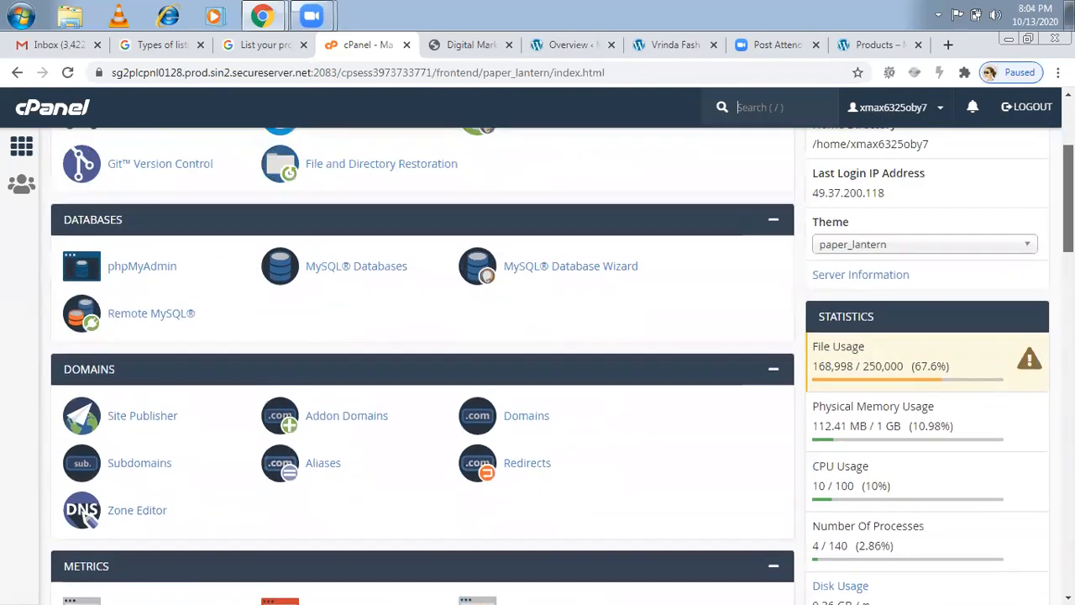
pyautogui.scroll(-3)
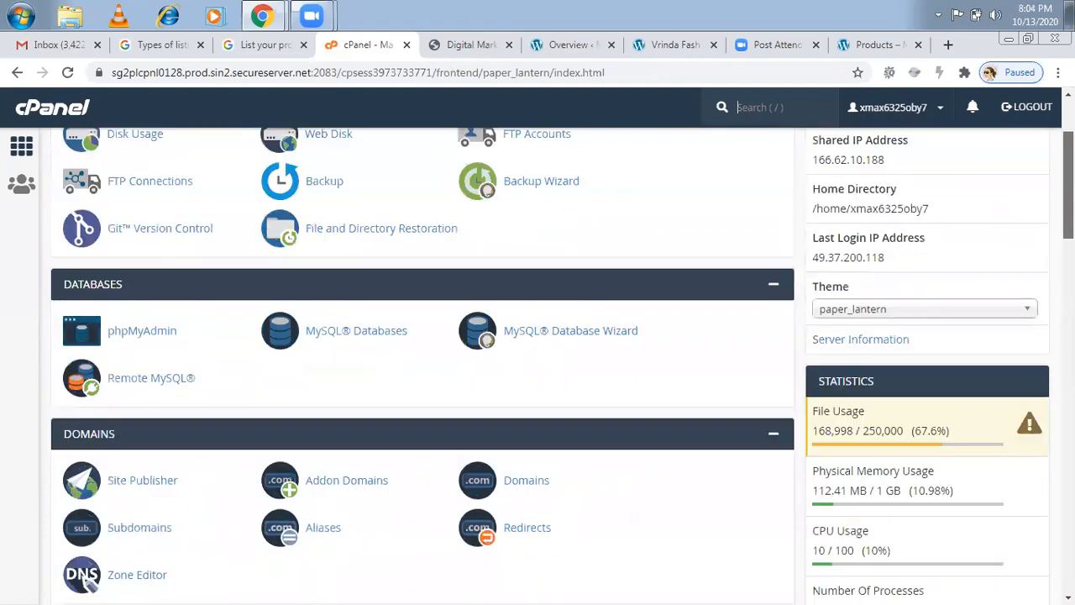
pyautogui.scroll(-3)
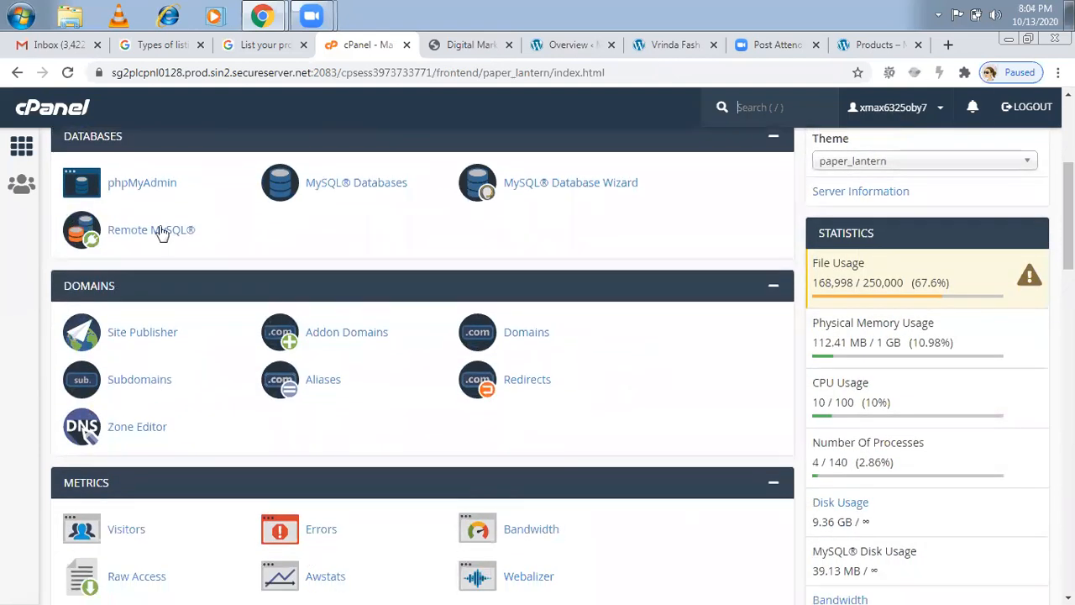
pyautogui.moveTo(333, 343)
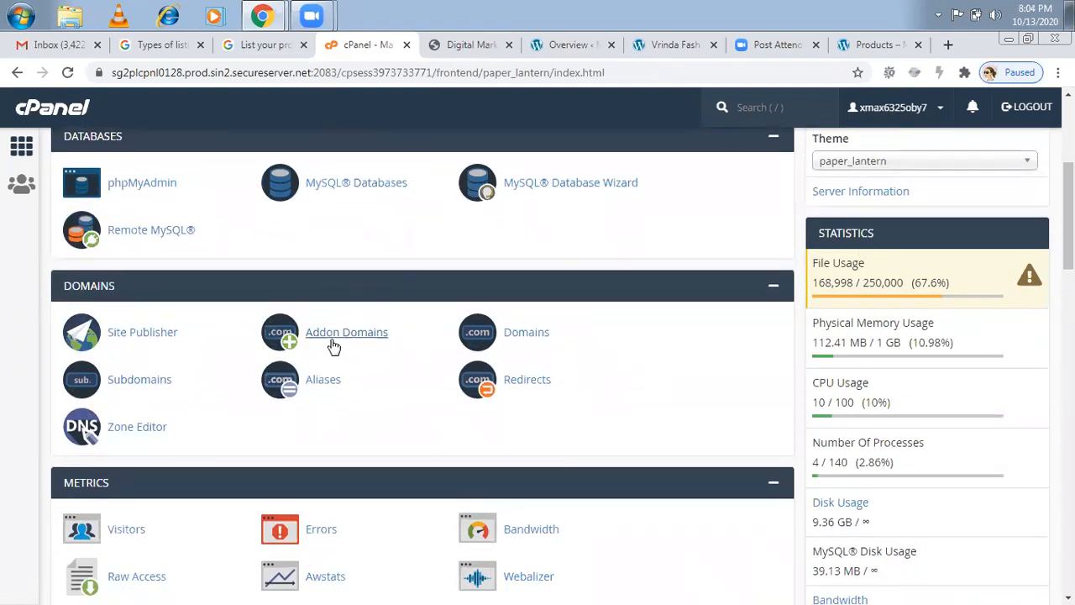
pyautogui.moveTo(139, 379)
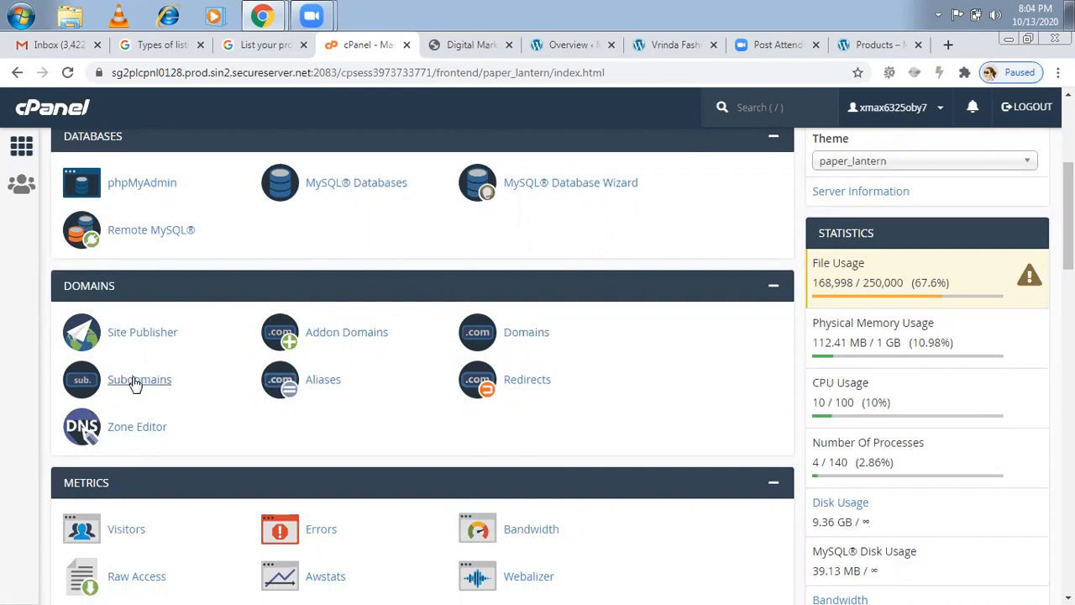
pyautogui.moveTo(347, 331)
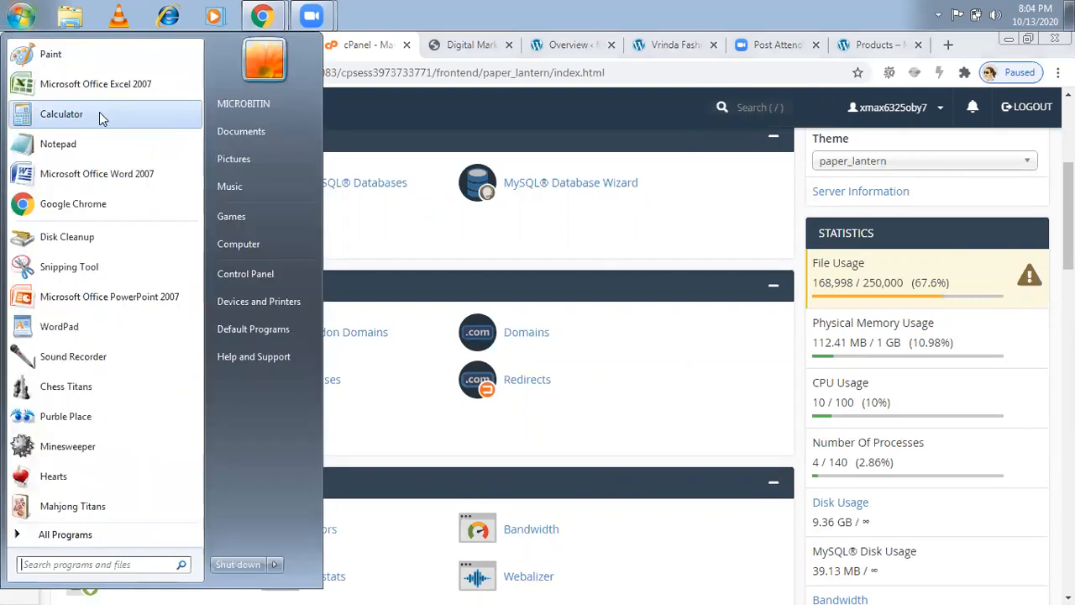
# - Jot godaddy, hosting a, hosting b and domain in a new Notepad note
pyautogui.click(58, 144)
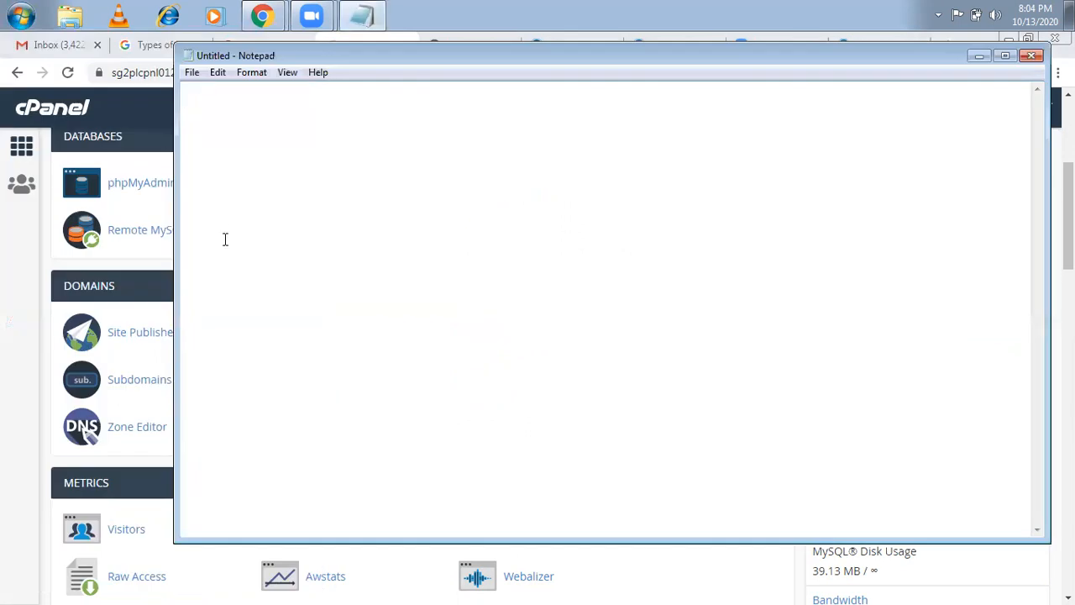
pyautogui.write('godaddy')
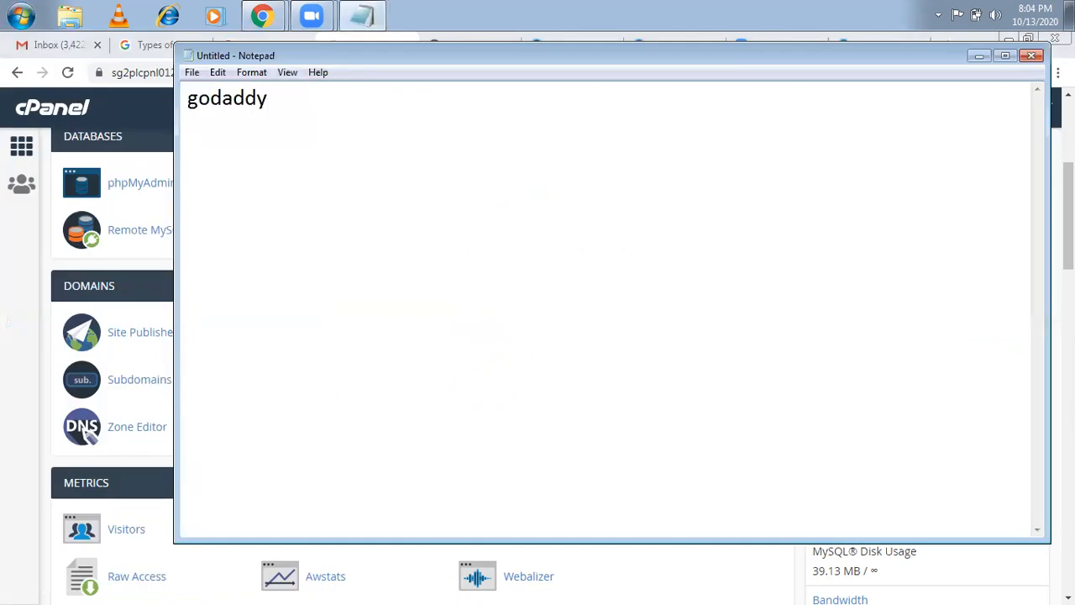
pyautogui.write('ho')
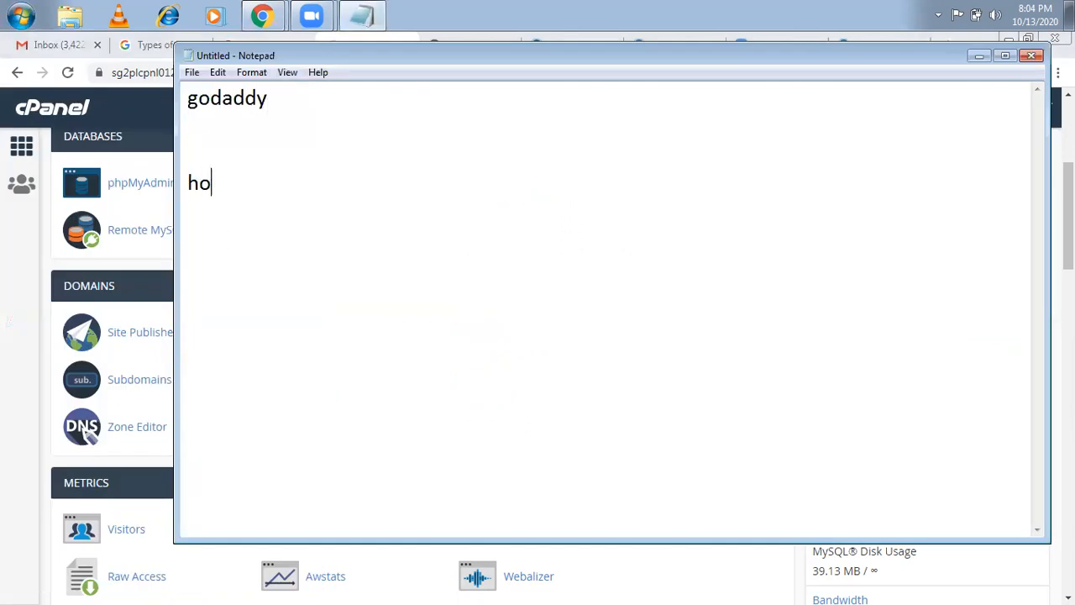
pyautogui.write('sting')
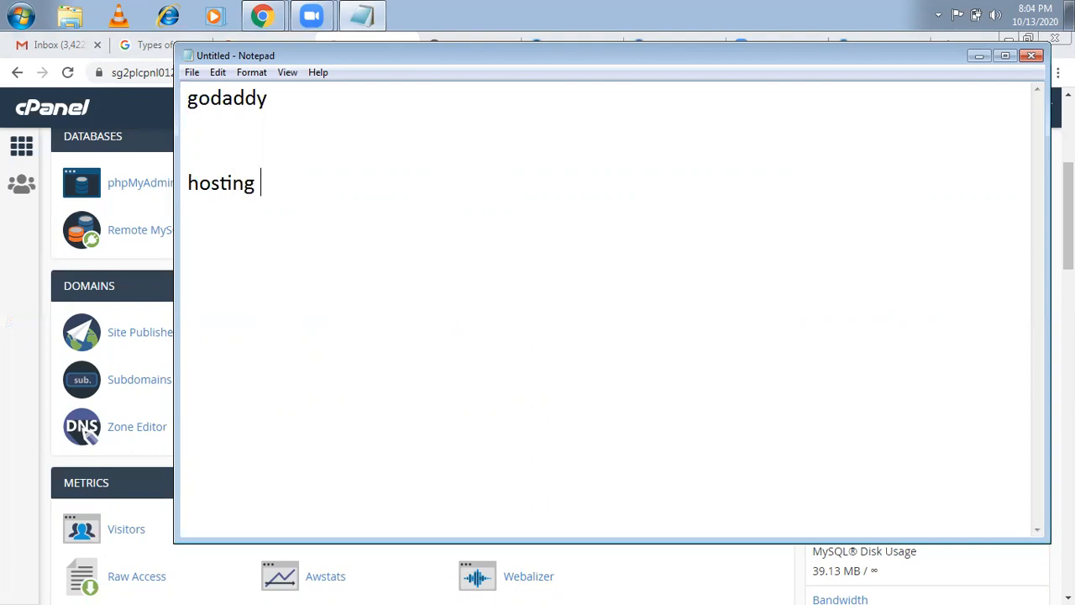
pyautogui.write('a')
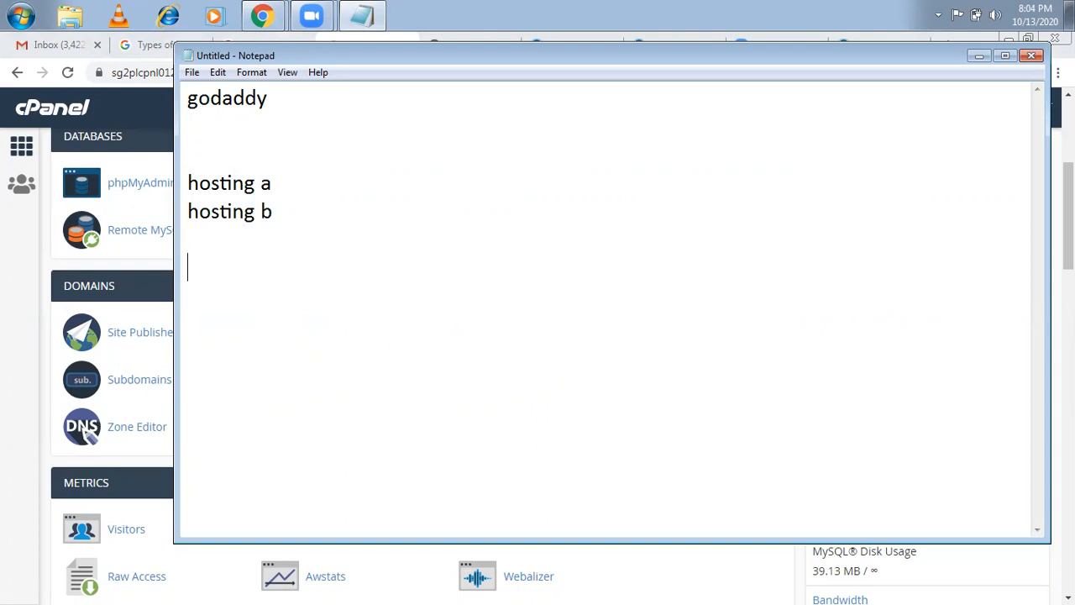
pyautogui.write('domain')
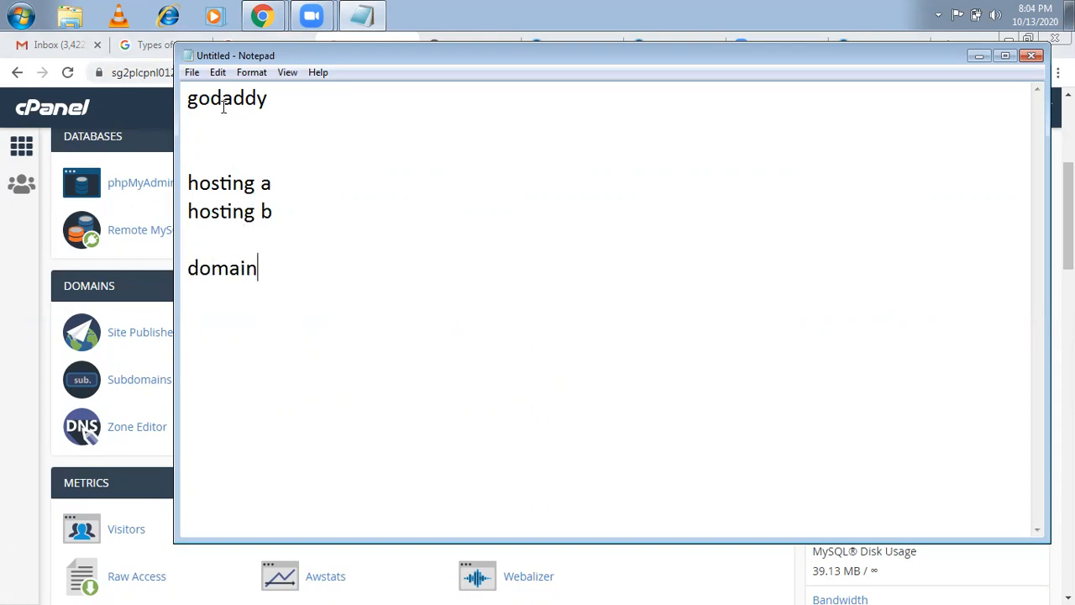
pyautogui.doubleClick(235, 267)
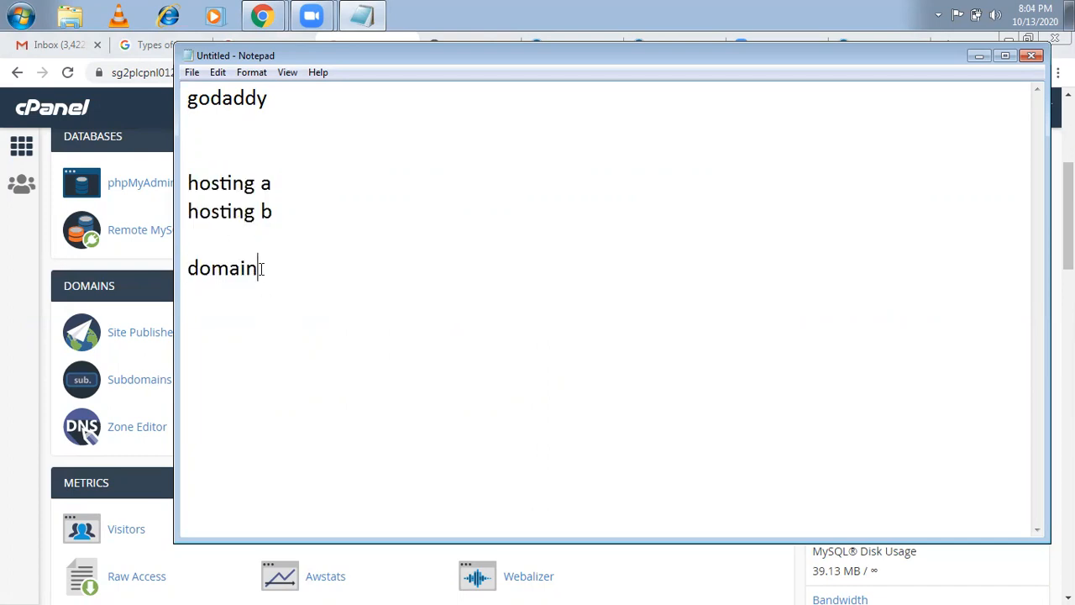
pyautogui.doubleClick(222, 268)
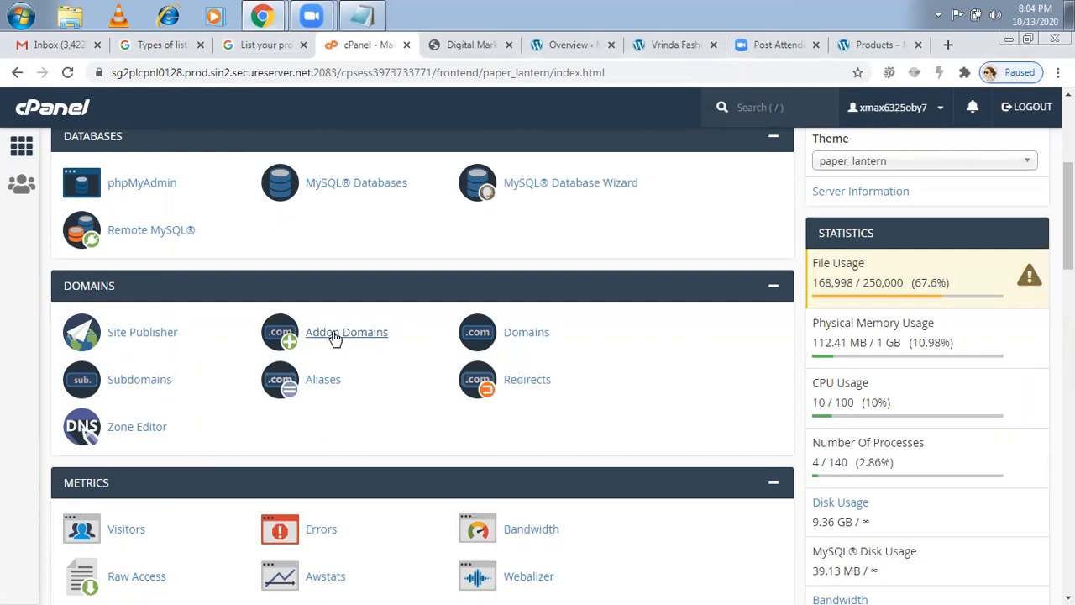
pyautogui.moveTo(140, 379)
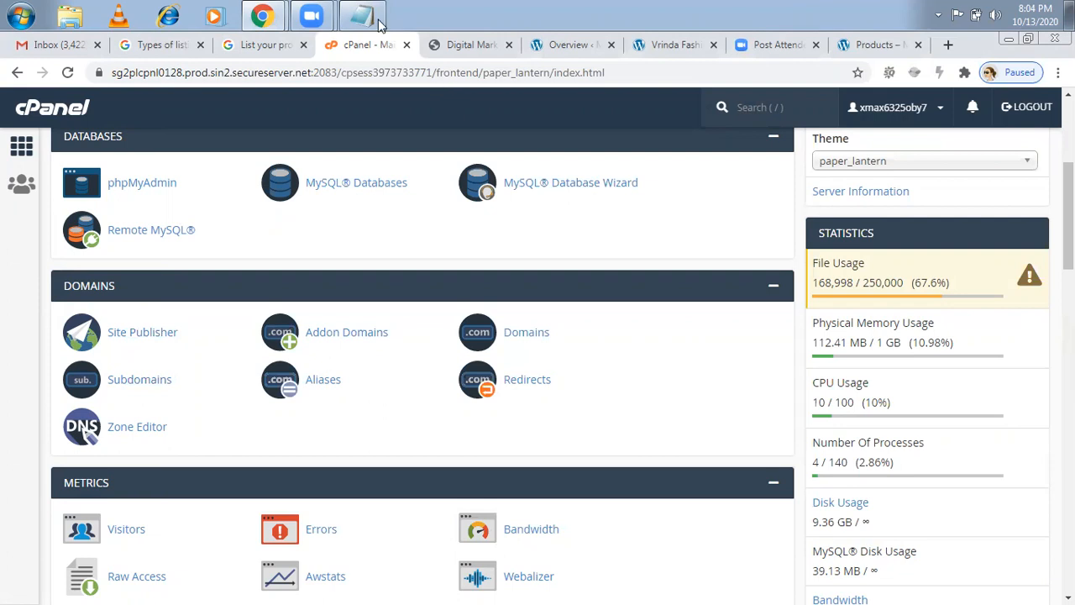
pyautogui.click(362, 15)
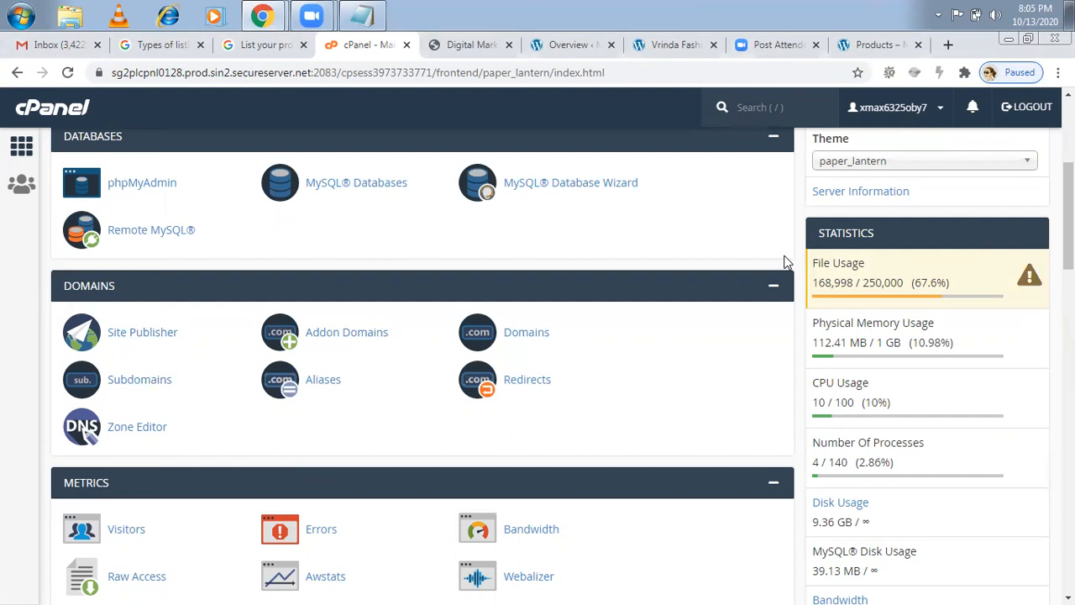
pyautogui.scroll(3)
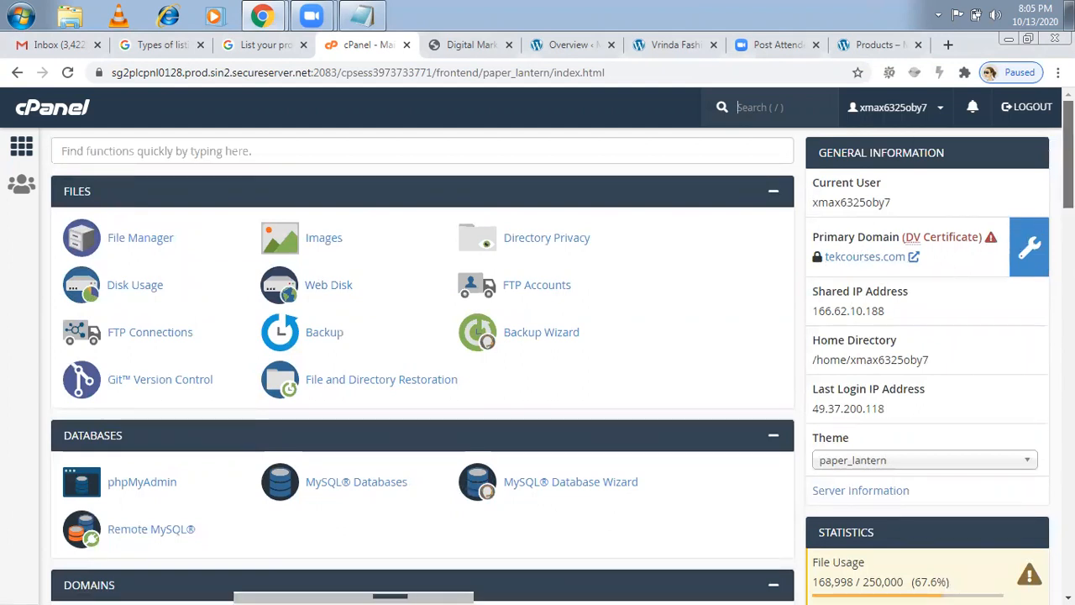
pyautogui.scroll(-3)
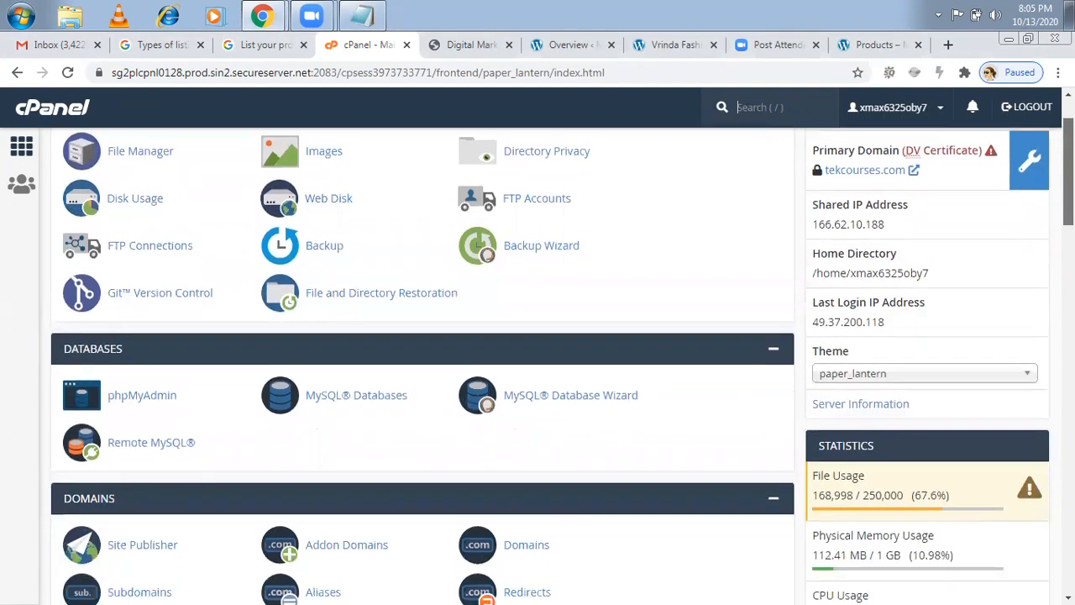
pyautogui.moveTo(811, 189)
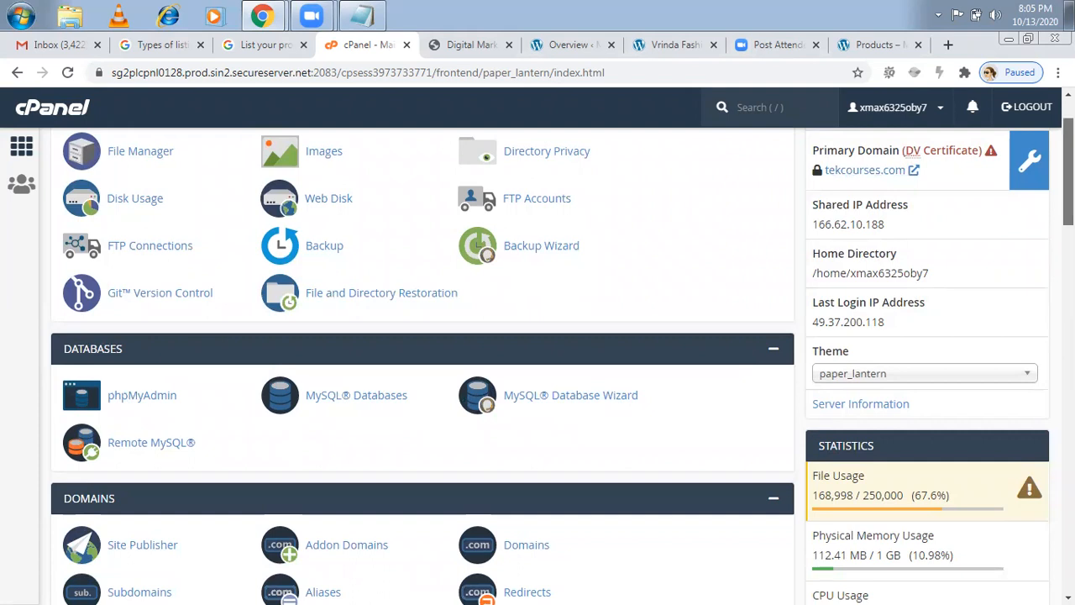
pyautogui.scroll(-3)
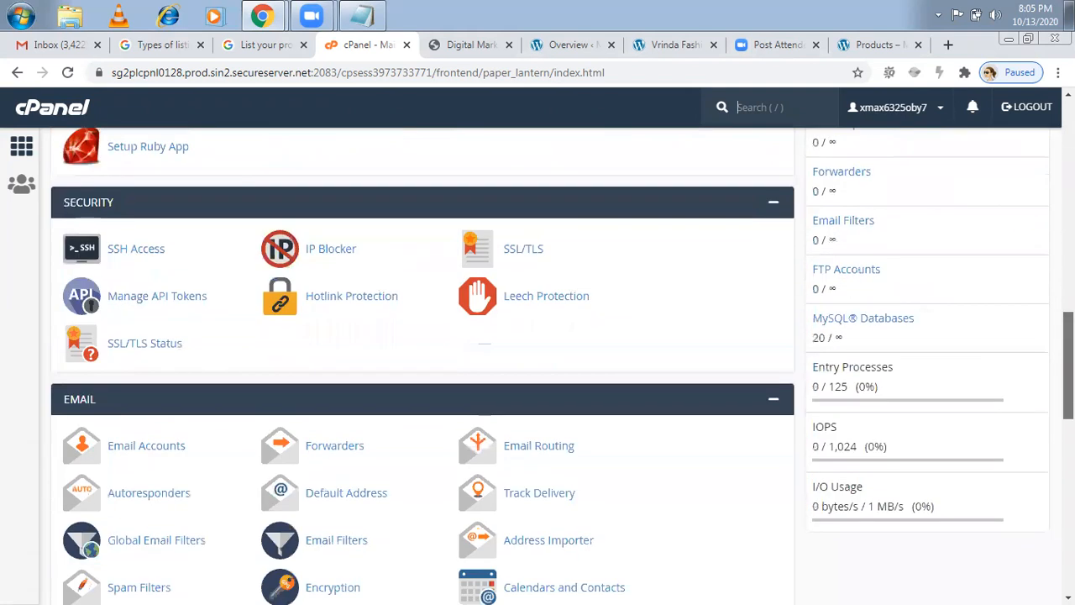
pyautogui.scroll(3)
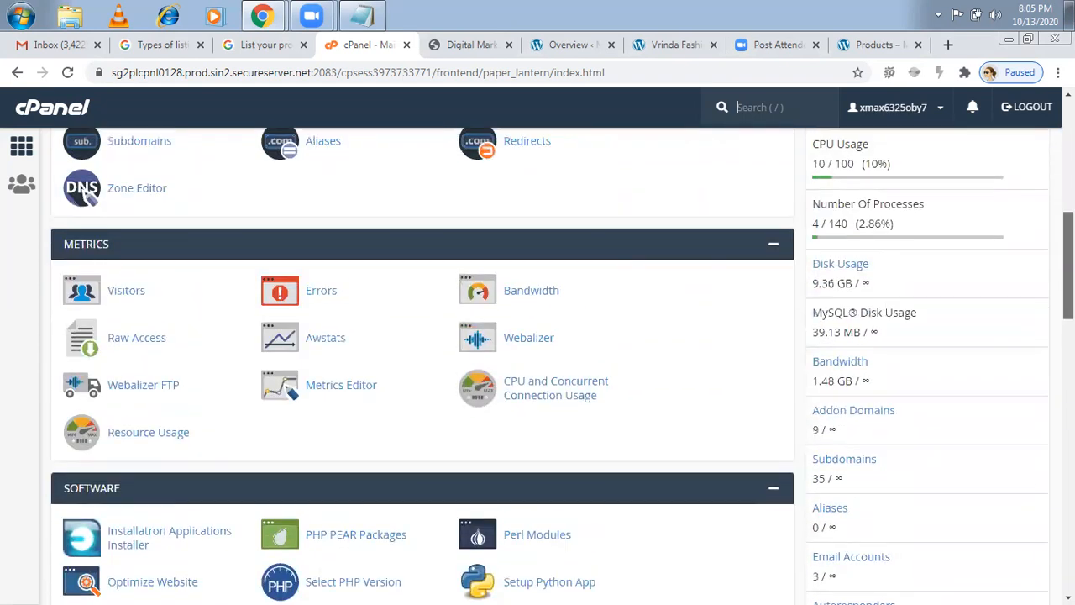
pyautogui.scroll(3)
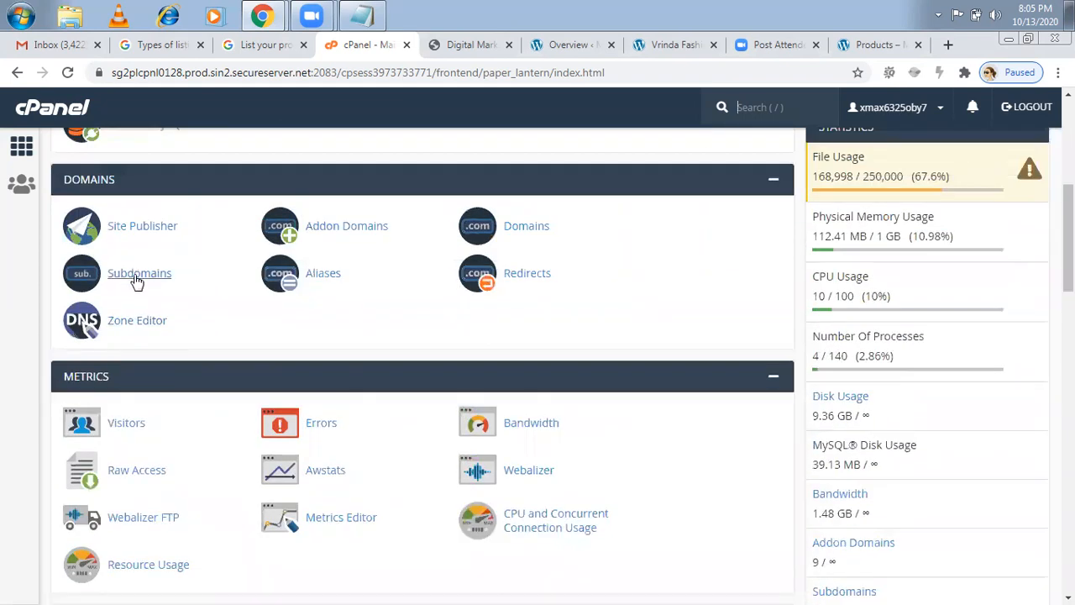
# - Add subdomain gopikrishna.tekcourses.com with document root public_html/gopikrishna.tekcourses.com
pyautogui.click(140, 273)
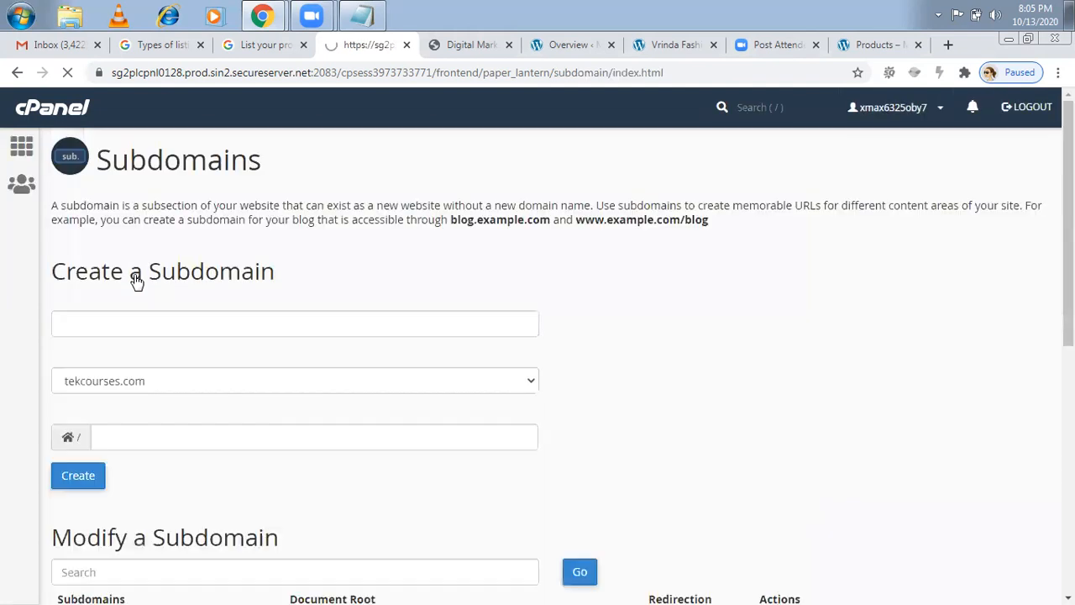
pyautogui.click(294, 323)
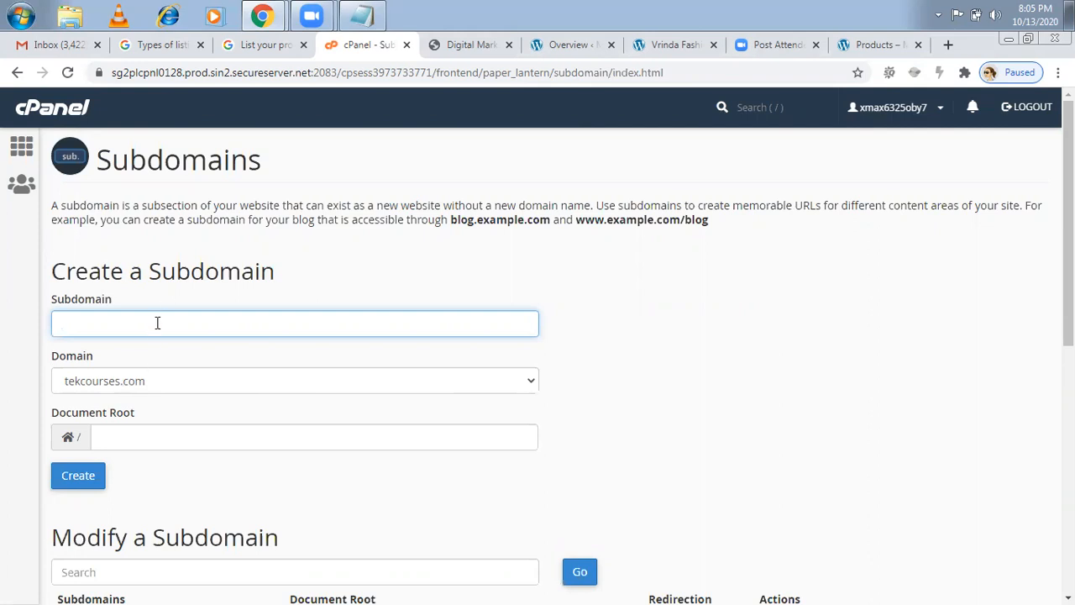
pyautogui.write('gopikrishna')
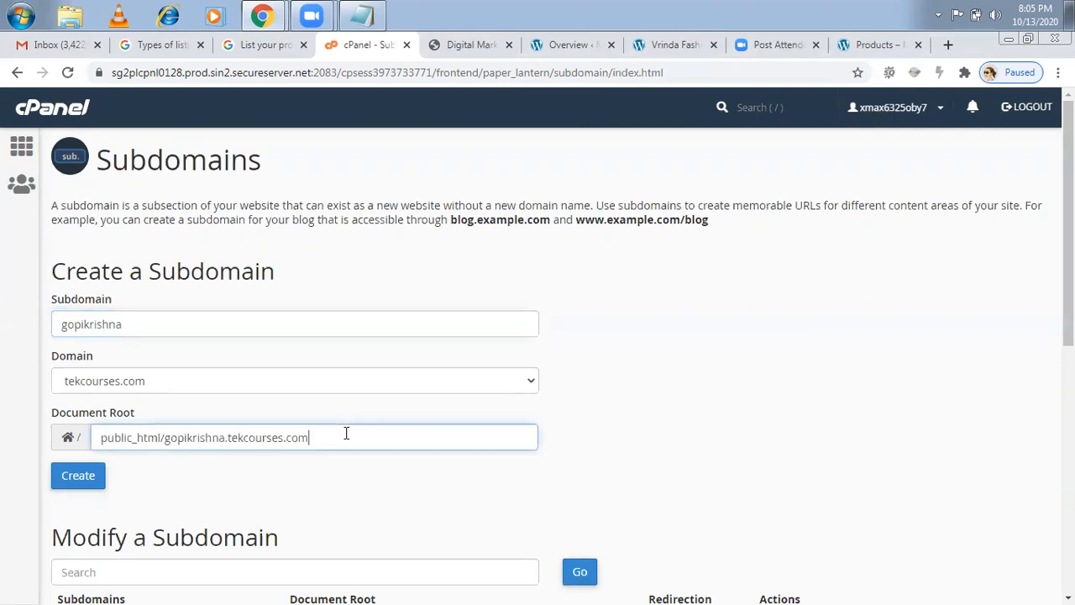
pyautogui.click(77, 475)
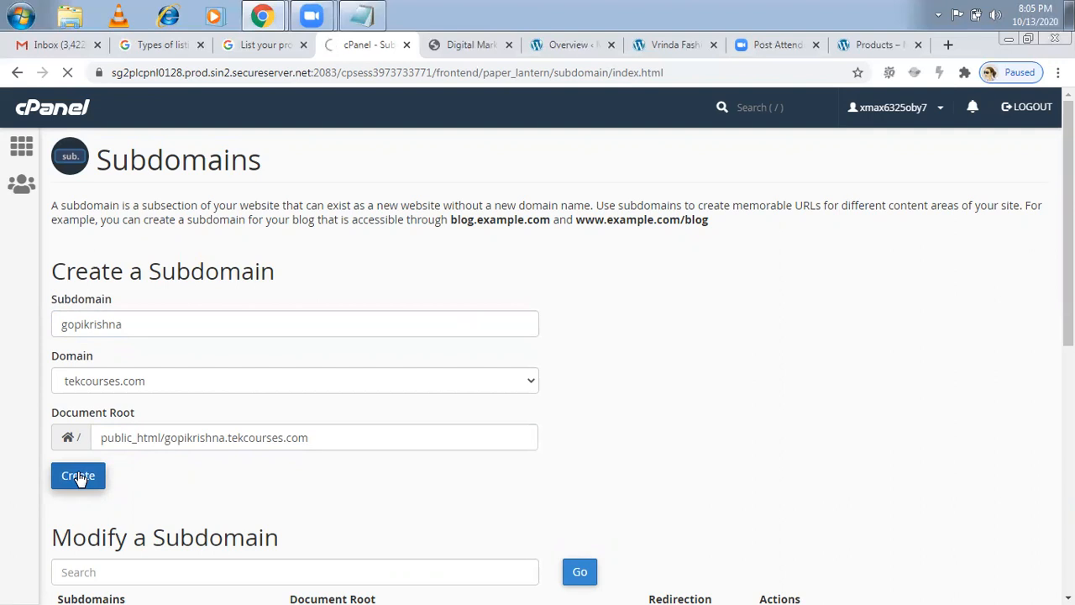
pyautogui.click(471, 45)
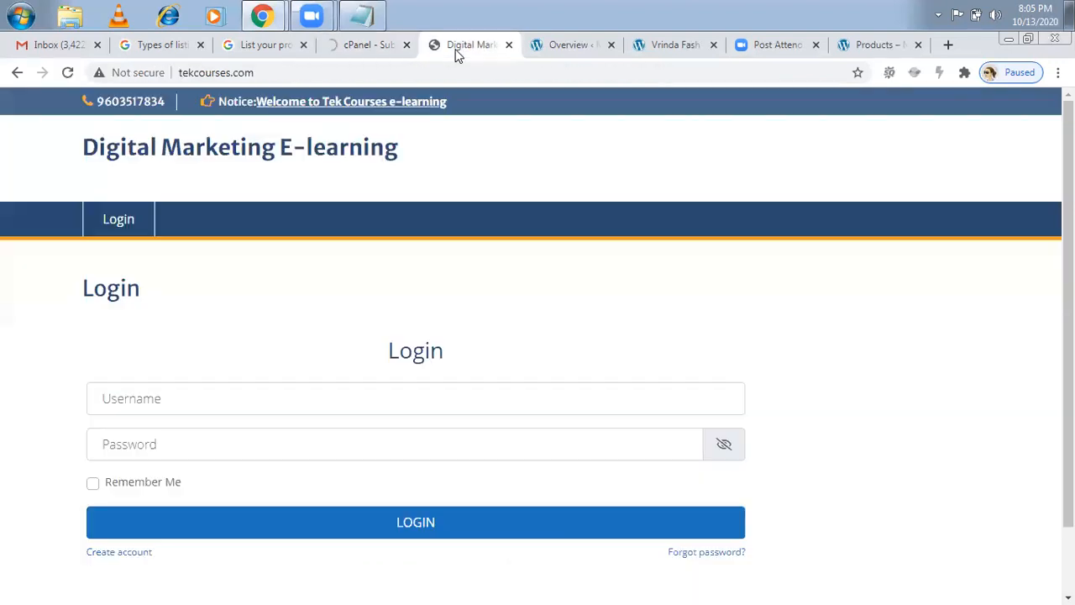
# - Load gopikrishna.tekcourses.com's 'Future home of something quite cool' page, then restore Notepad
pyautogui.click(229, 72)
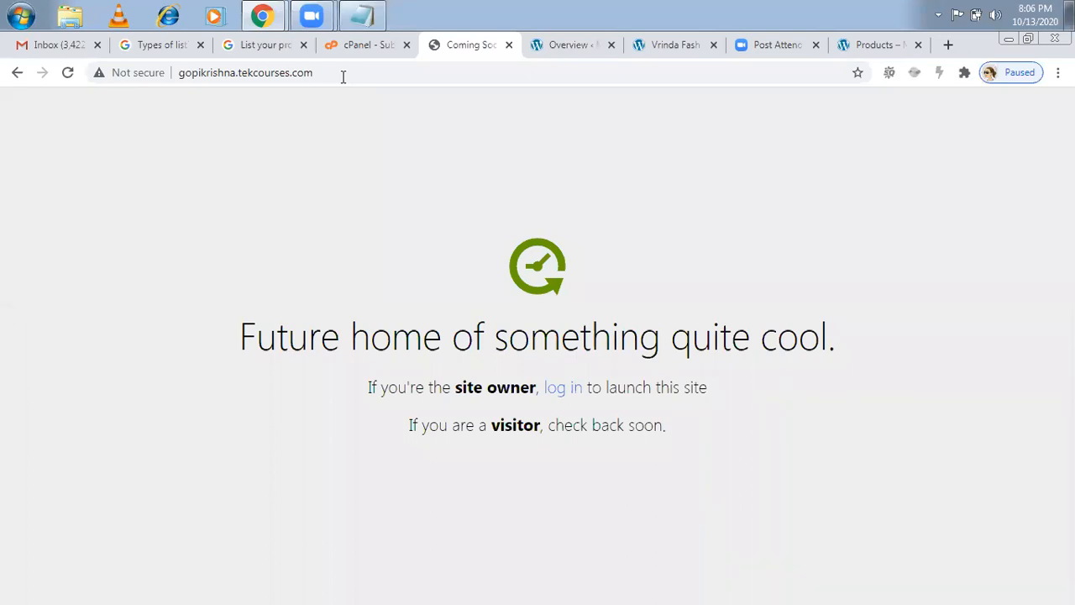
pyautogui.click(362, 16)
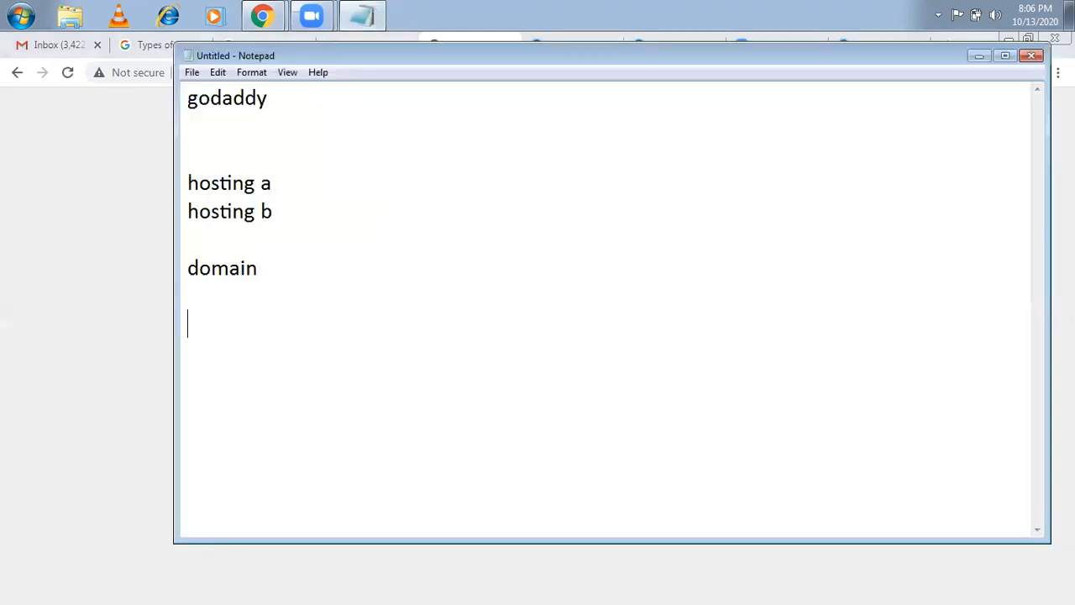
# - Type 'wordpress hosting..wordpress installed' and 'webhosting' as new note lines under domain
pyautogui.write('wor')
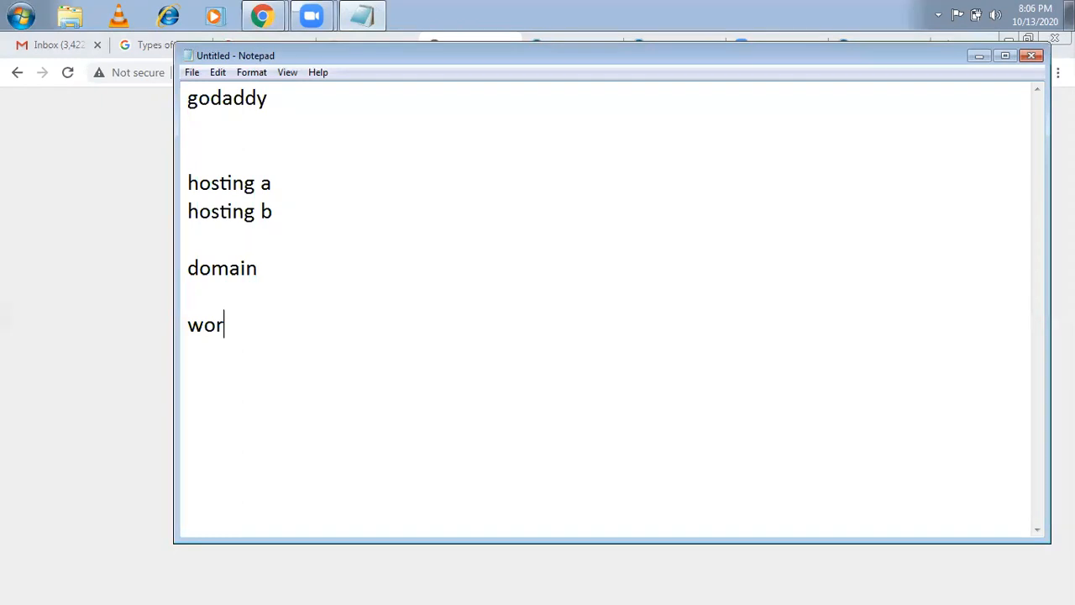
pyautogui.write('dpress hos')
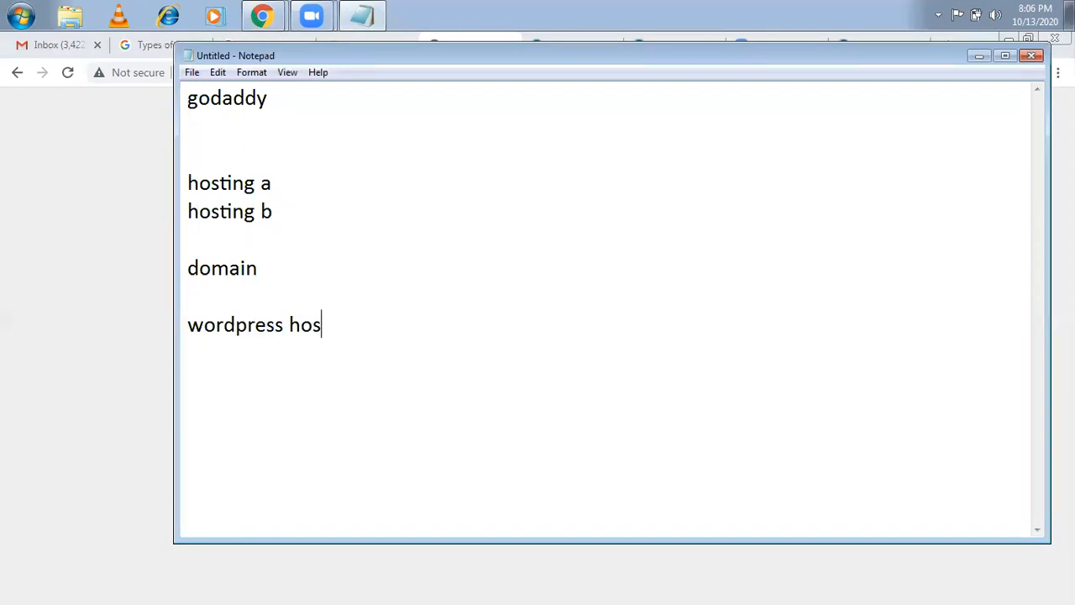
pyautogui.write('ting')
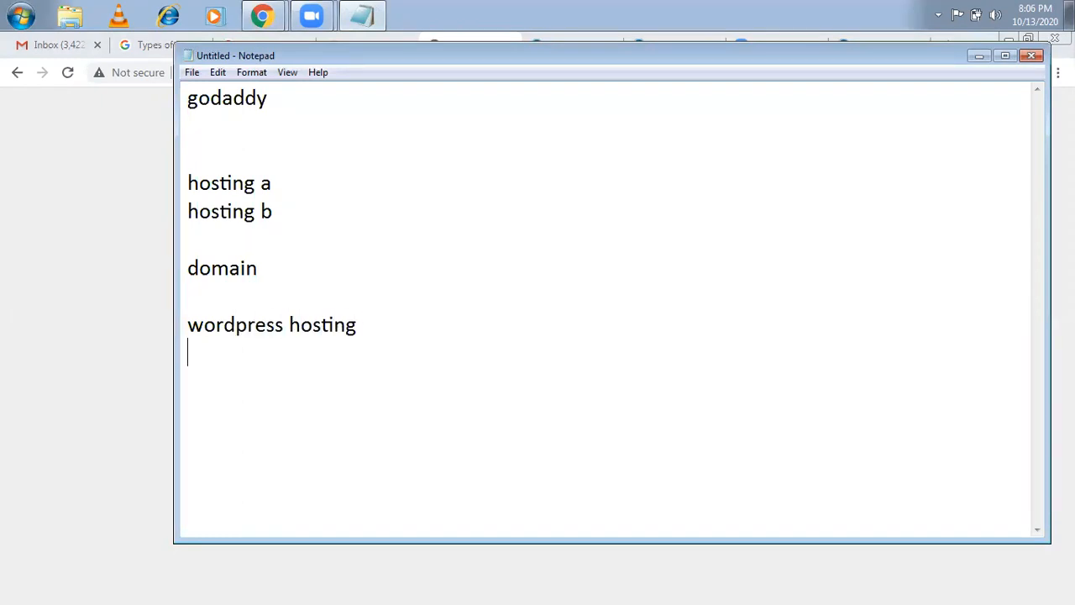
pyautogui.write('webh')
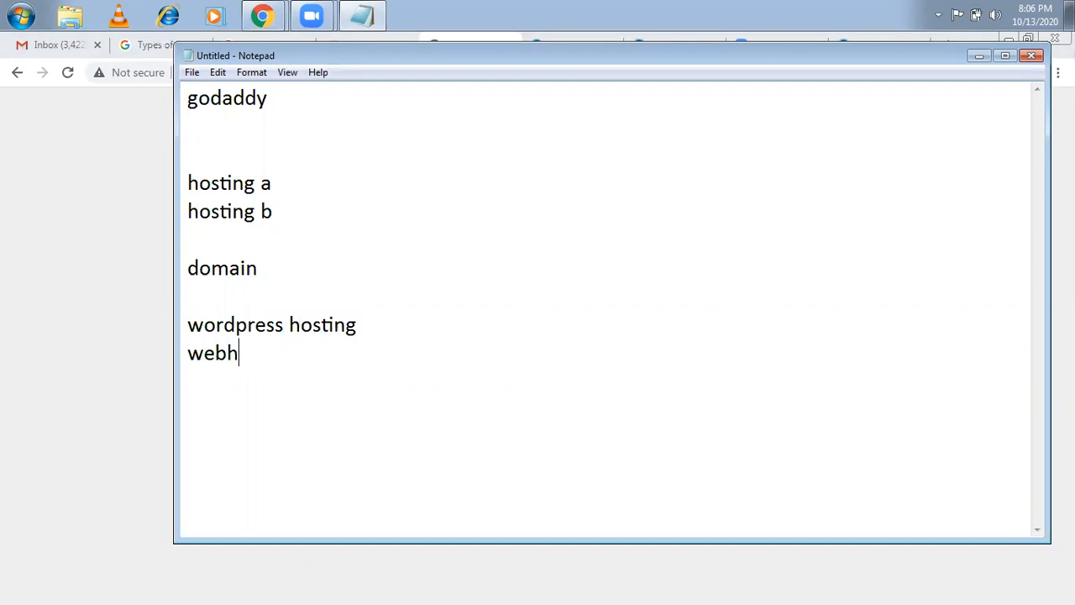
pyautogui.write('osting')
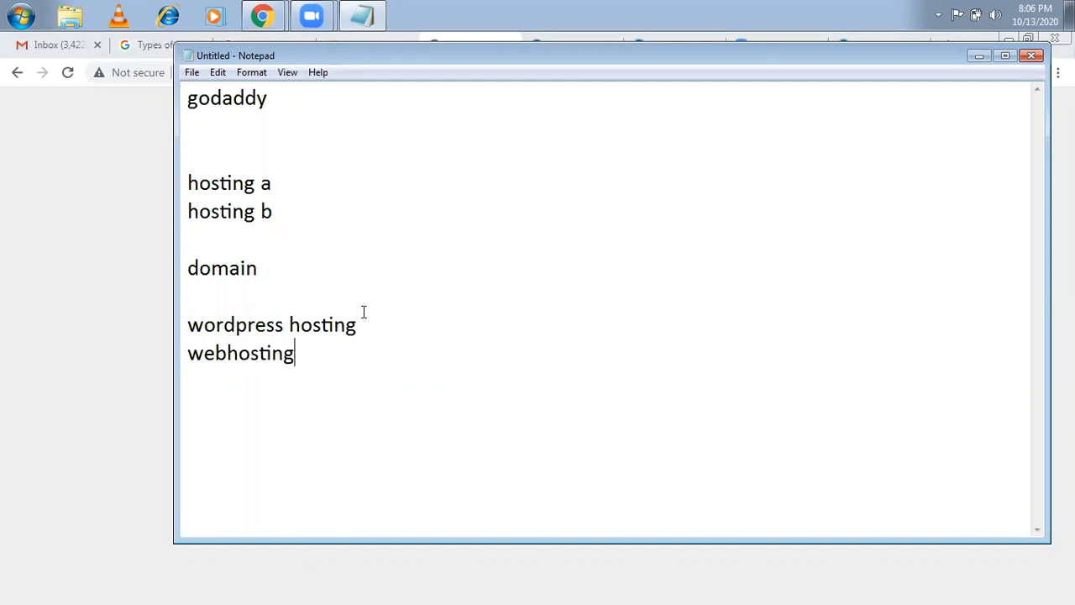
pyautogui.write('..wor')
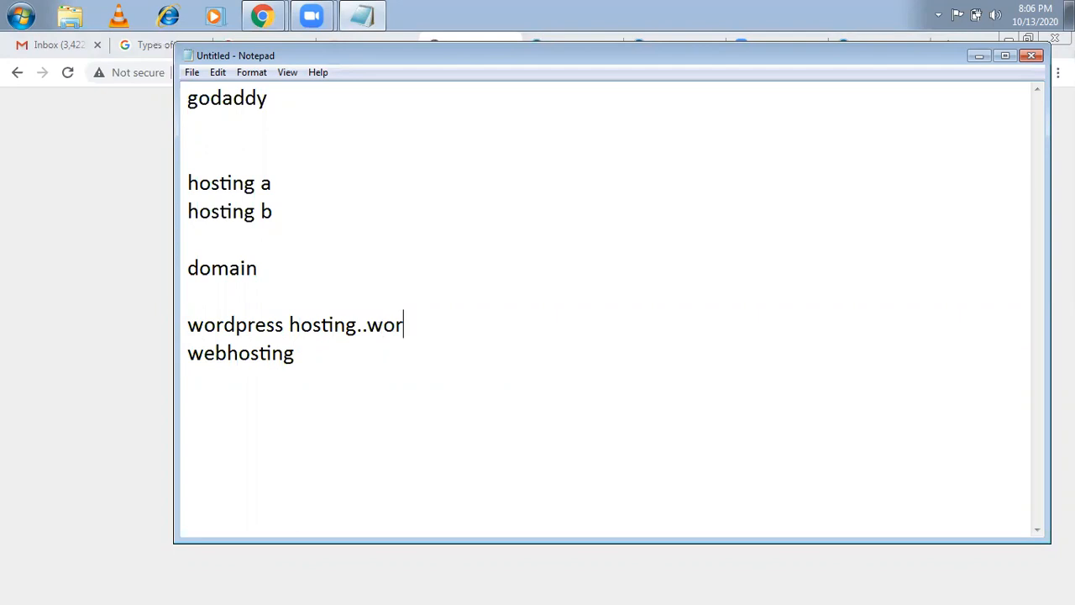
pyautogui.write('dpress insta')
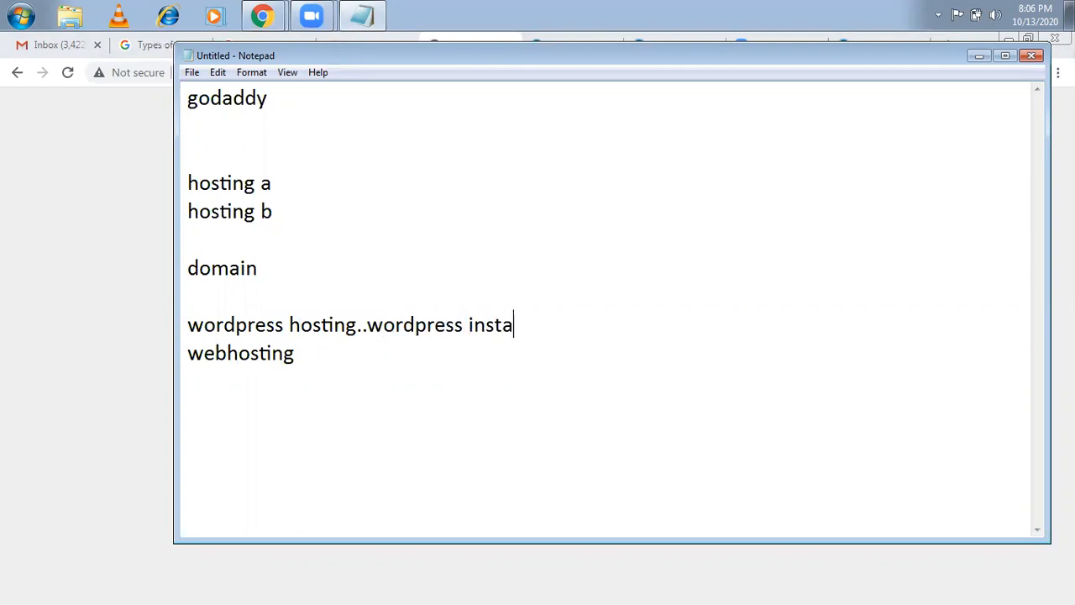
pyautogui.write('lled')
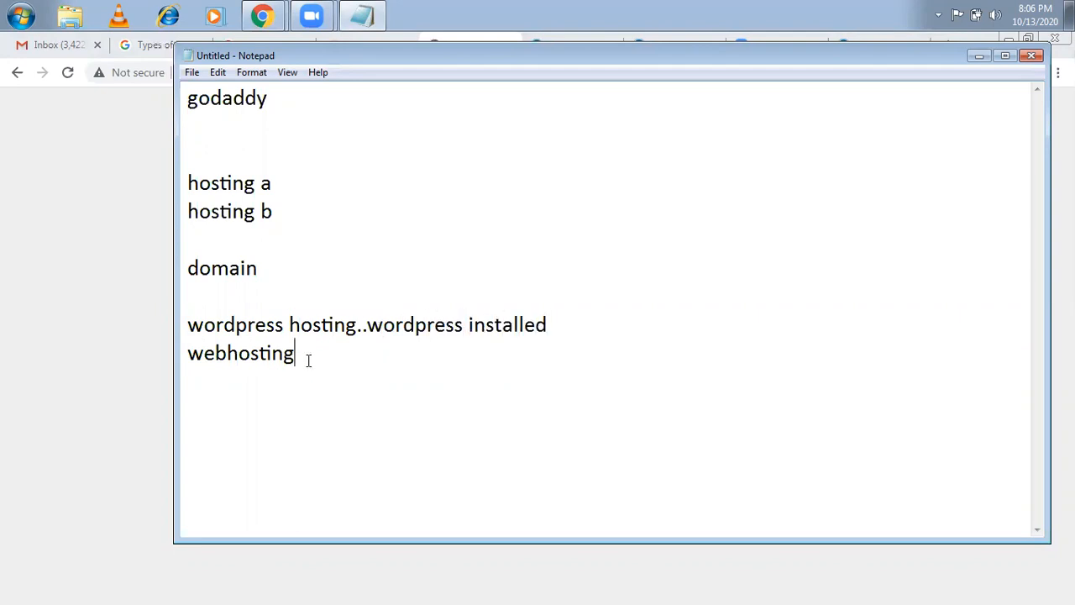
pyautogui.write('..')
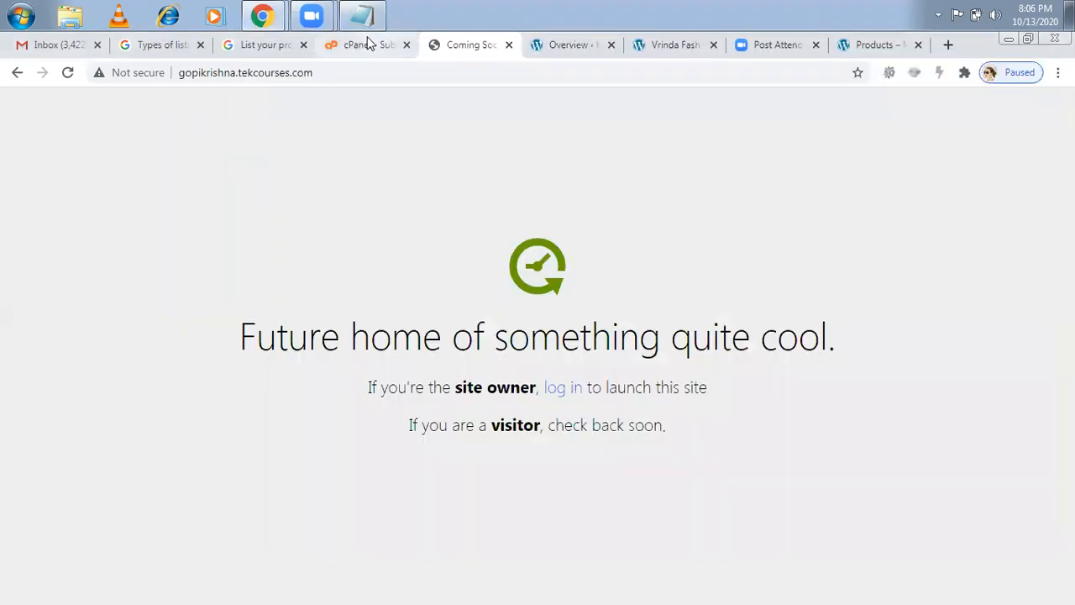
# - Leave the subdomain success notice for cPanel home and pick WordPress under Featured Applications
pyautogui.click(367, 45)
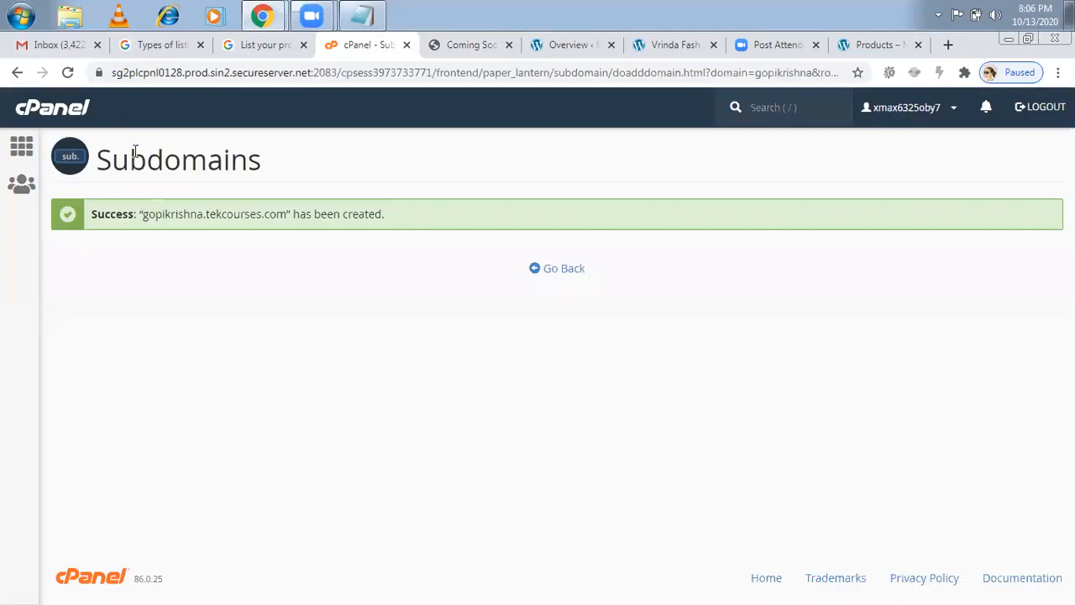
pyautogui.moveTo(564, 268)
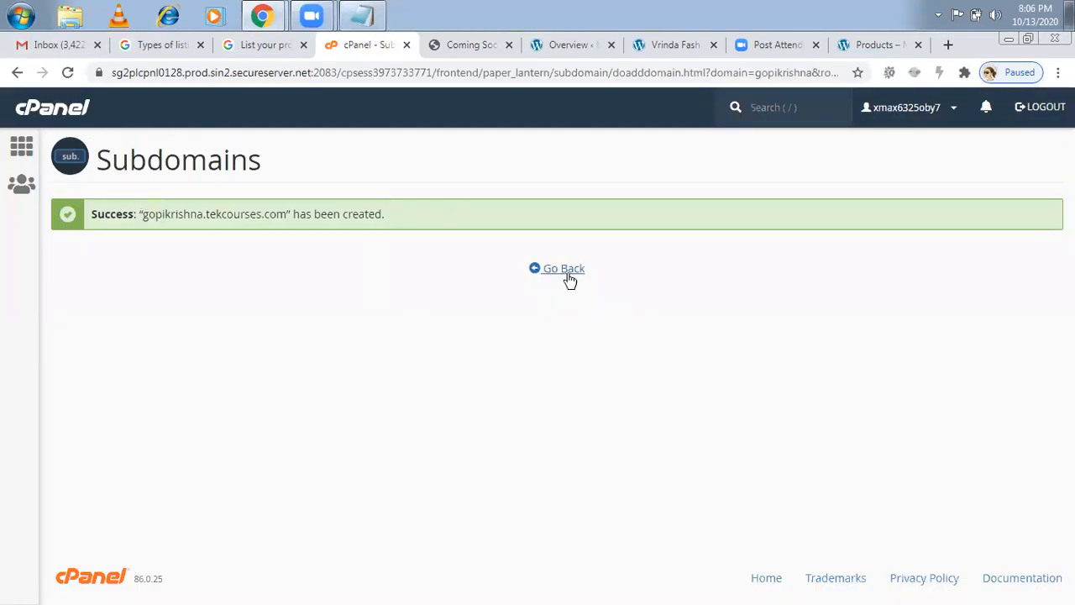
pyautogui.click(563, 268)
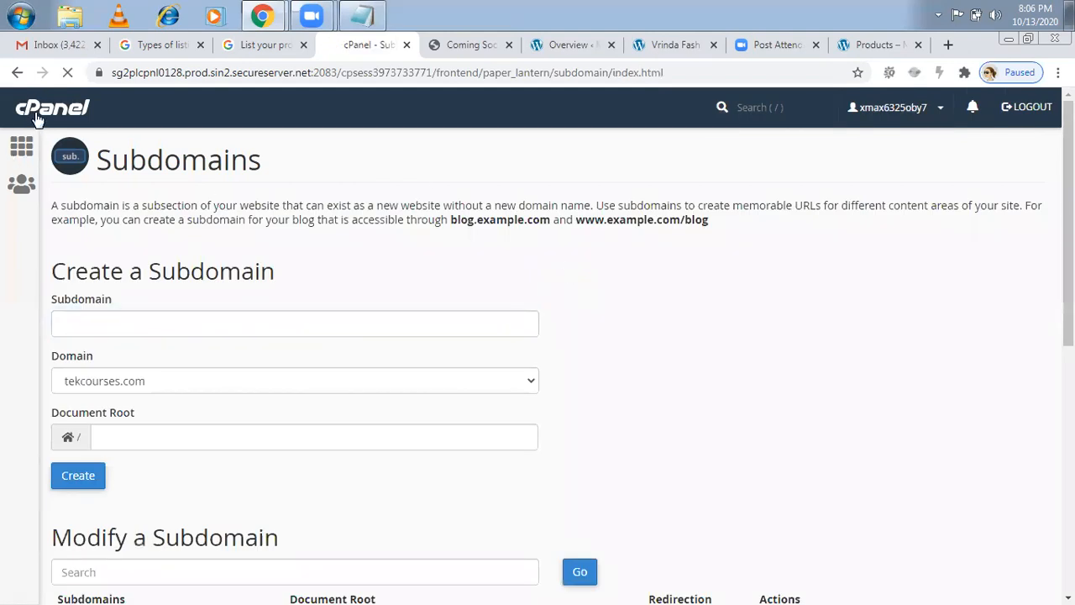
pyautogui.click(52, 107)
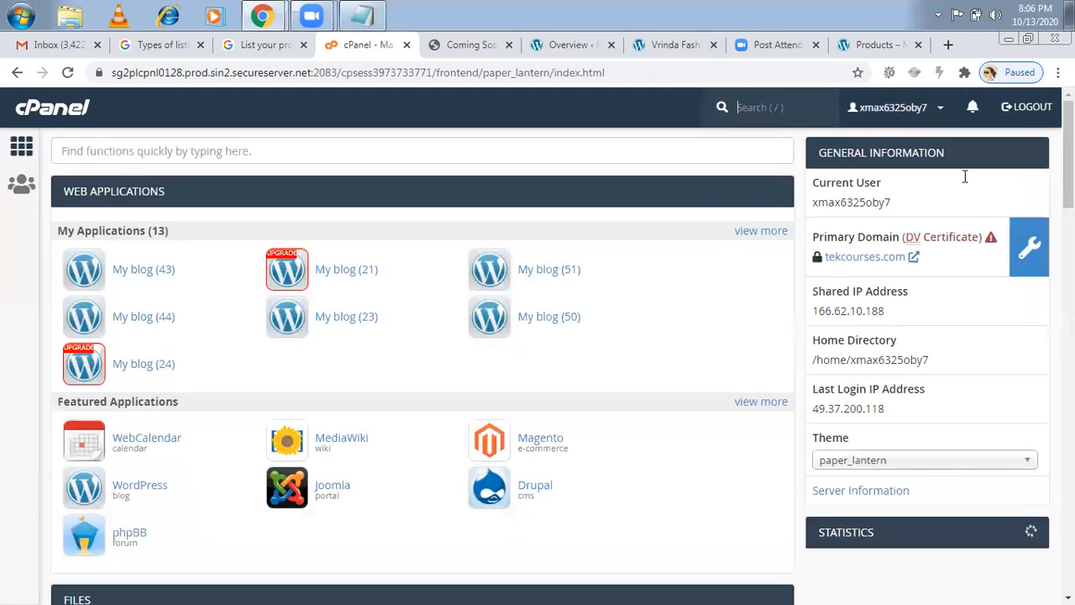
pyautogui.scroll(-3)
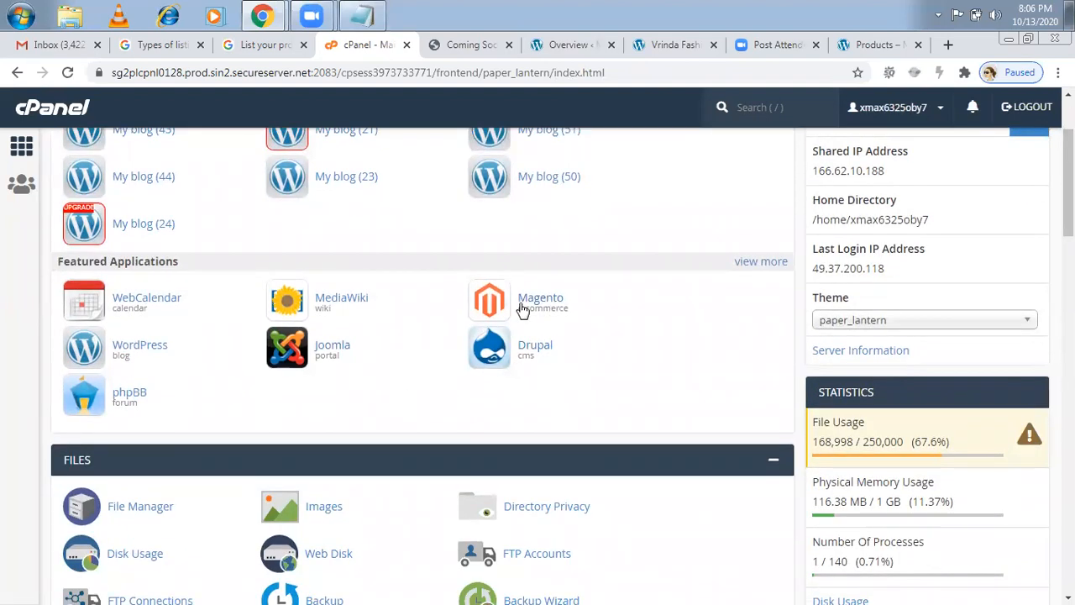
pyautogui.moveTo(483, 340)
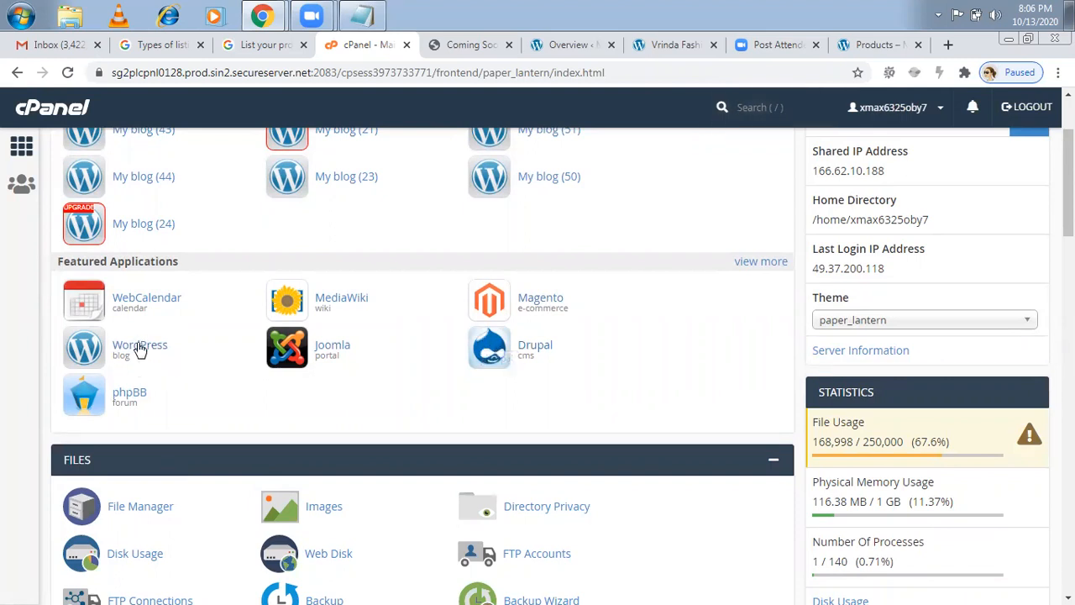
pyautogui.click(140, 344)
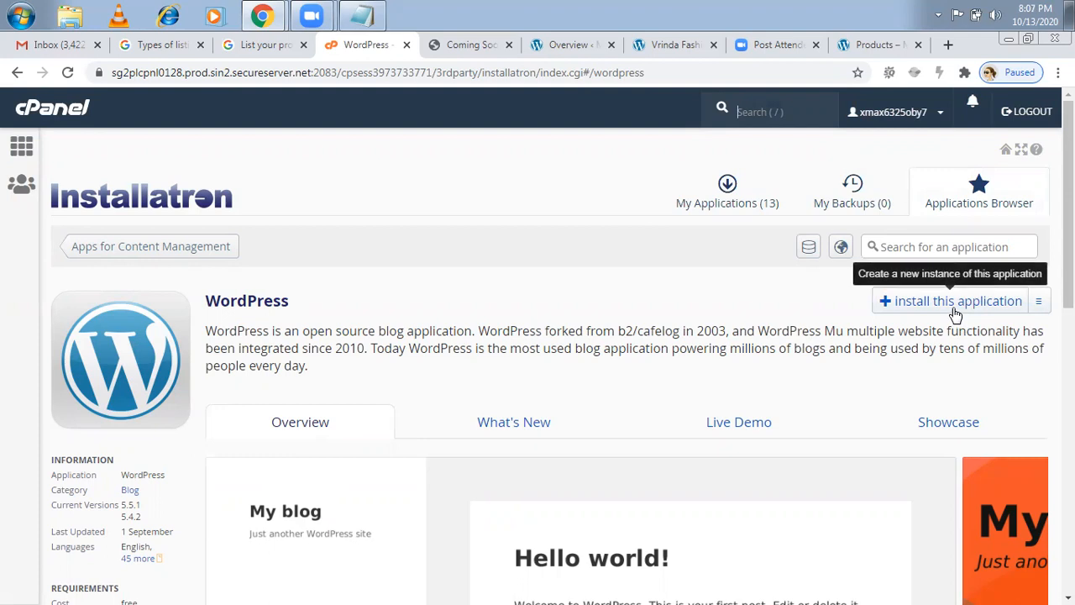
# - Start a new WordPress install, opening the wizard prefilled with tekcourses.com and directory 'blog'
pyautogui.click(950, 301)
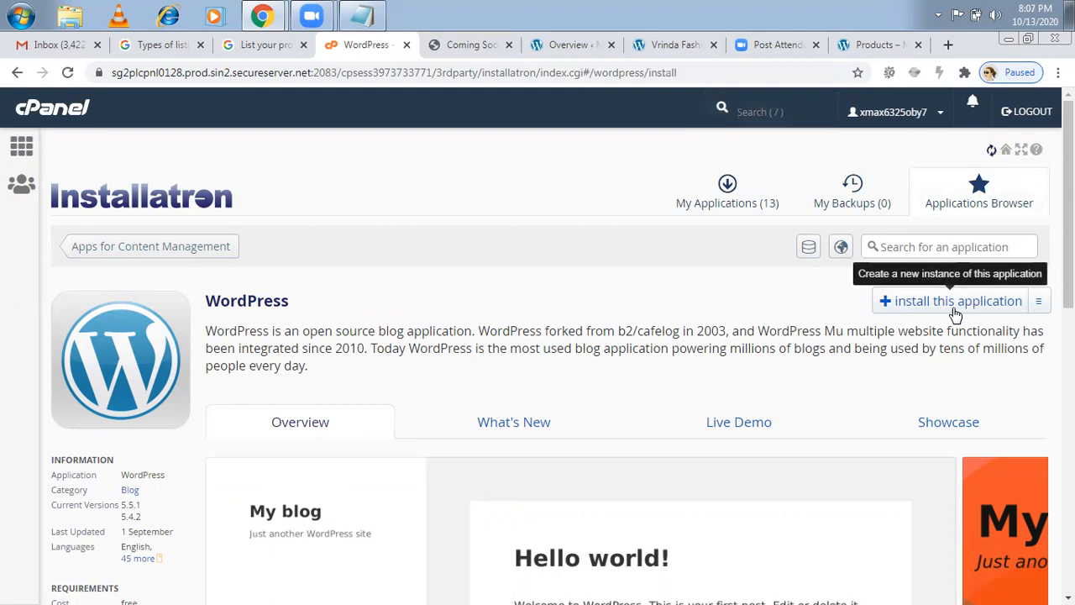
pyautogui.click(950, 301)
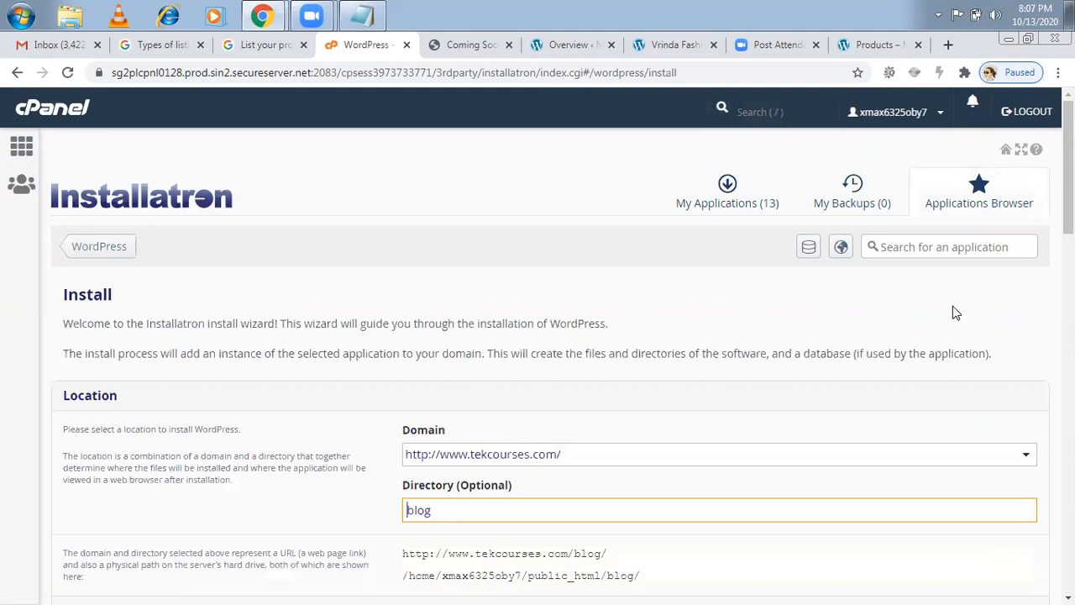
pyautogui.scroll(-3)
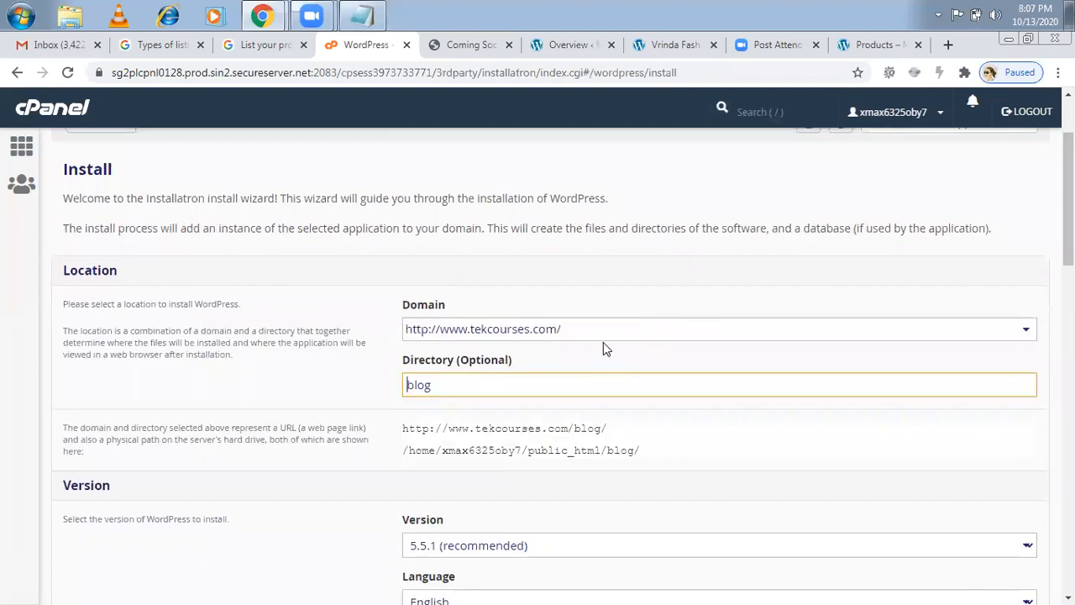
pyautogui.moveTo(614, 344)
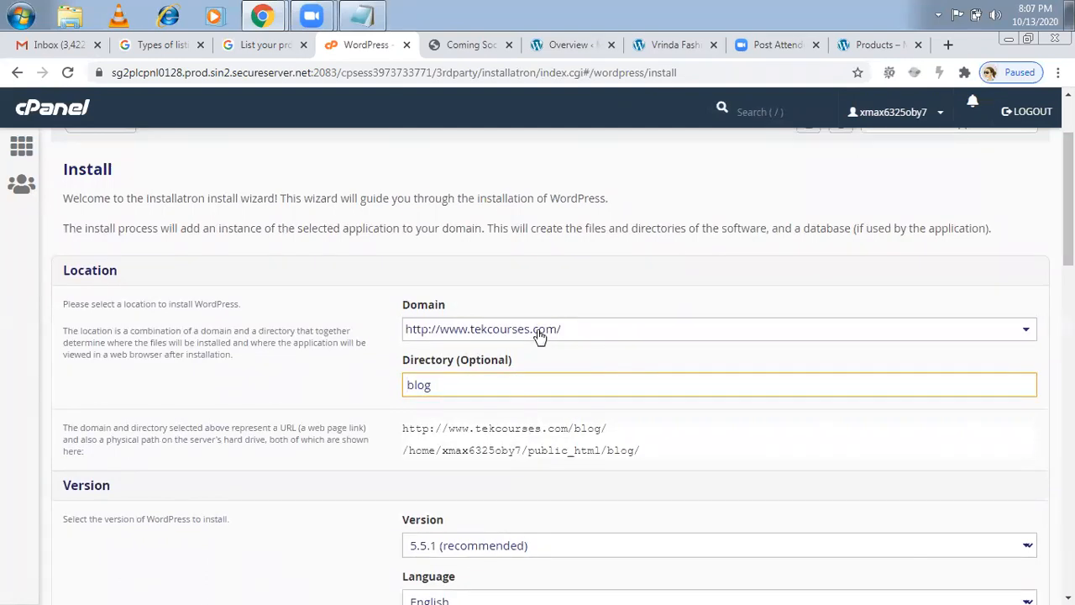
pyautogui.moveTo(564, 344)
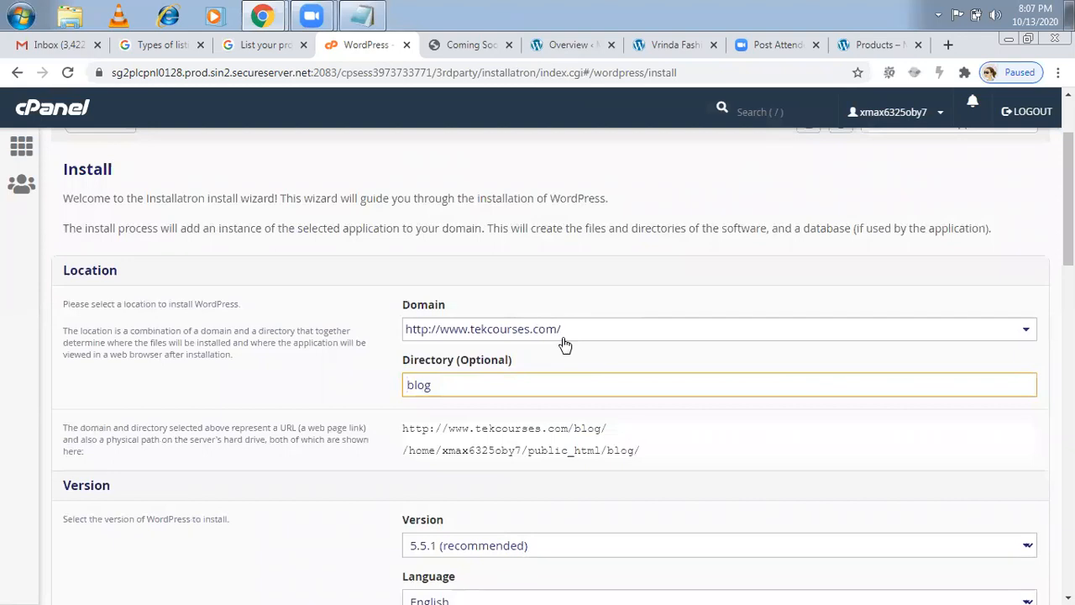
pyautogui.moveTo(1027, 337)
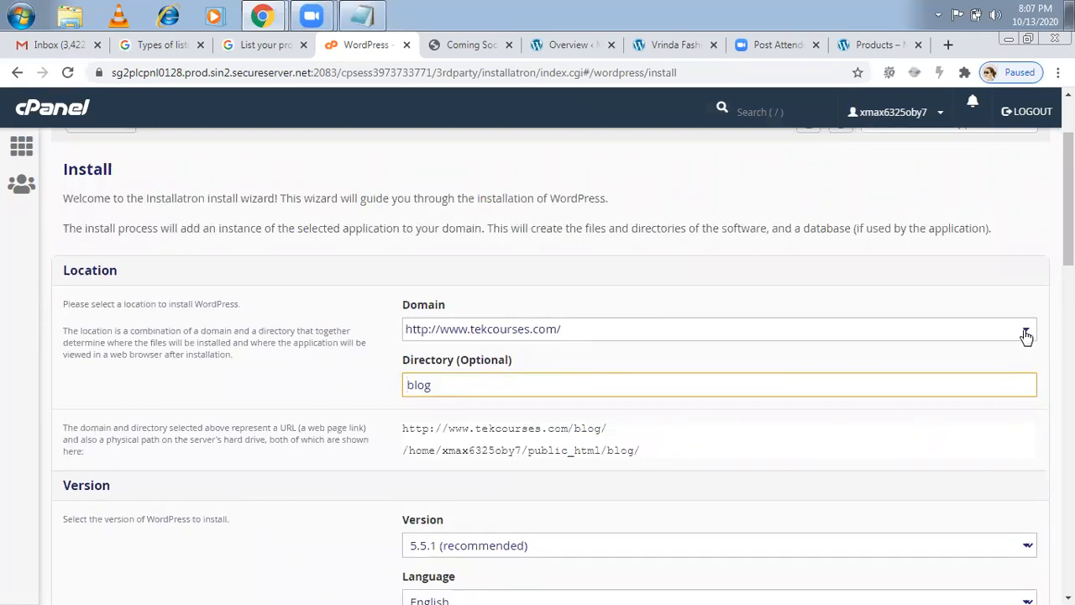
# - Filter the Domain dropdown with 'gop' to list the gopikrishna.tekcourses.com options
pyautogui.click(1025, 328)
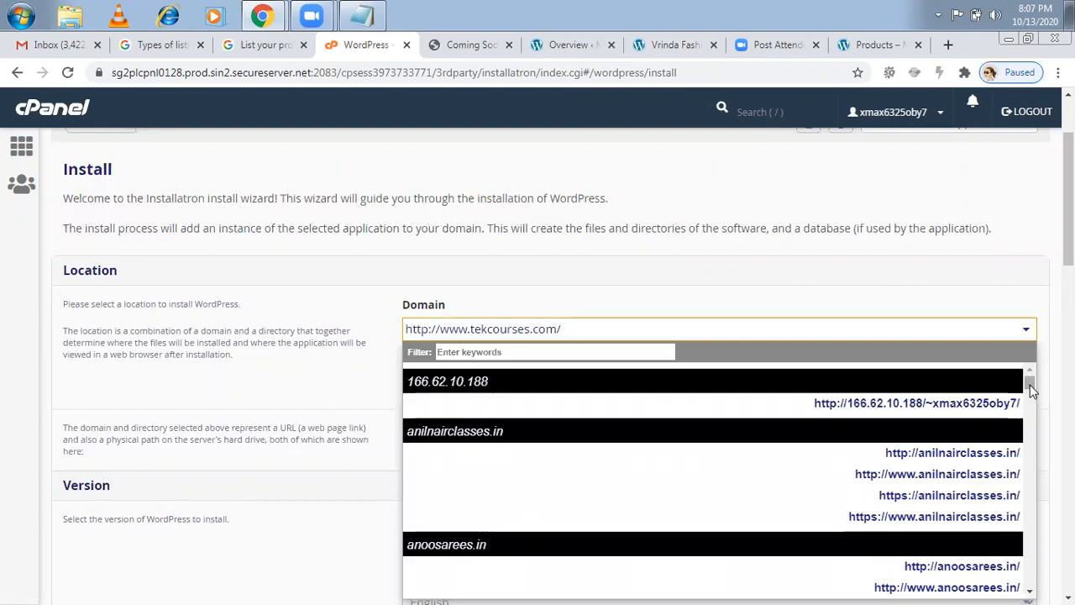
pyautogui.scroll(-3)
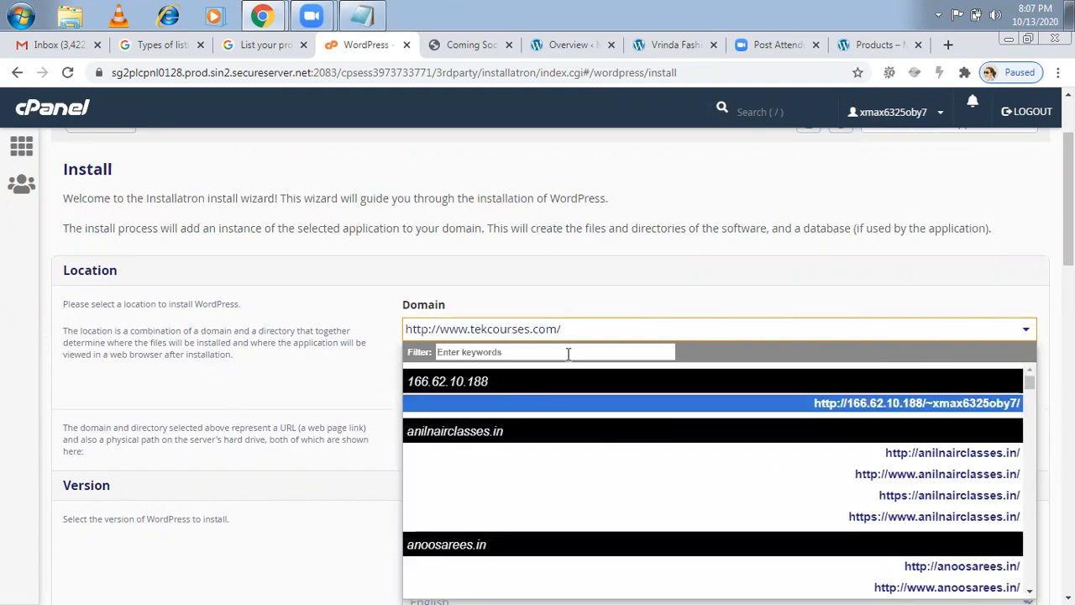
pyautogui.write('gopikri')
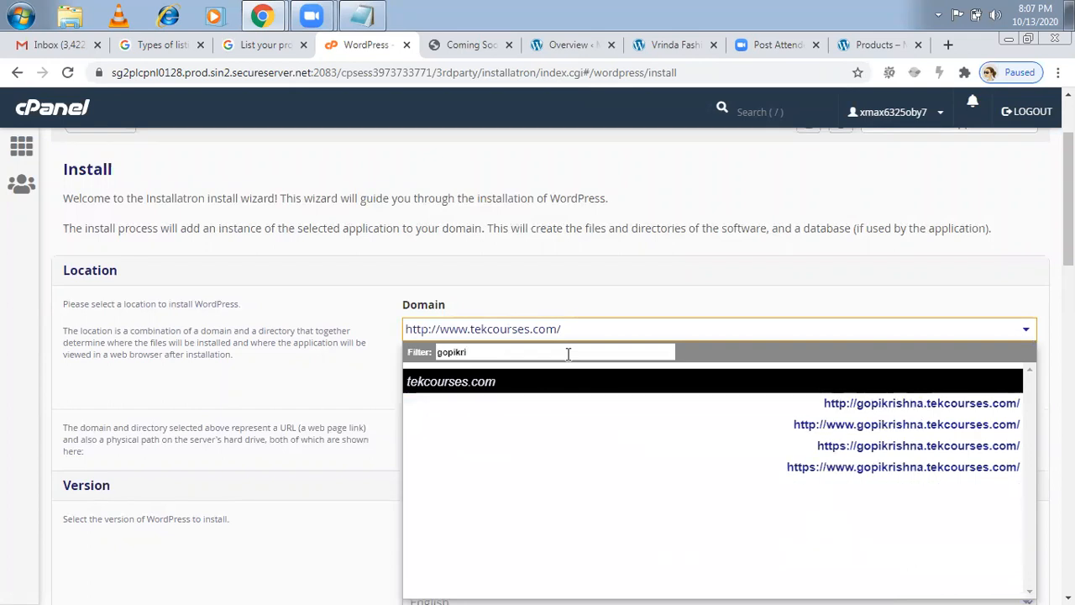
pyautogui.moveTo(785, 395)
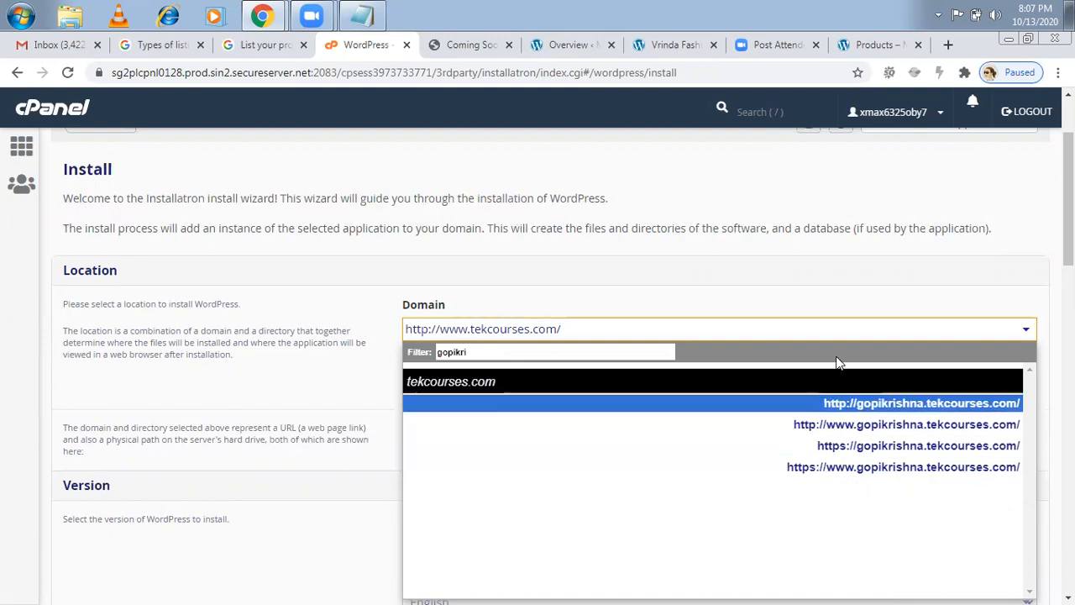
pyautogui.moveTo(844, 483)
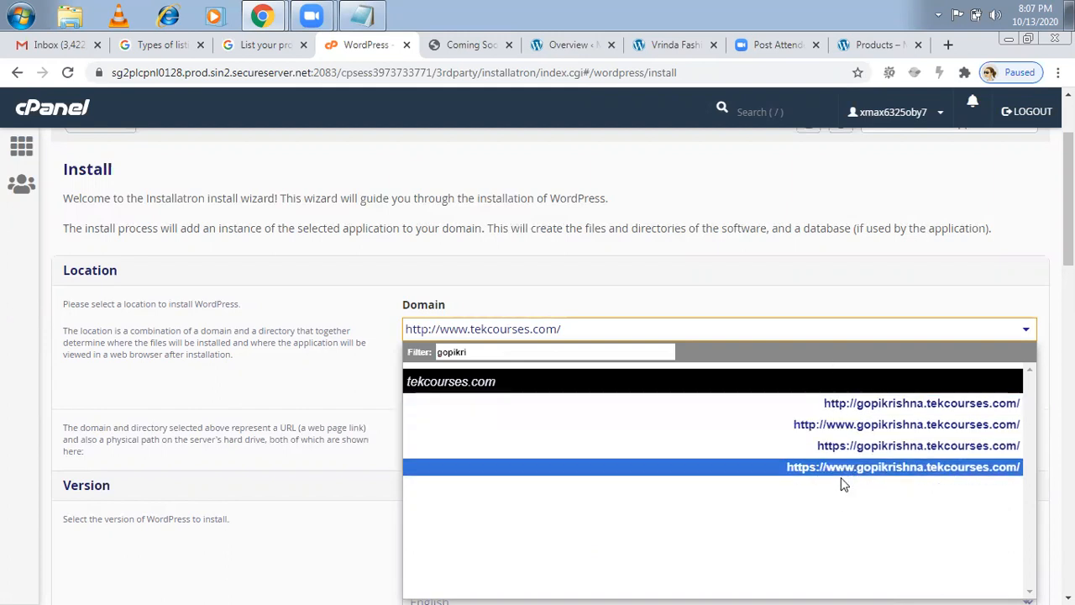
# - Add the lines 'https tekcourses' and 'sub domain' to the Notepad summary notes
pyautogui.click(361, 15)
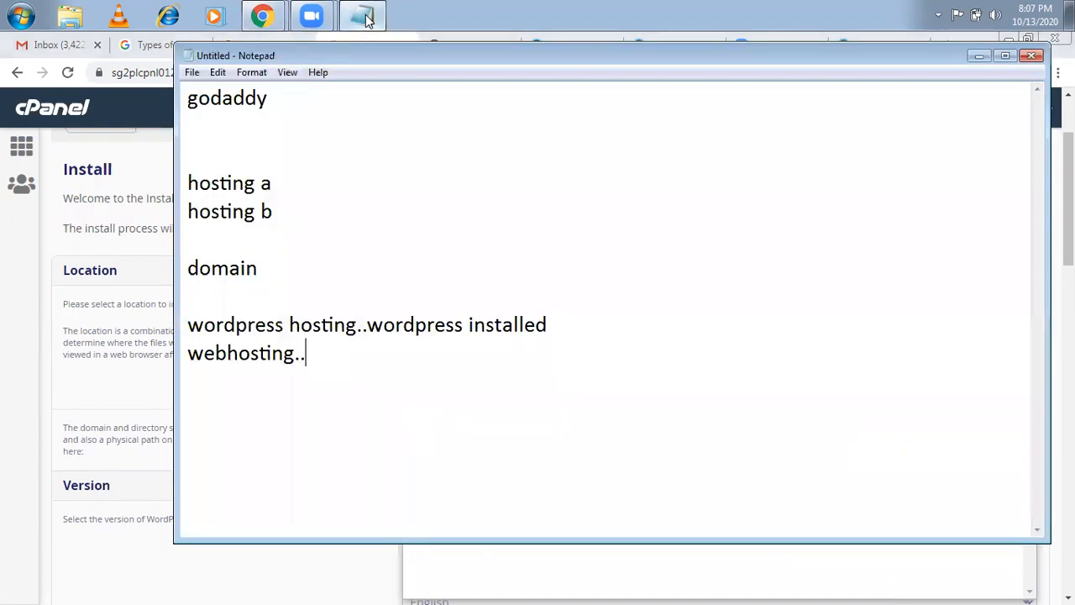
pyautogui.write('ht')
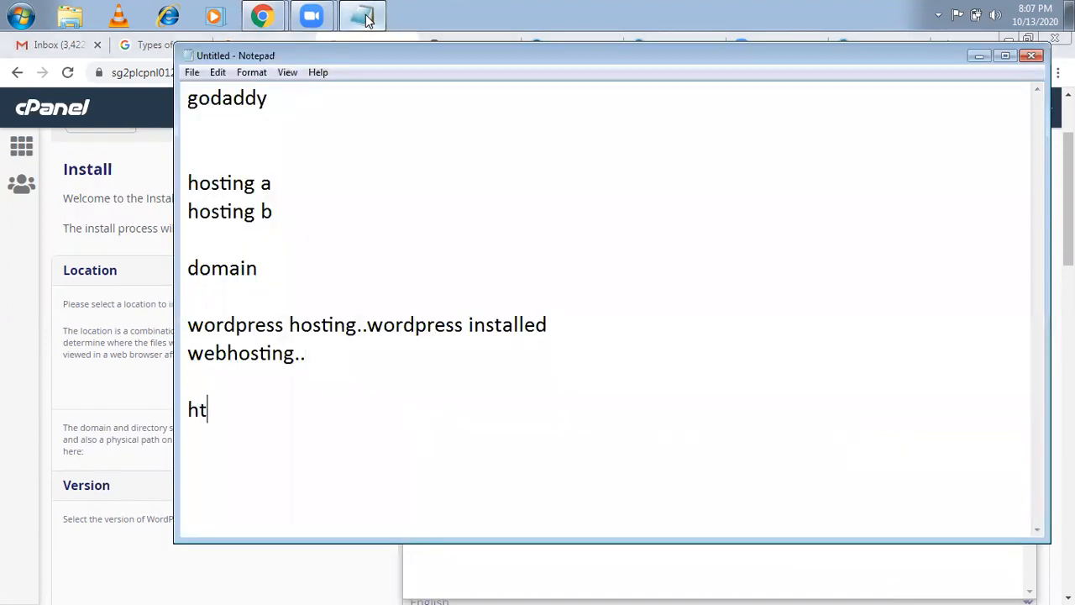
pyautogui.write('tps')
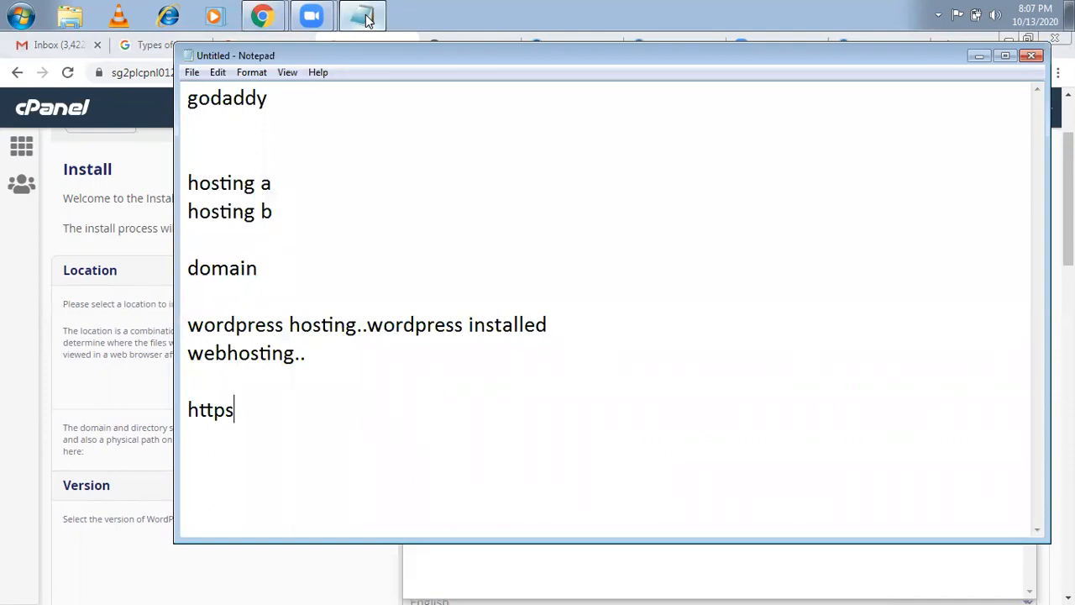
pyautogui.write('tek')
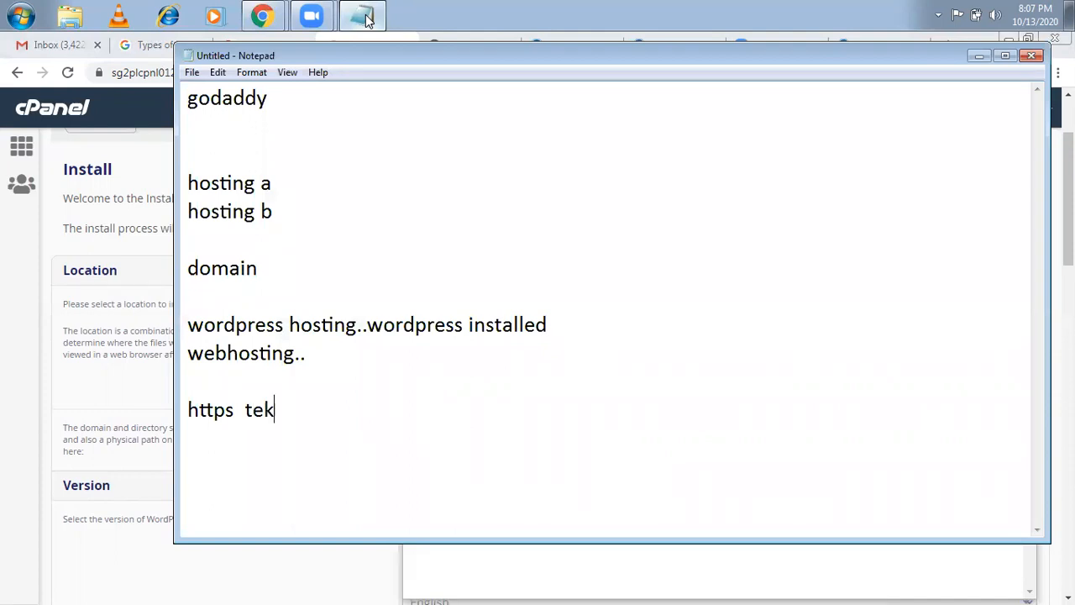
pyautogui.write('courses')
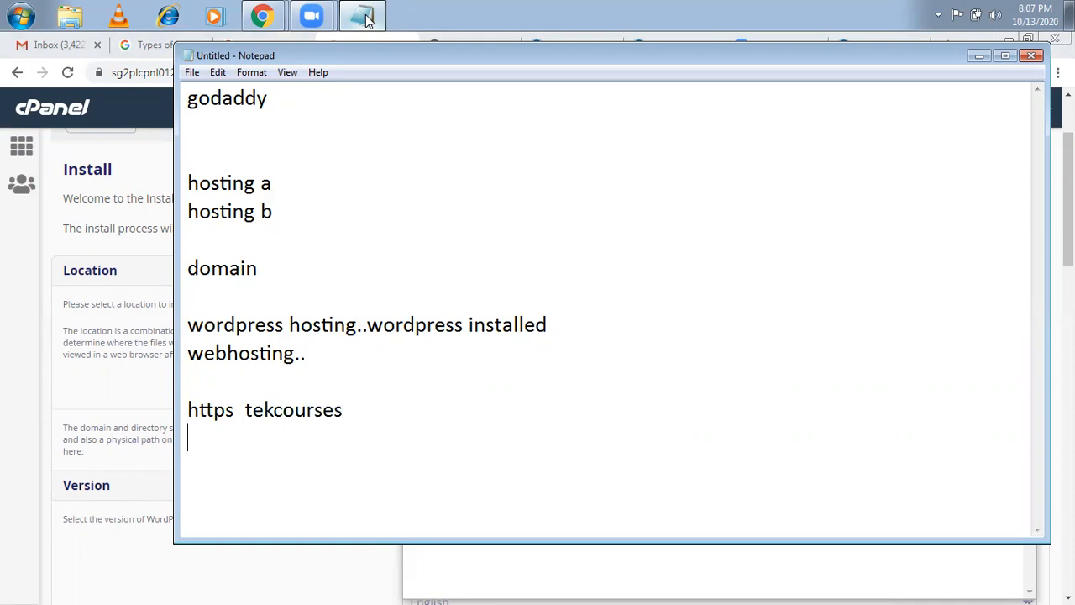
pyautogui.write('sub dom')
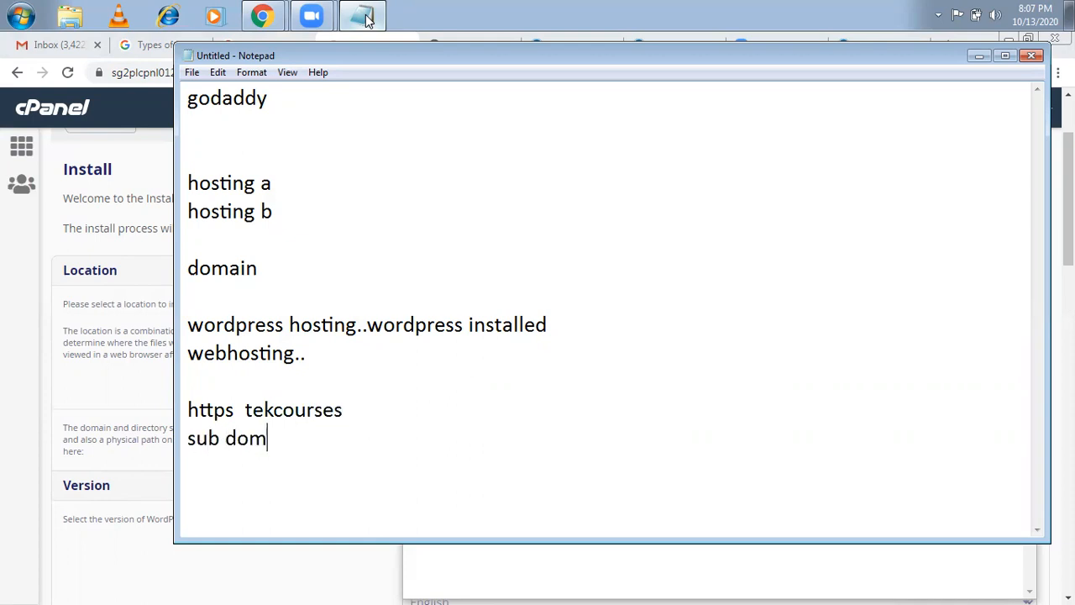
pyautogui.write('ain')
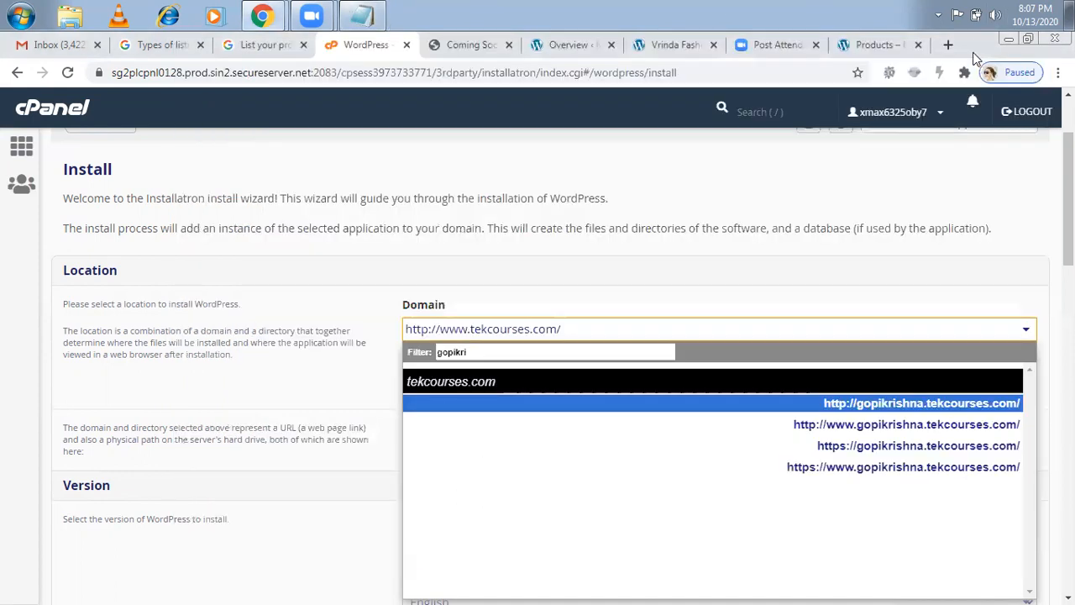
pyautogui.moveTo(720, 341)
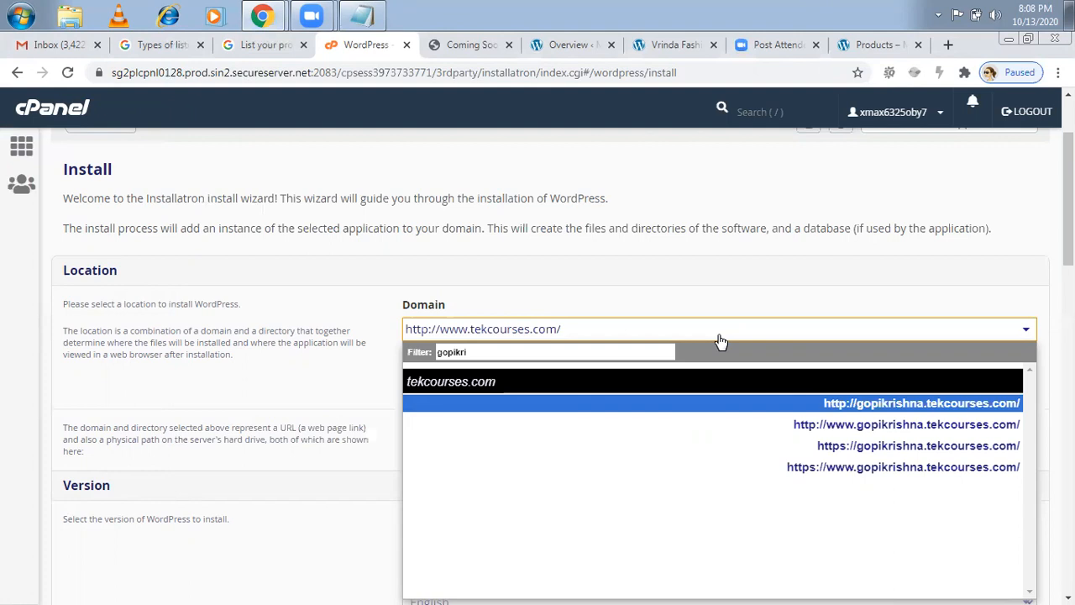
pyautogui.moveTo(746, 353)
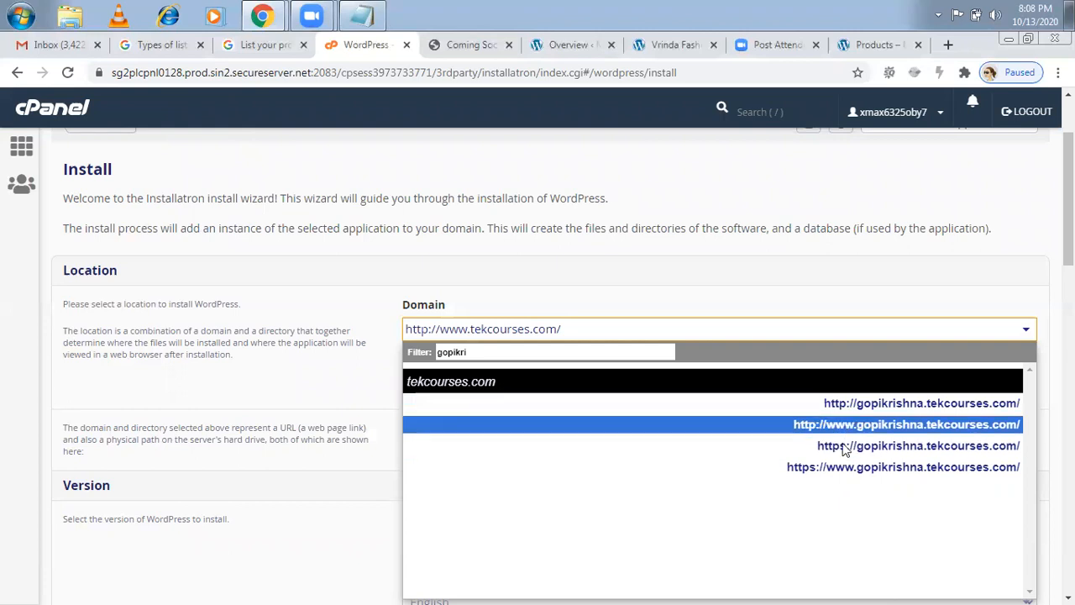
pyautogui.moveTo(850, 434)
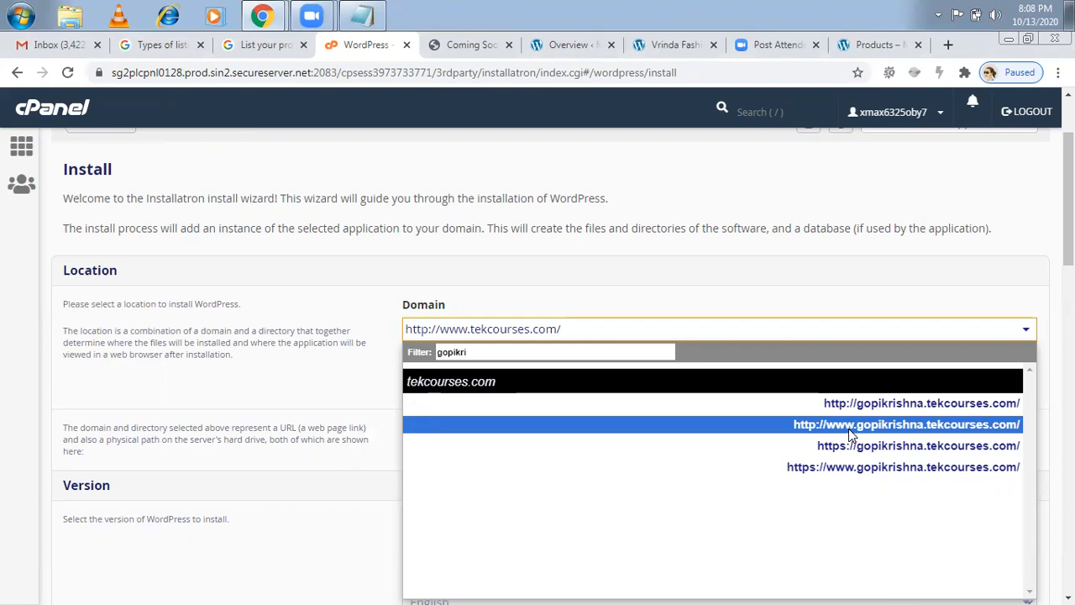
pyautogui.moveTo(861, 425)
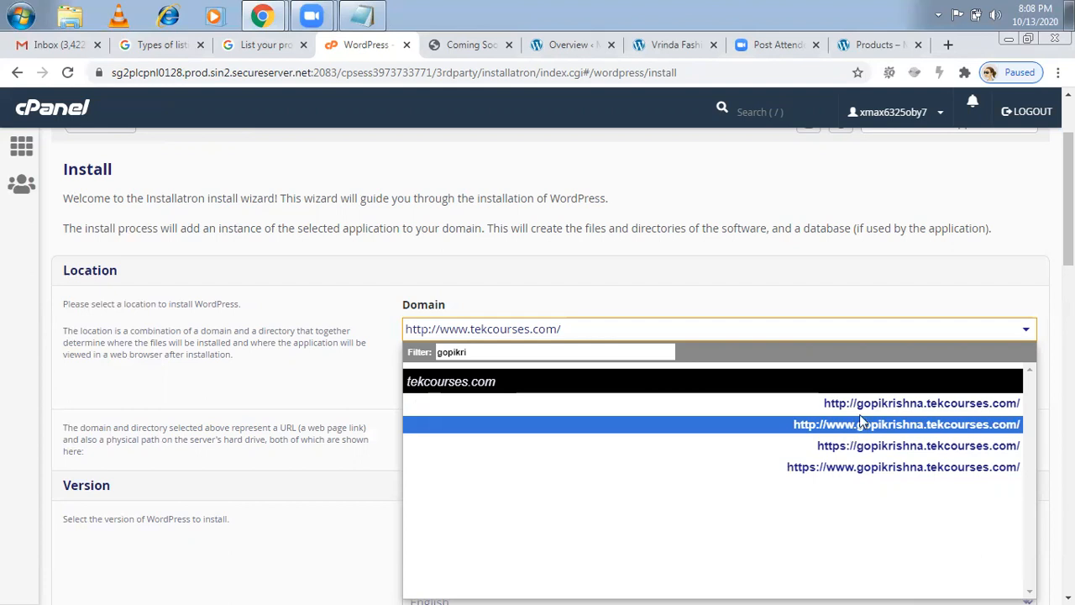
pyautogui.click(921, 404)
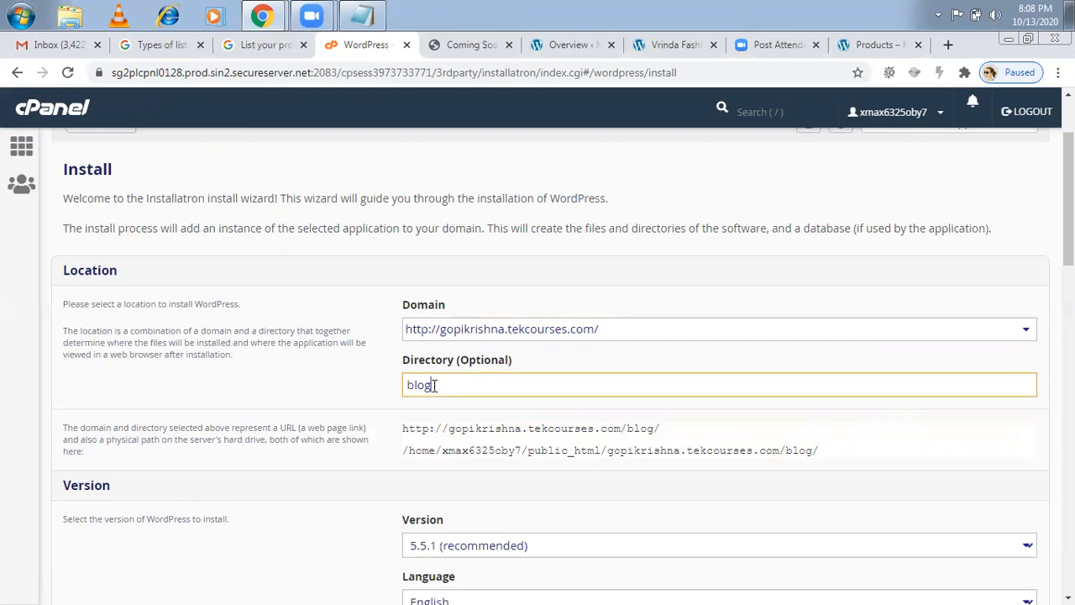
pyautogui.moveTo(571, 347)
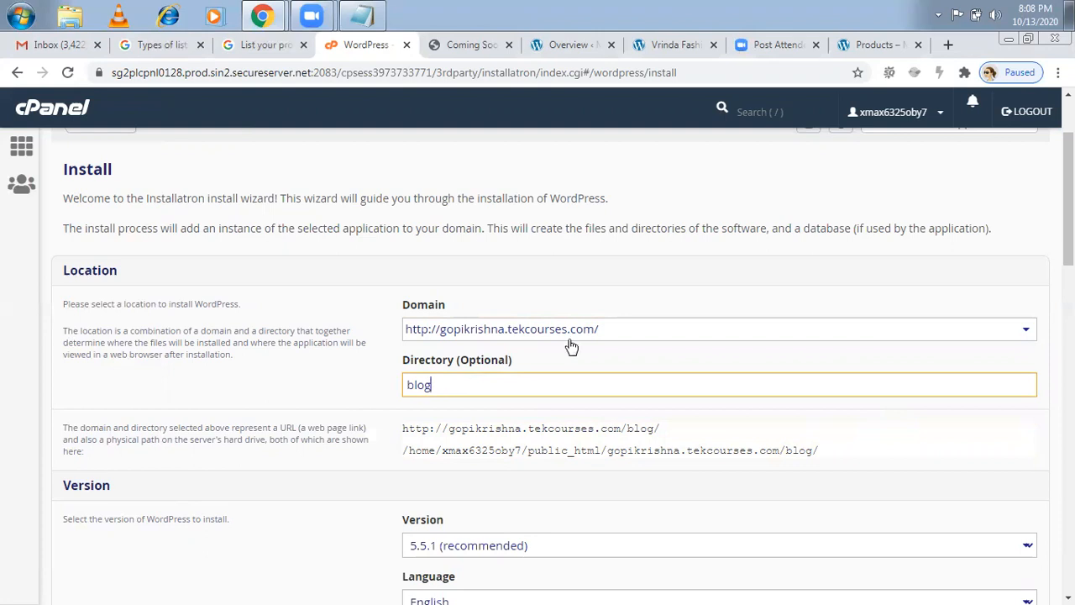
pyautogui.moveTo(605, 332)
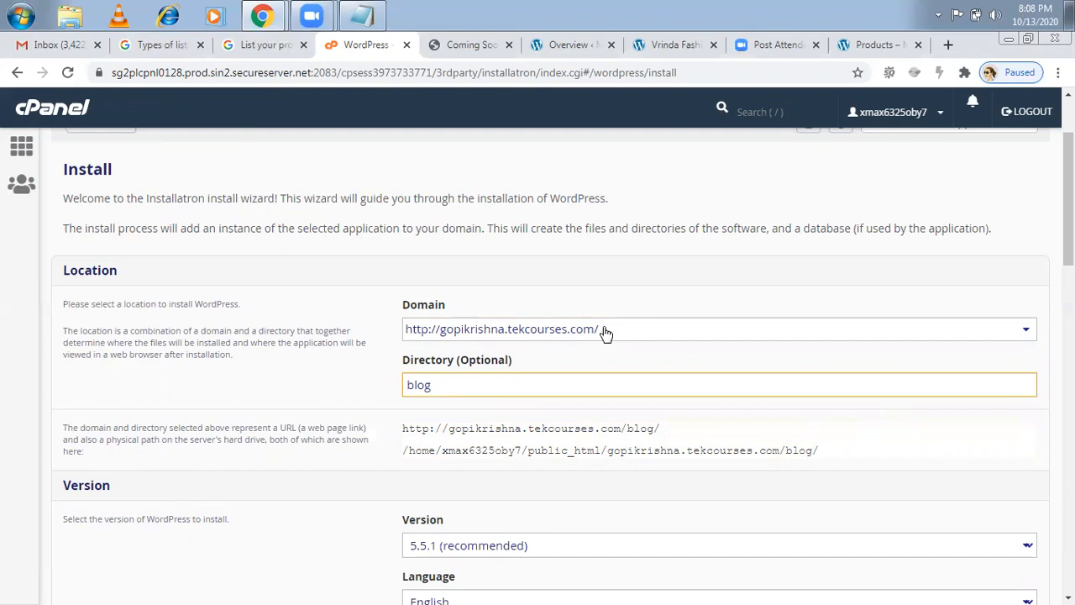
pyautogui.moveTo(502, 329)
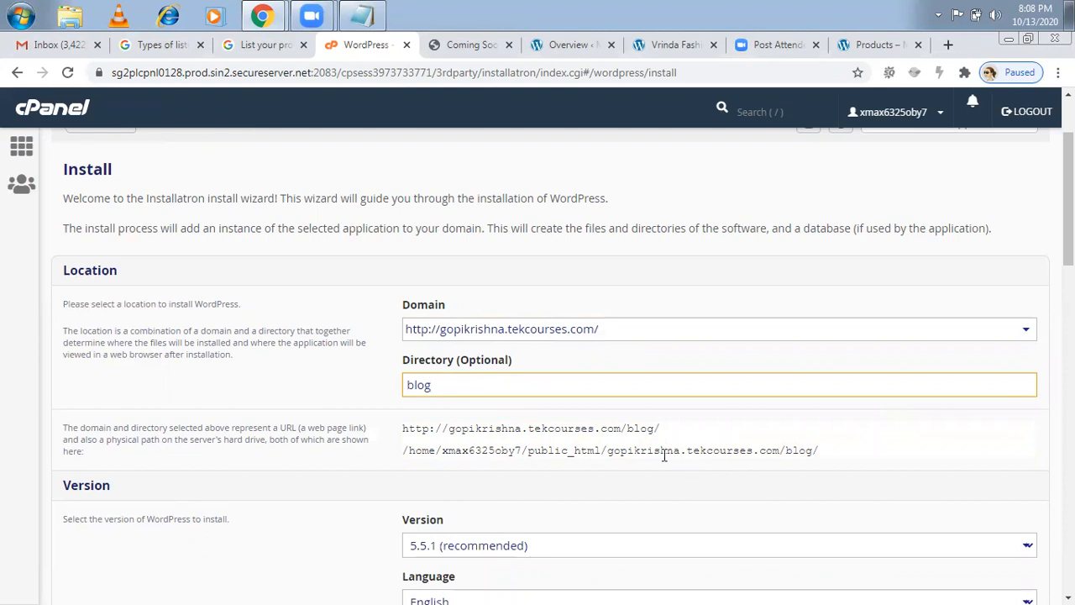
# - Delete 'blog' from the Directory (Optional) field, leaving it empty
pyautogui.click(560, 385)
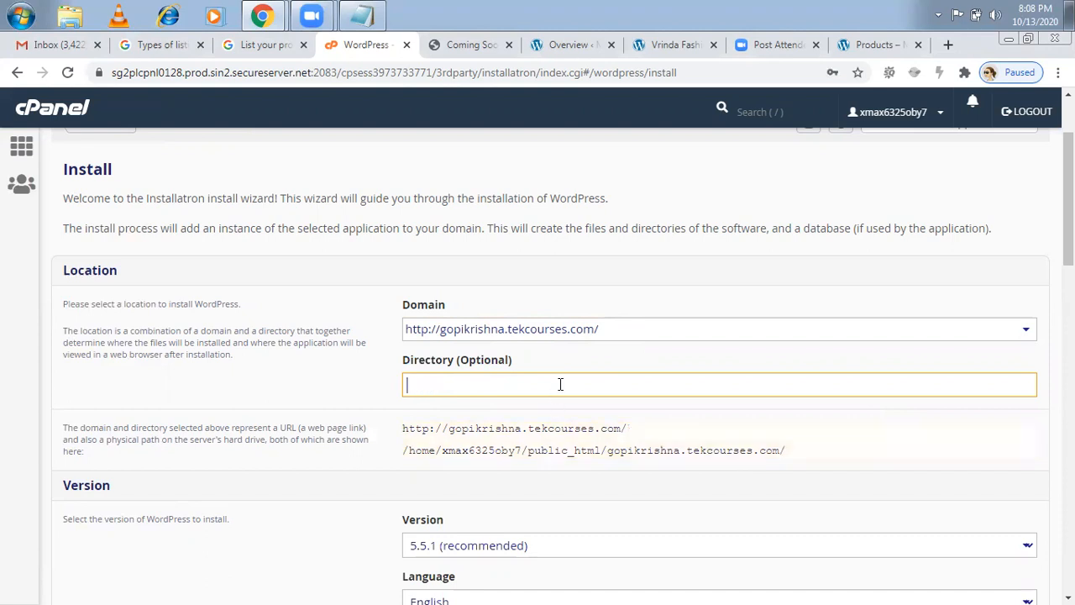
# - Replace the default administrator username with 'gopikrishna'
pyautogui.scroll(-3)
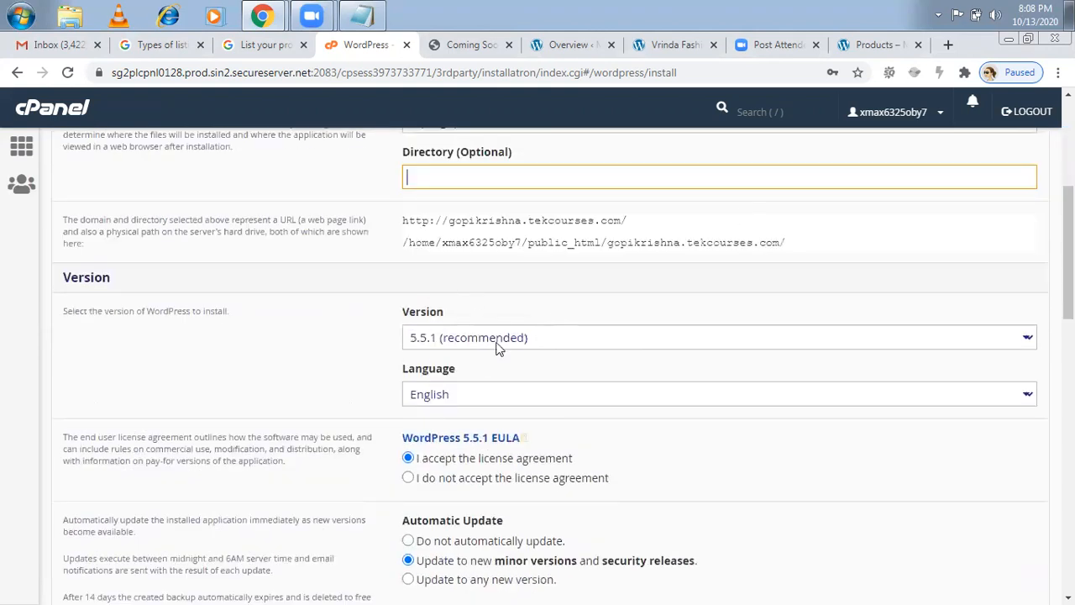
pyautogui.moveTo(523, 357)
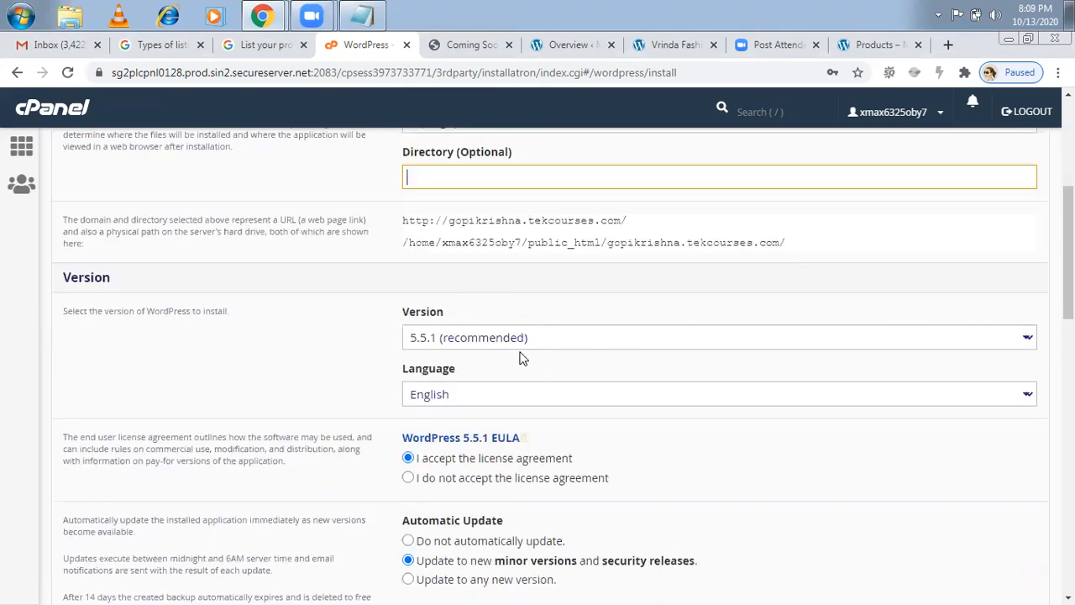
pyautogui.moveTo(1007, 223)
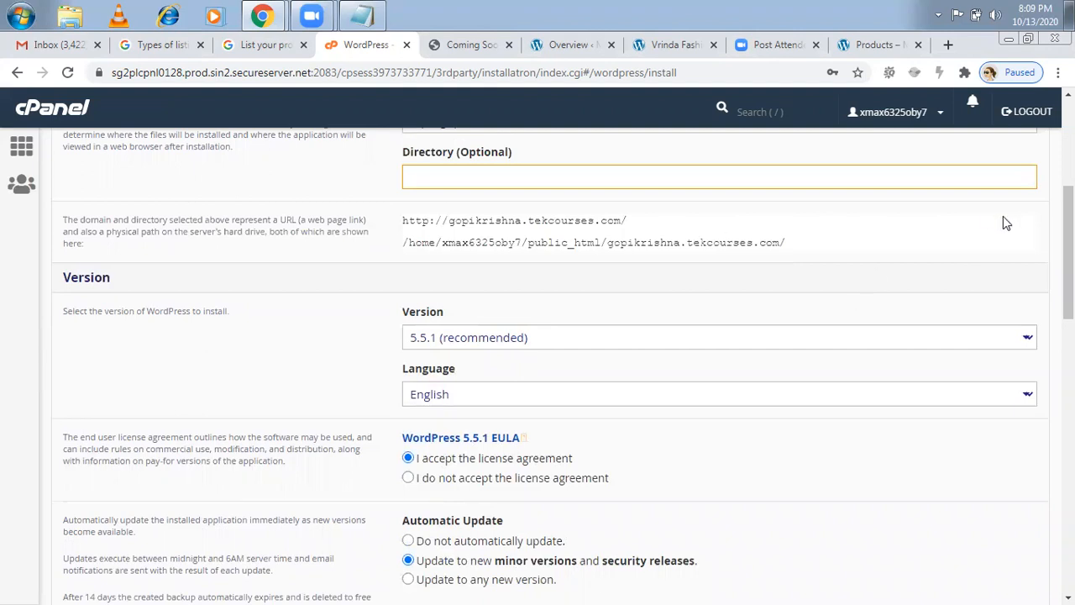
pyautogui.scroll(-3)
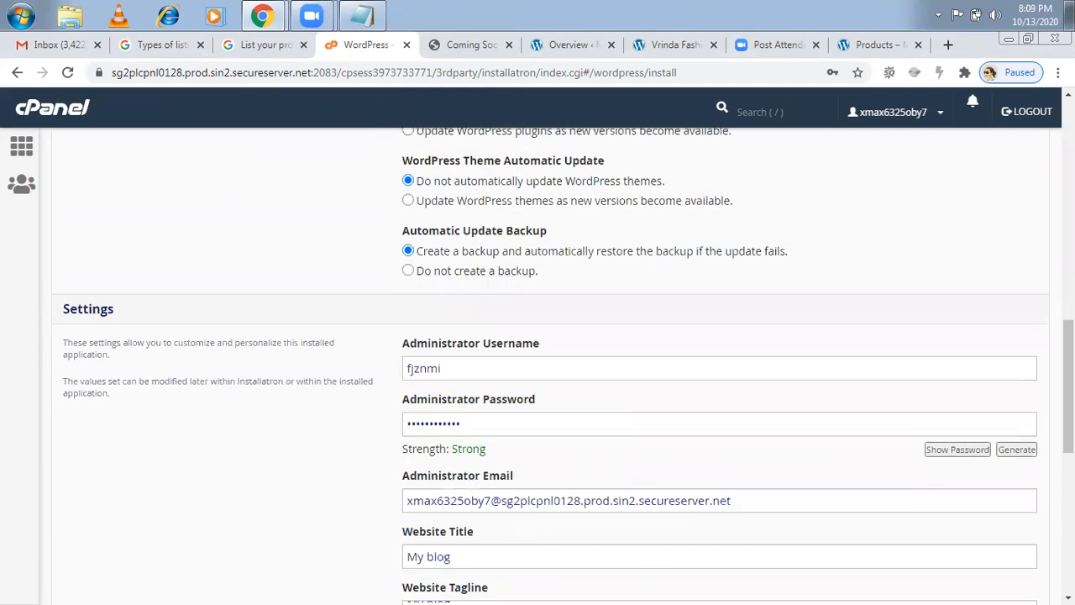
pyautogui.moveTo(565, 359)
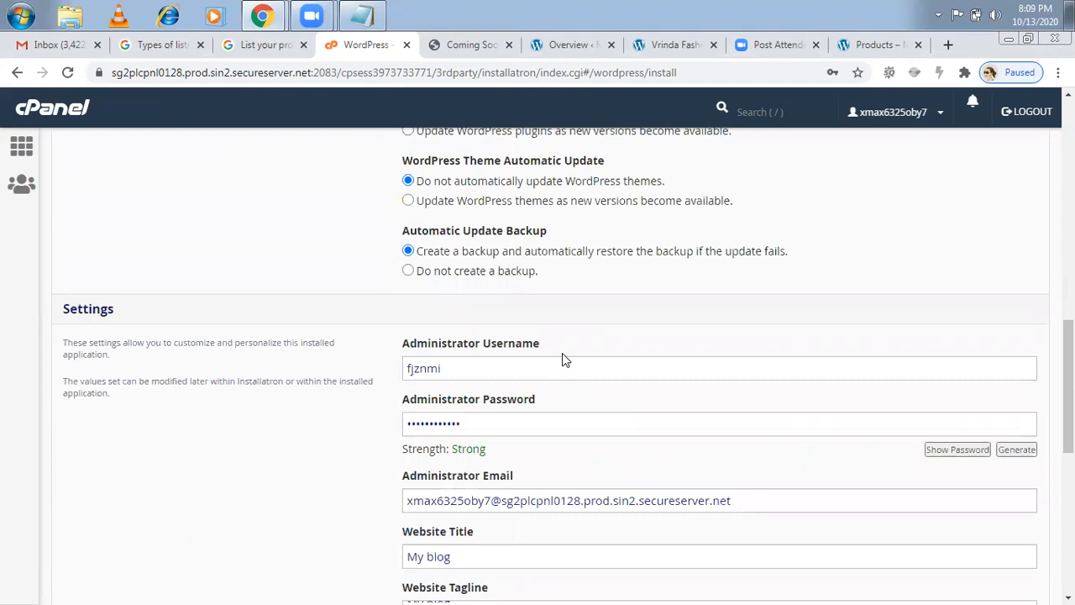
pyautogui.click(469, 369)
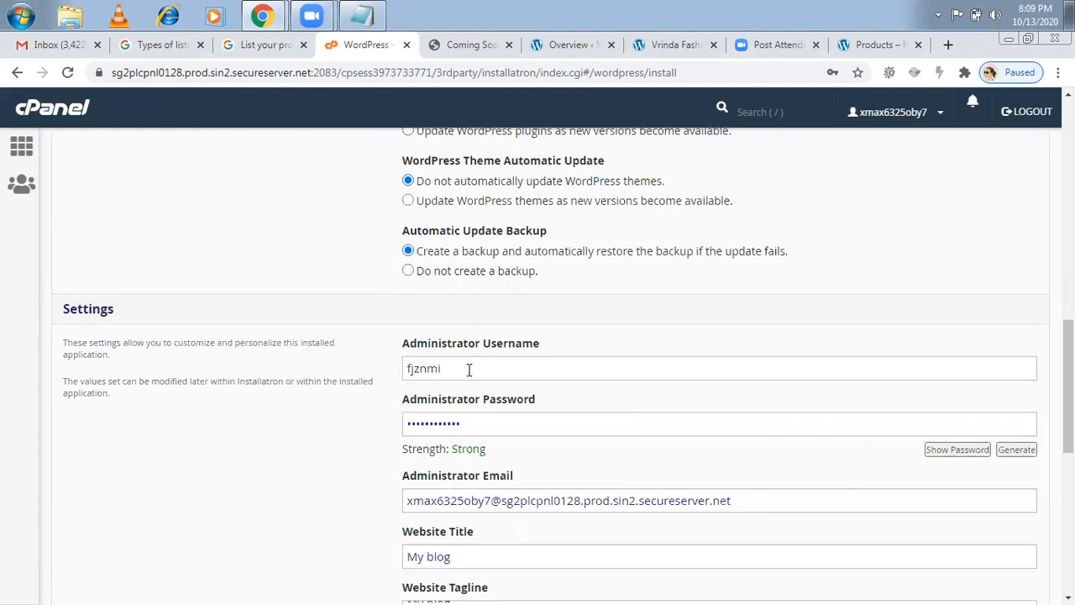
pyautogui.doubleClick(423, 368)
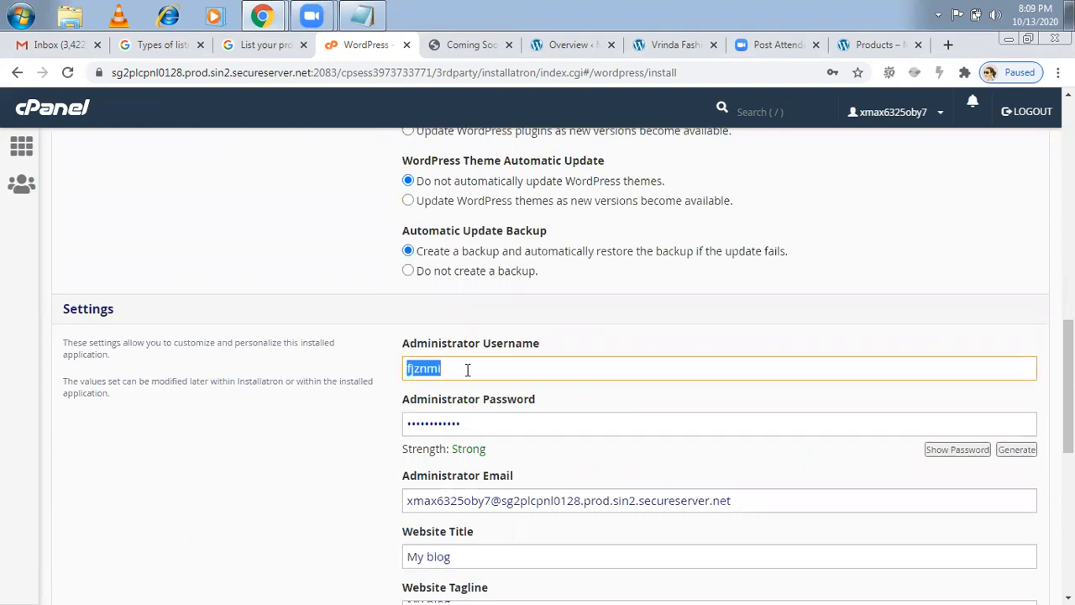
pyautogui.write('gopikrishna')
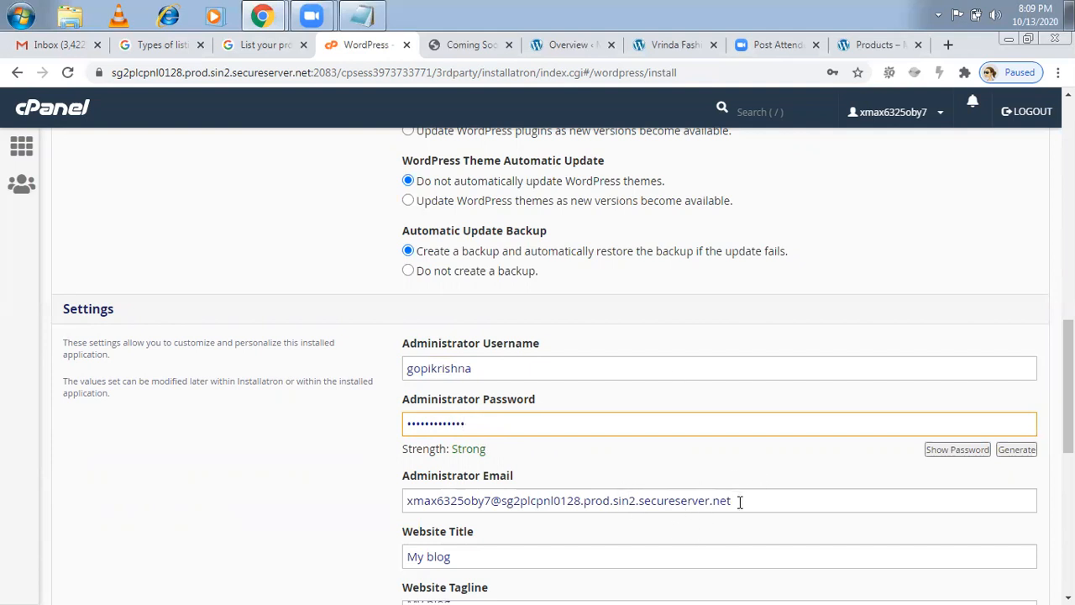
pyautogui.tripleClick(569, 501)
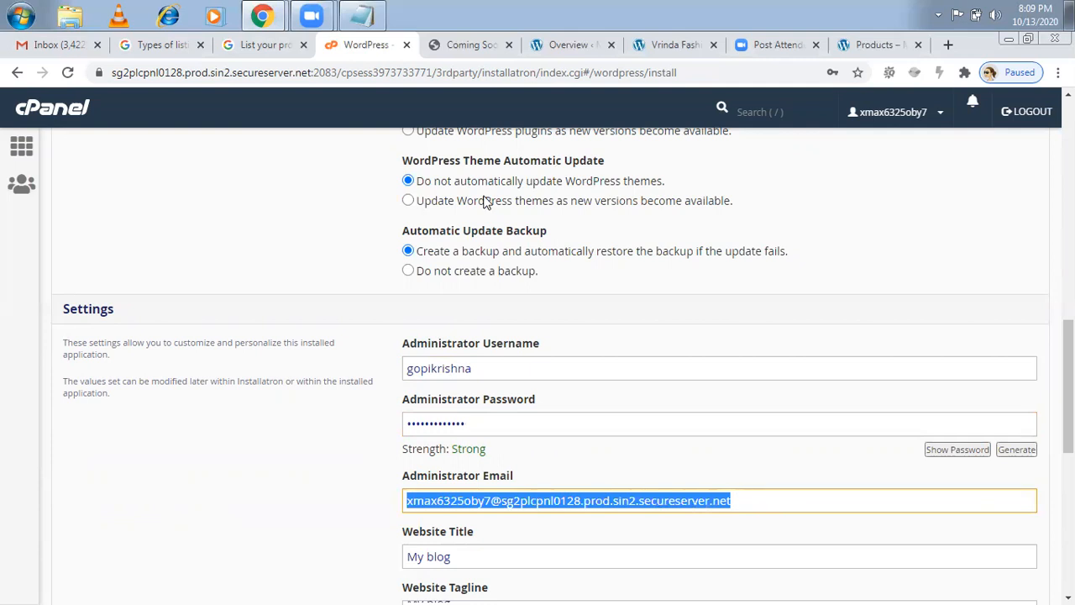
pyautogui.click(54, 45)
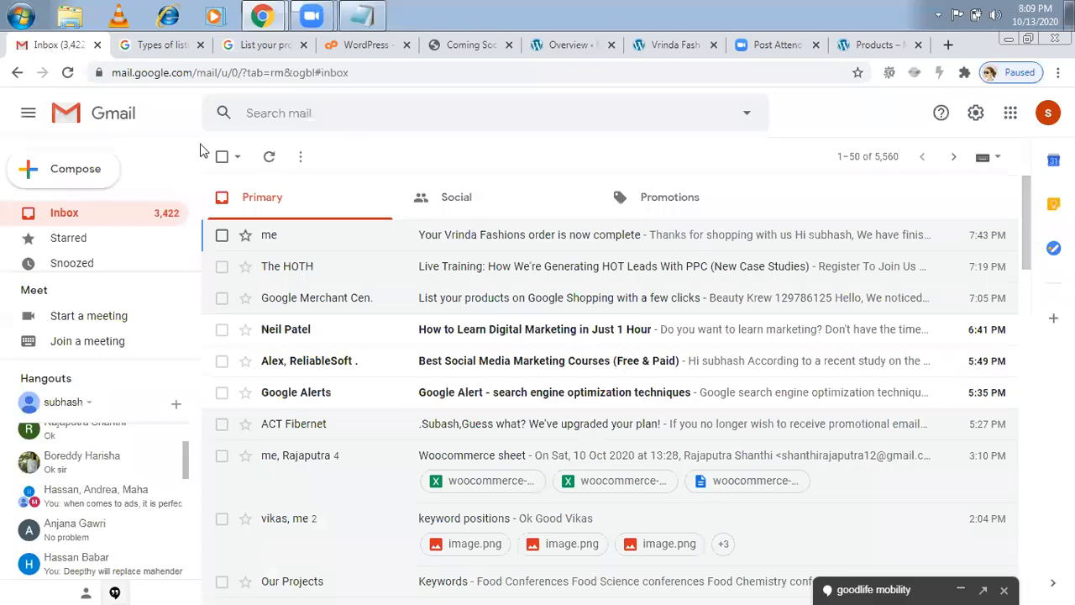
pyautogui.write('gopikrishna')
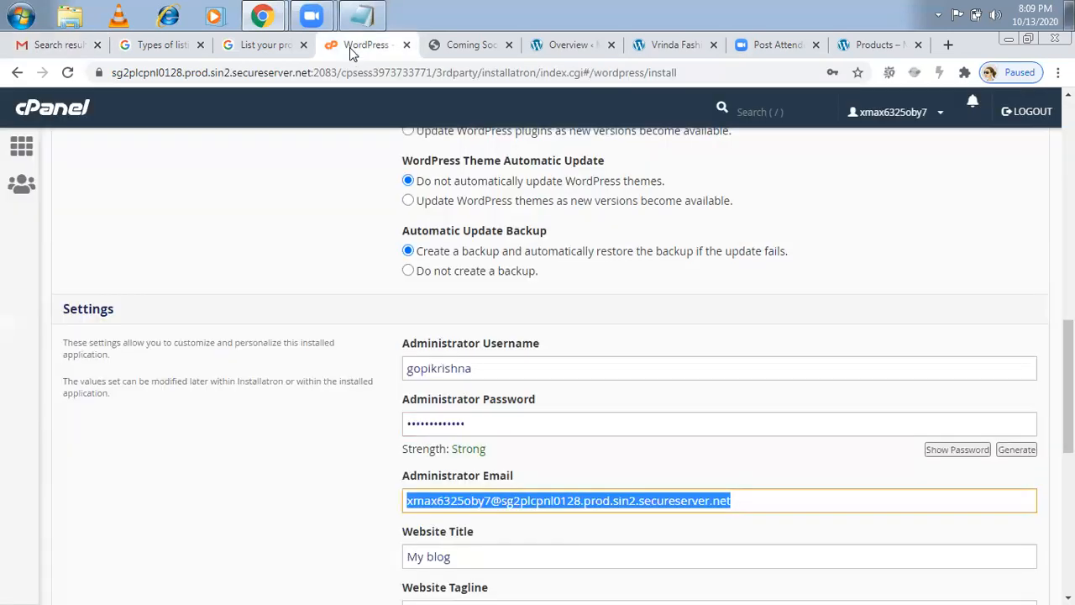
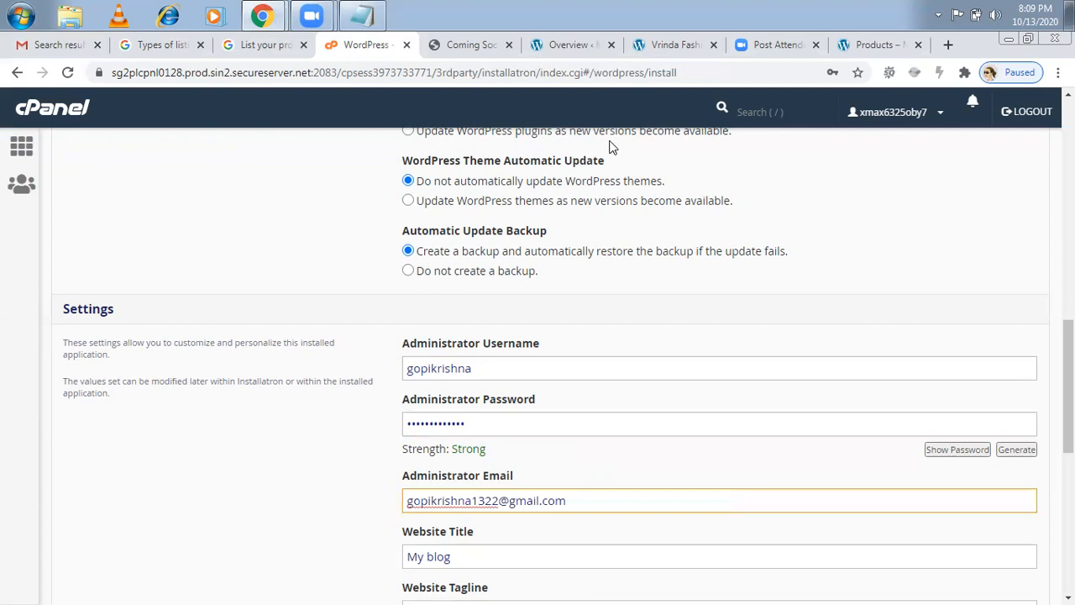
pyautogui.click(517, 423)
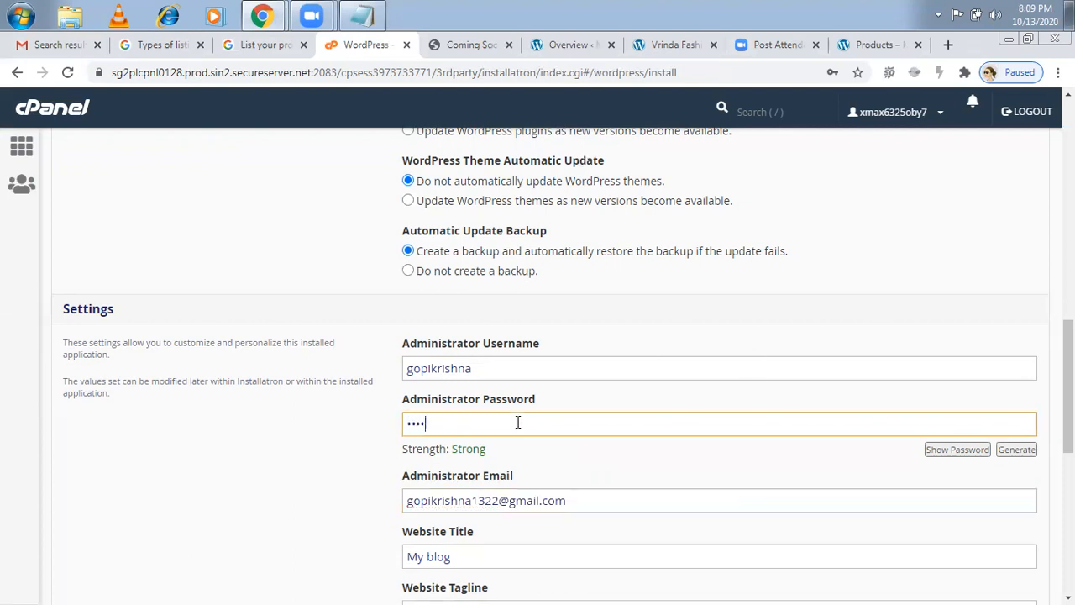
pyautogui.write('••')
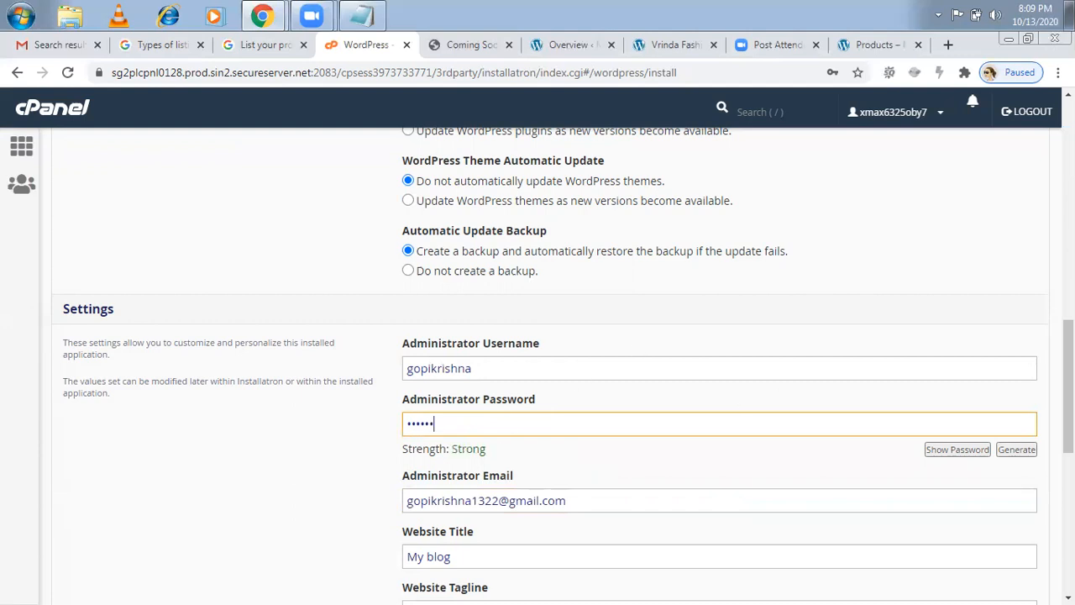
pyautogui.scroll(-3)
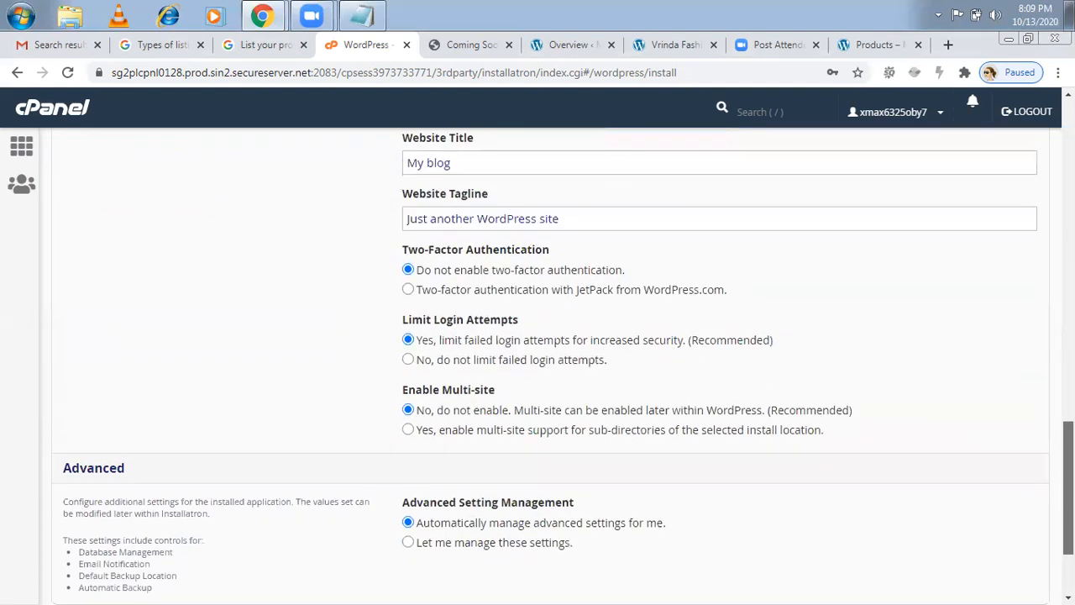
pyautogui.scroll(3)
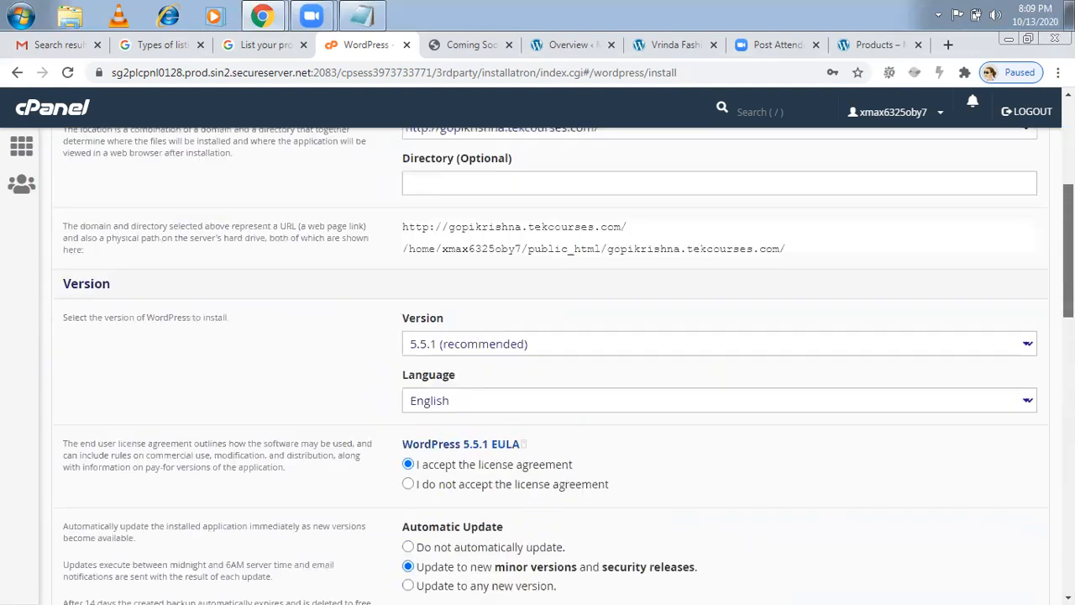
pyautogui.scroll(3)
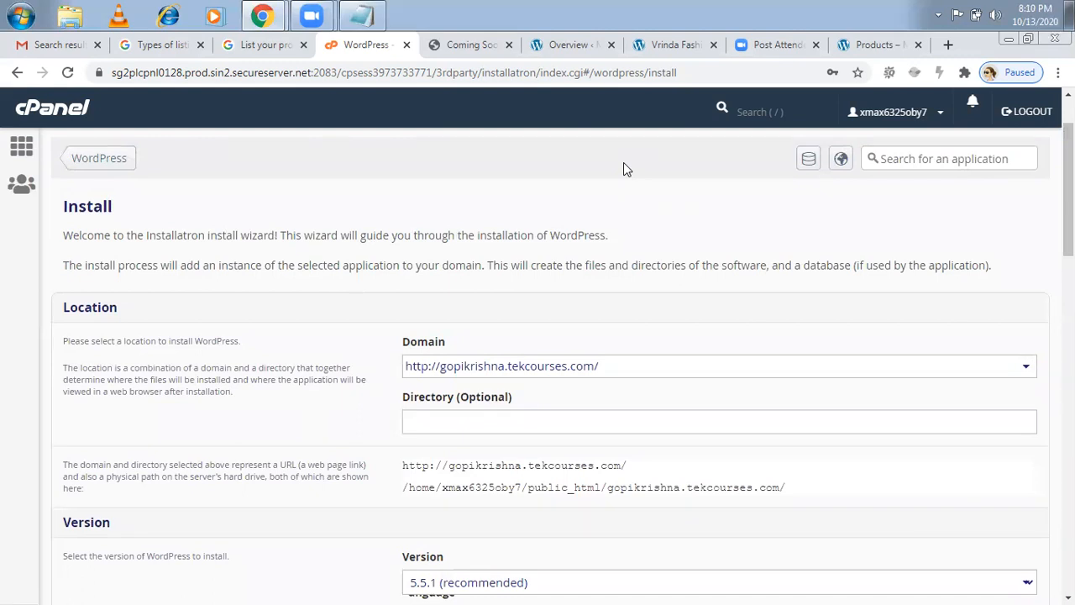
pyautogui.moveTo(594, 400)
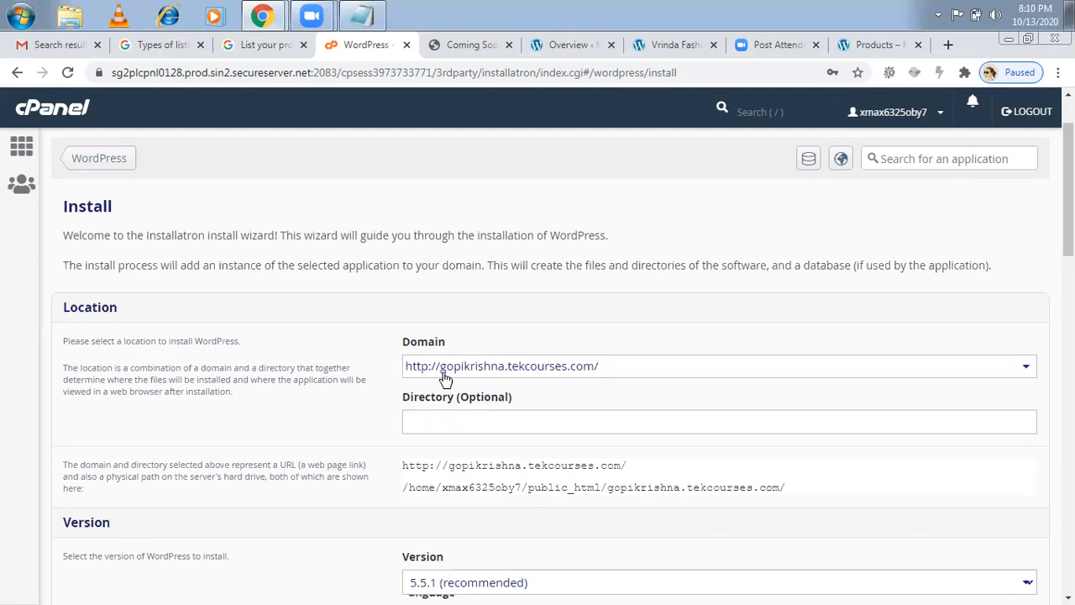
pyautogui.moveTo(969, 238)
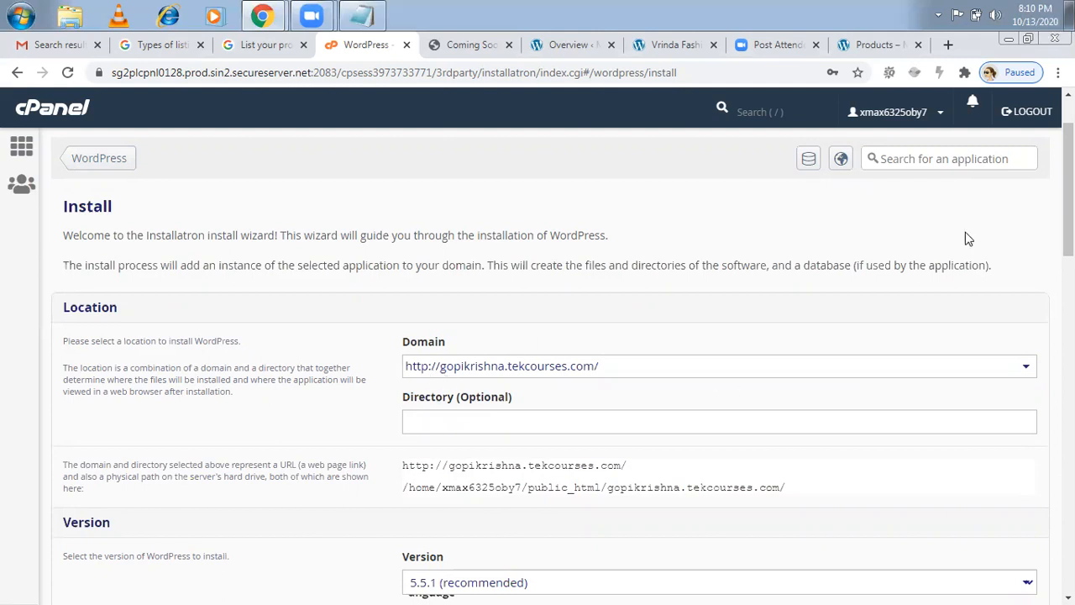
pyautogui.scroll(-3)
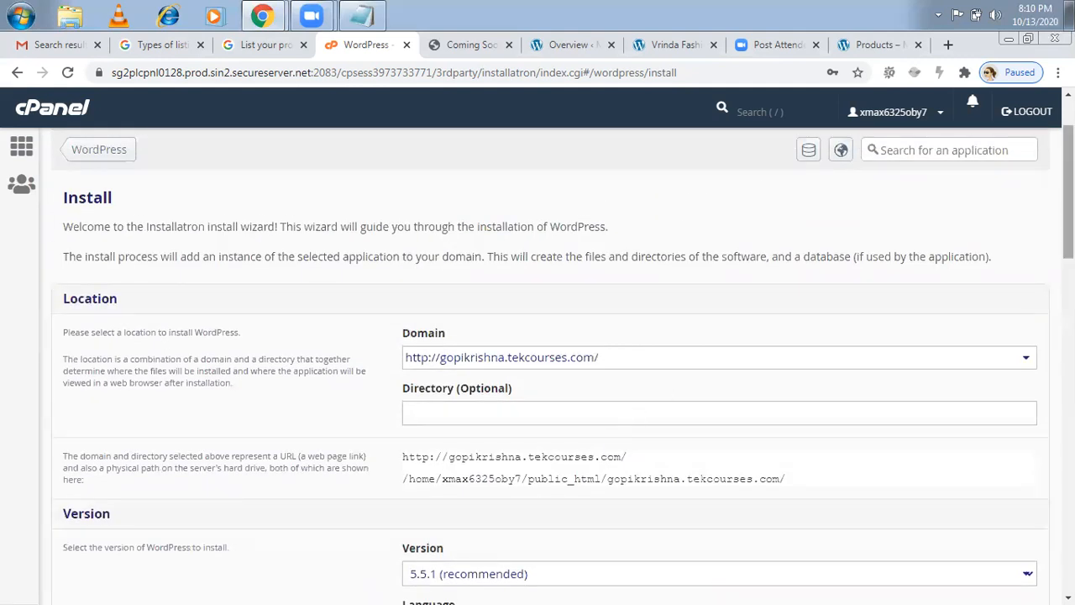
pyautogui.scroll(-3)
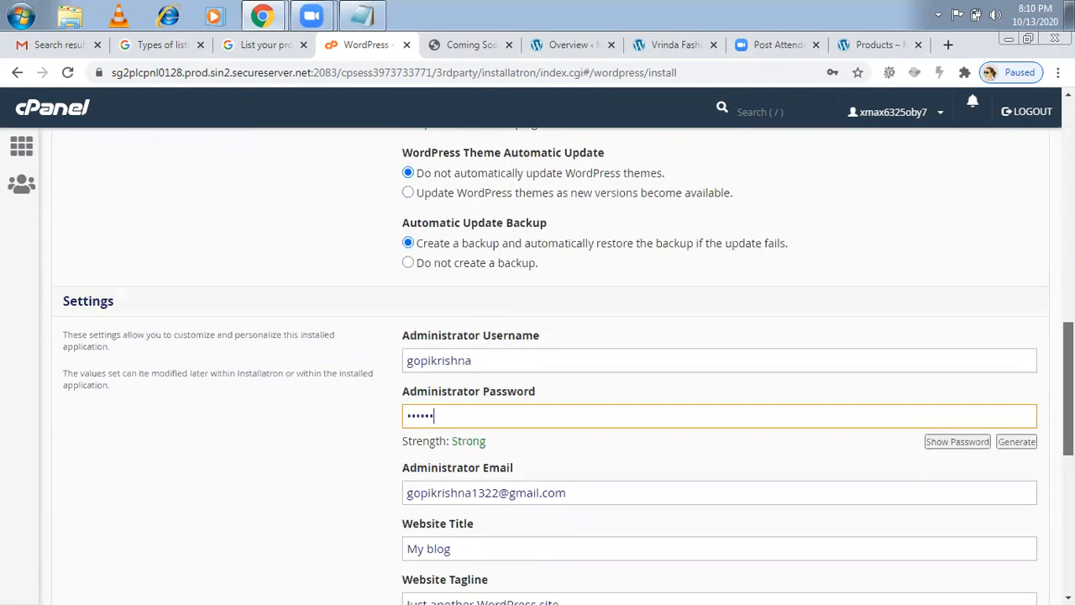
pyautogui.scroll(-3)
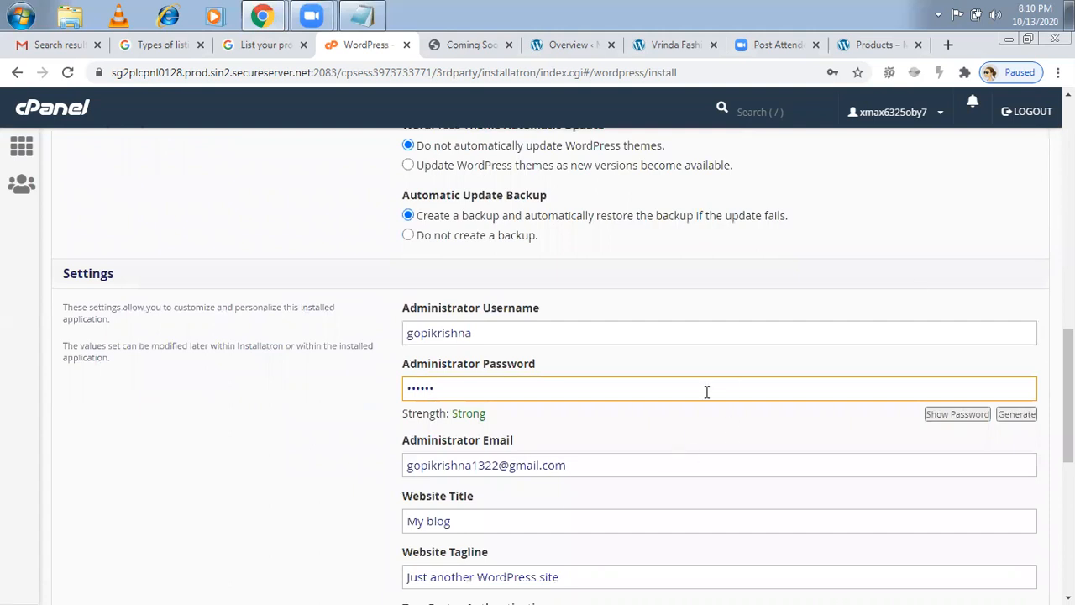
pyautogui.moveTo(1020, 328)
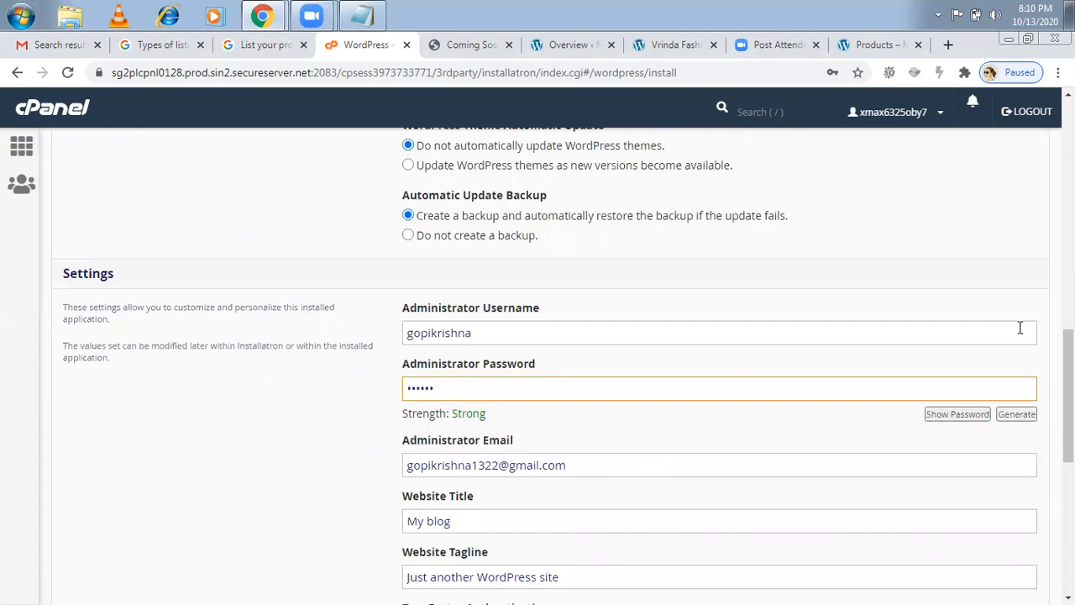
pyautogui.scroll(-3)
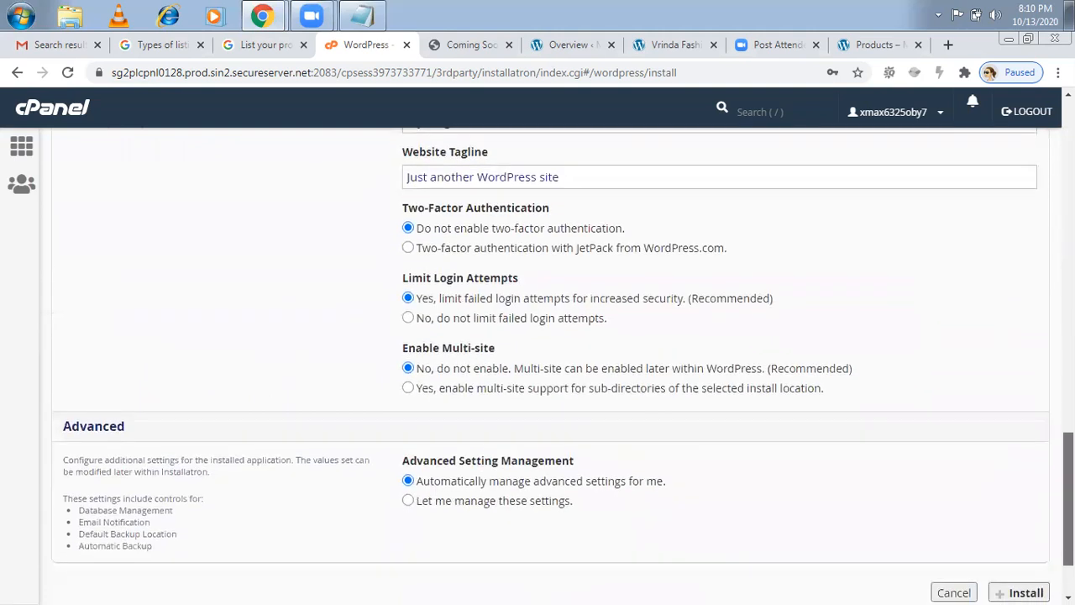
pyautogui.scroll(-3)
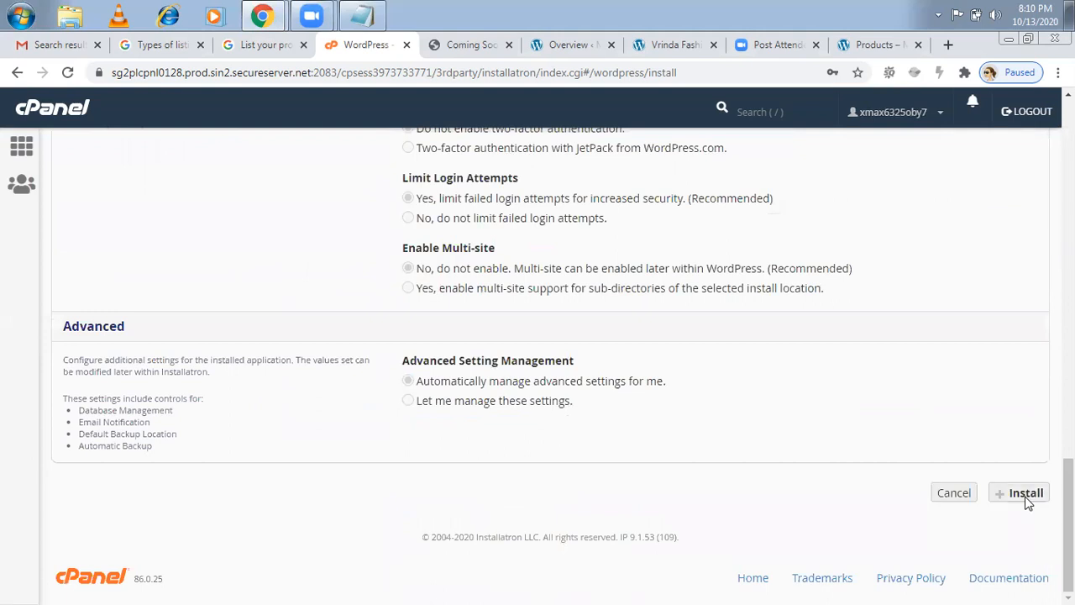
# - Submit the WordPress install, decline saving the password, and watch its progress in My Applications
pyautogui.click(1018, 492)
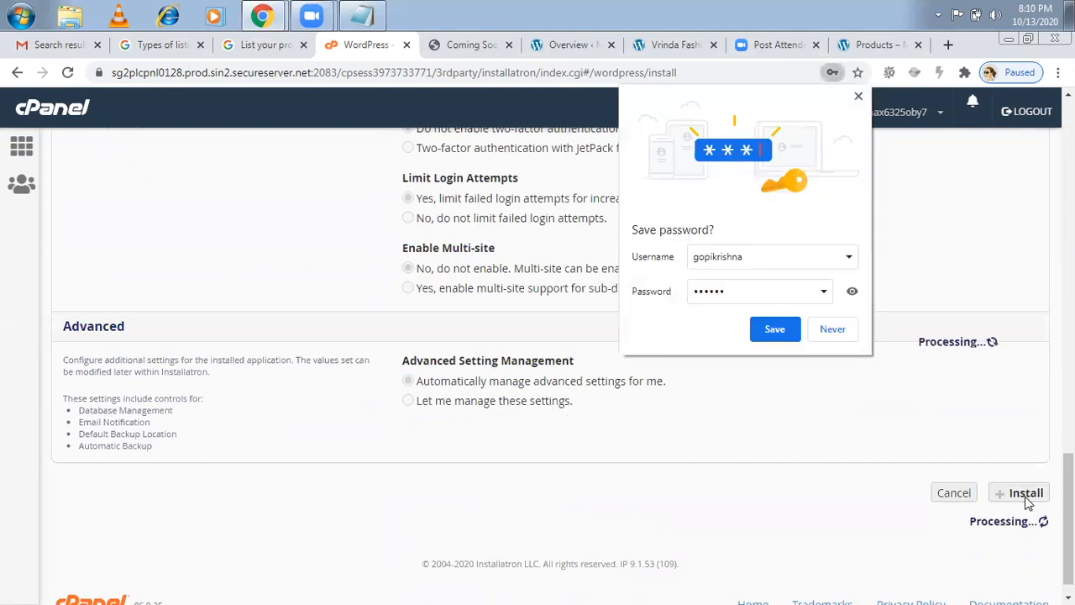
pyautogui.click(833, 329)
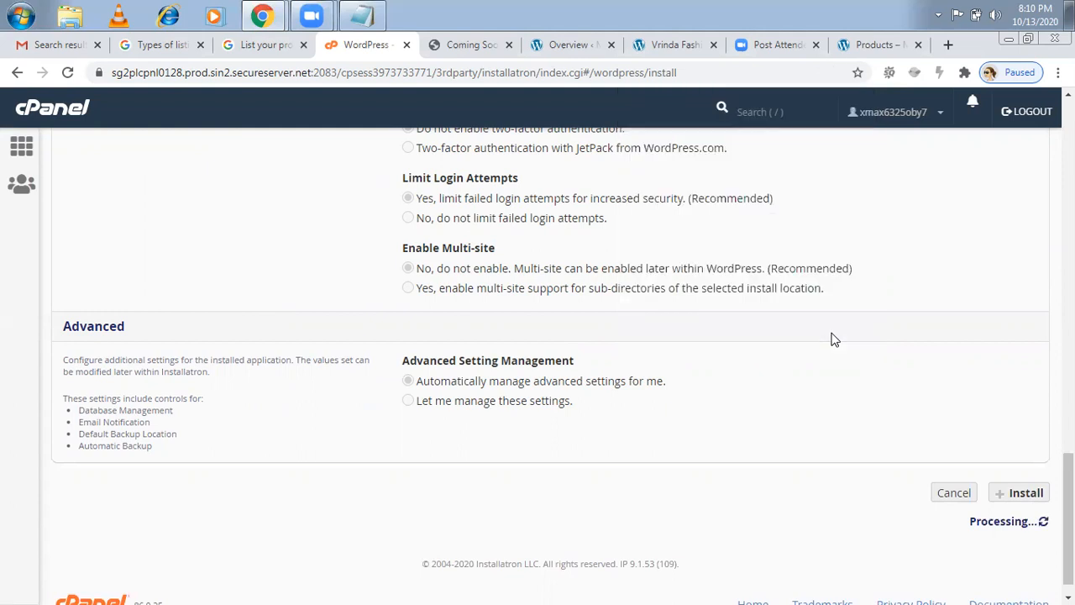
pyautogui.moveTo(595, 141)
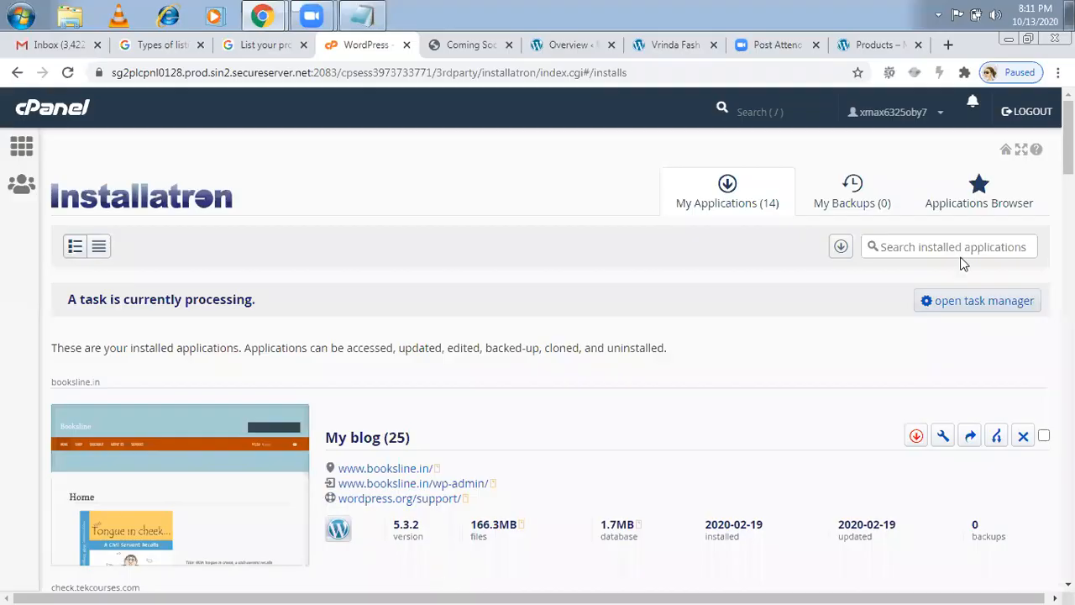
pyautogui.scroll(-3)
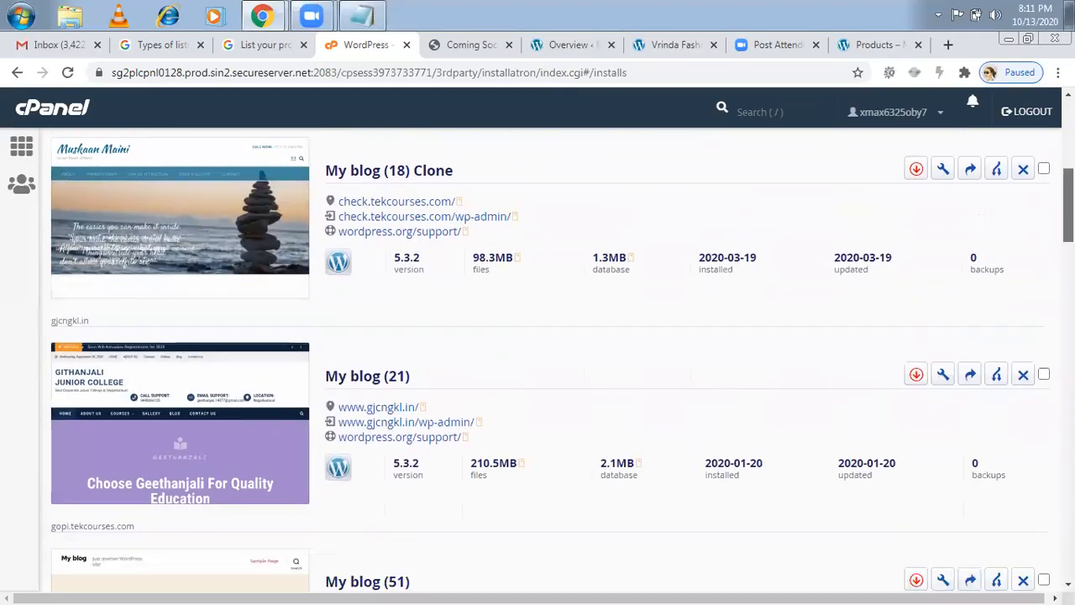
pyautogui.scroll(-3)
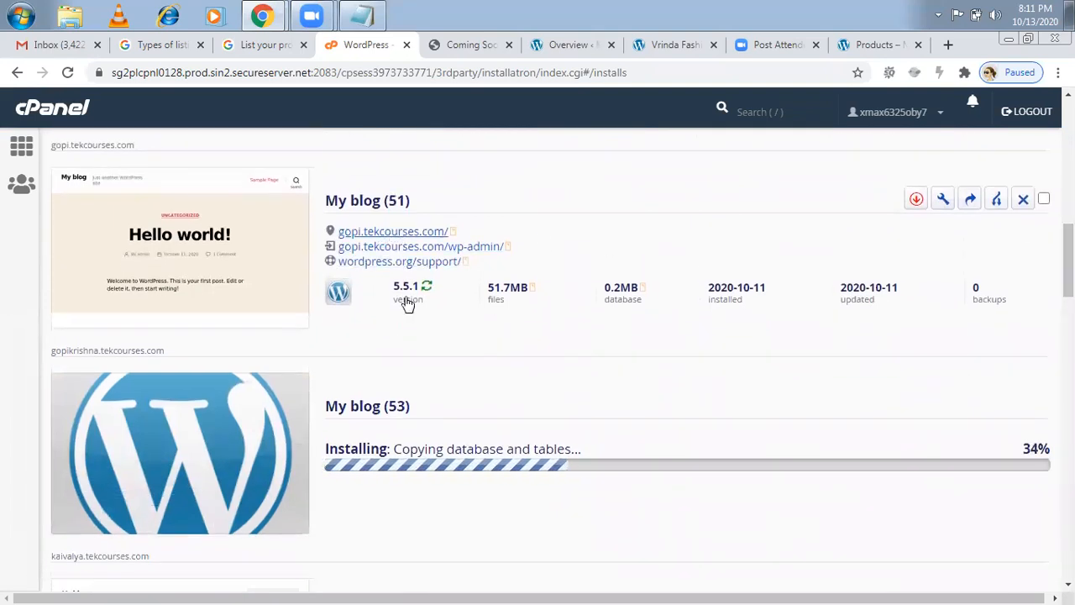
pyautogui.moveTo(411, 479)
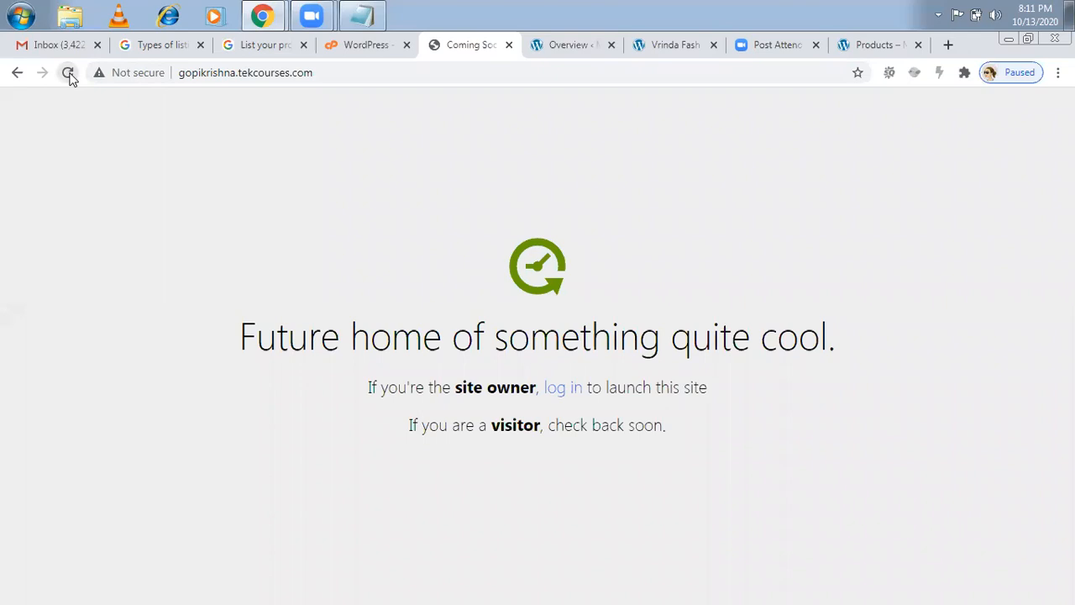
# - Go to the subdomain's /admin login and sign in as gopikrishna
pyautogui.click(68, 72)
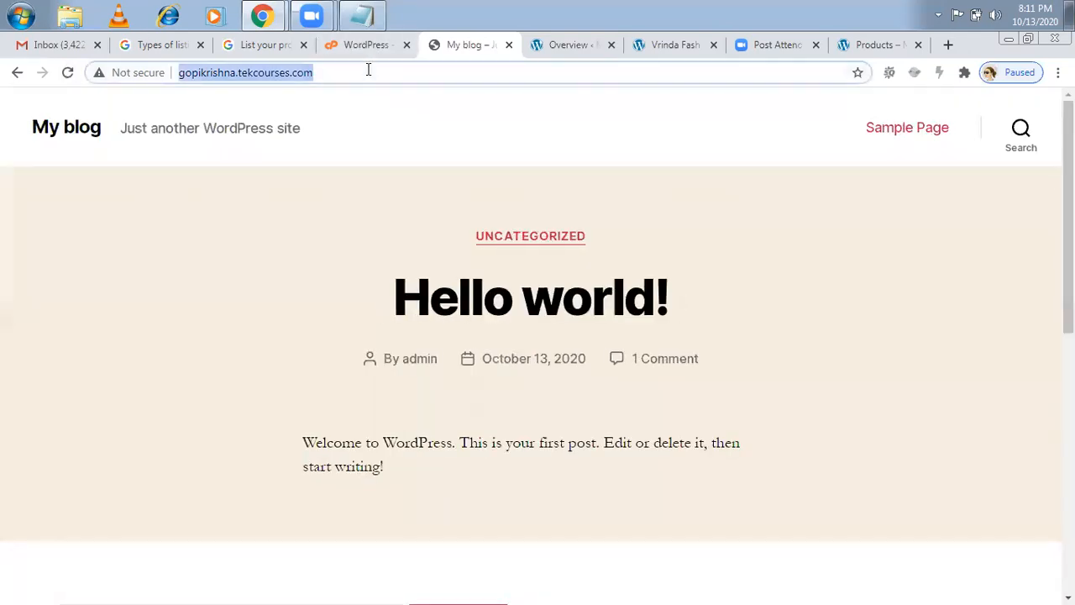
pyautogui.write('/admin%2F&reauth=1')
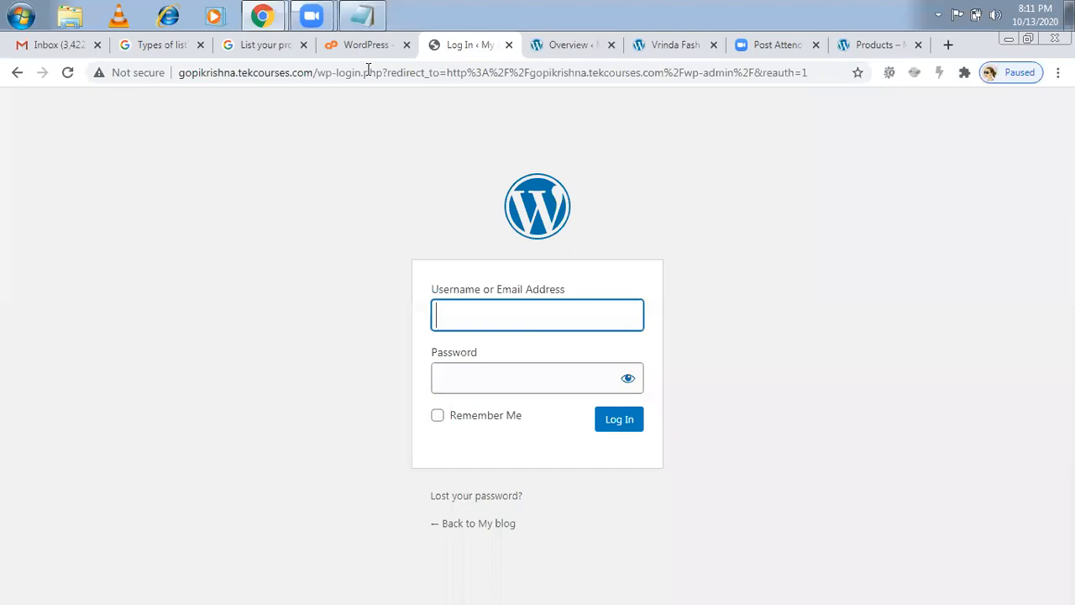
pyautogui.write('g')
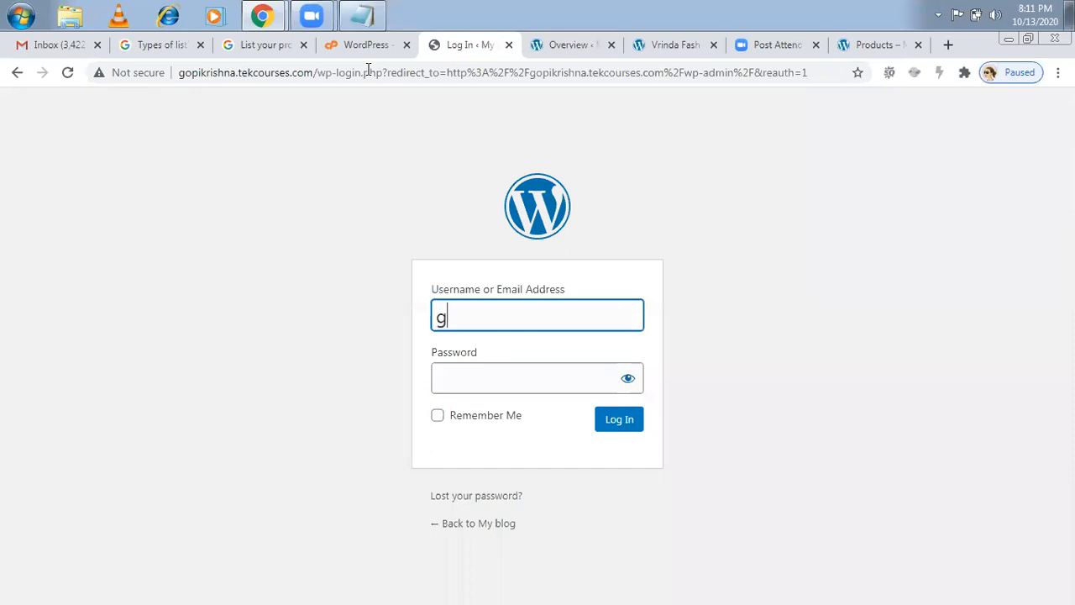
pyautogui.write('opi')
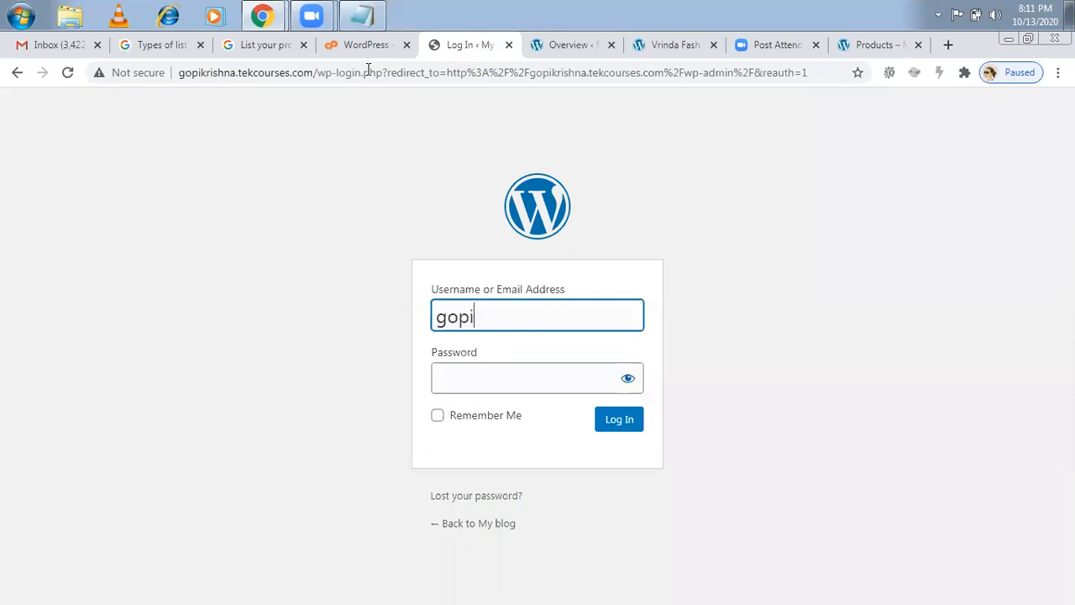
pyautogui.write('krishna')
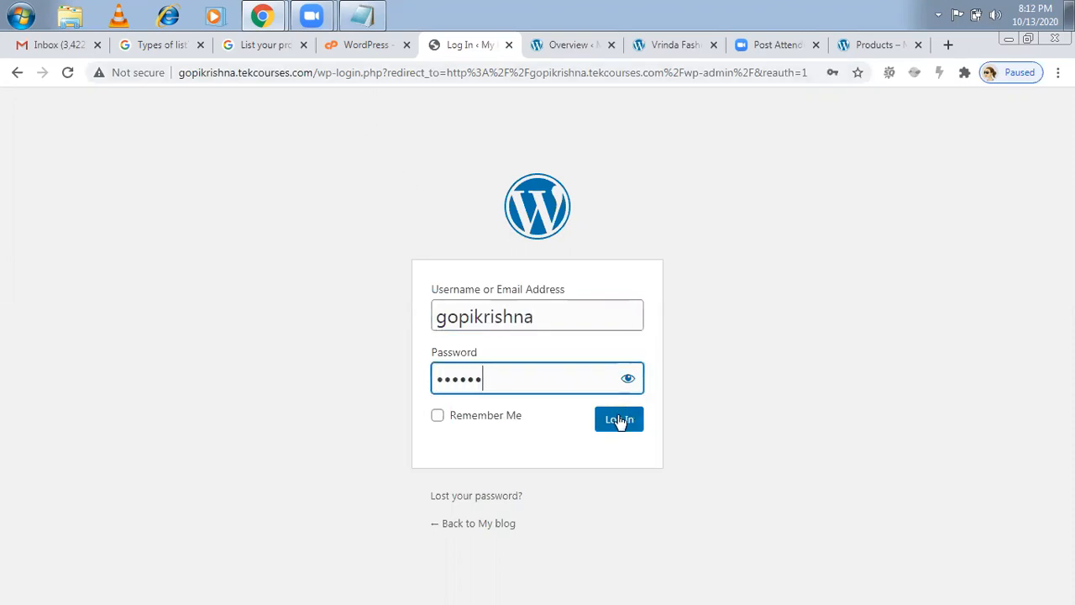
pyautogui.click(620, 420)
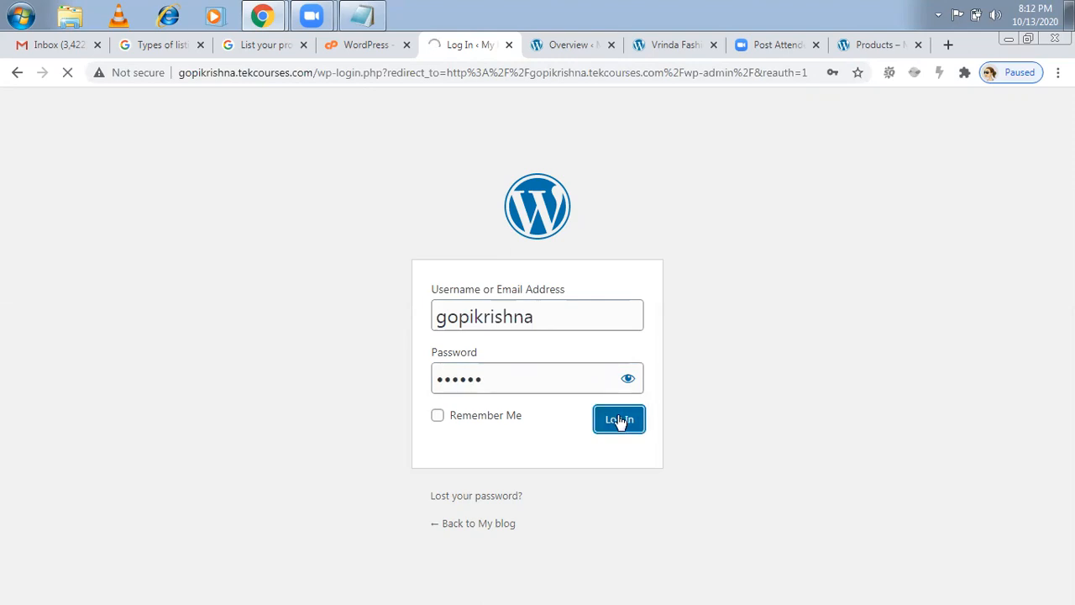
pyautogui.click(619, 419)
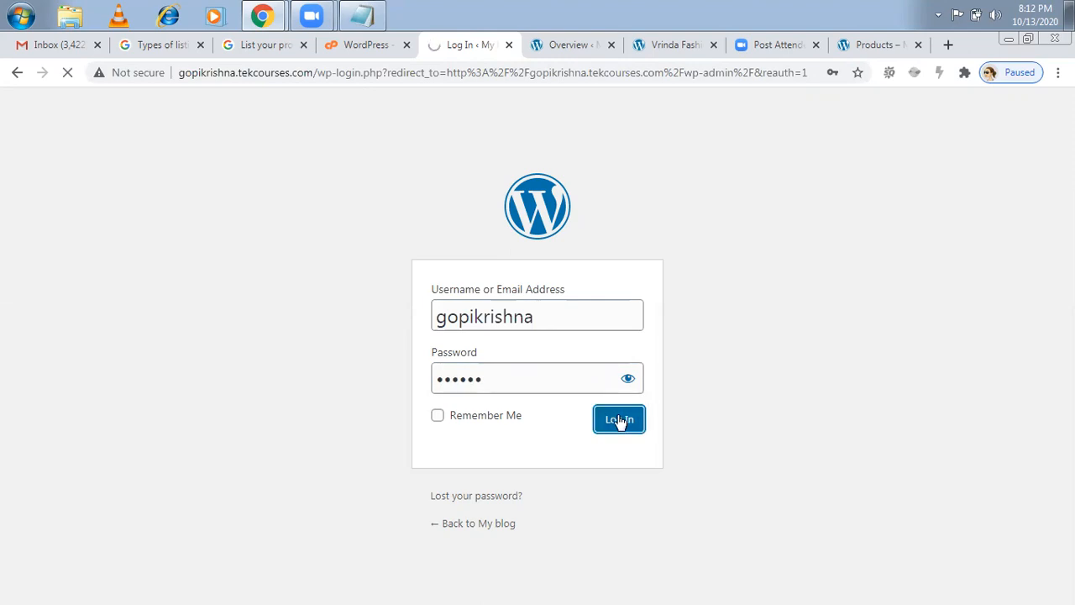
pyautogui.click(619, 419)
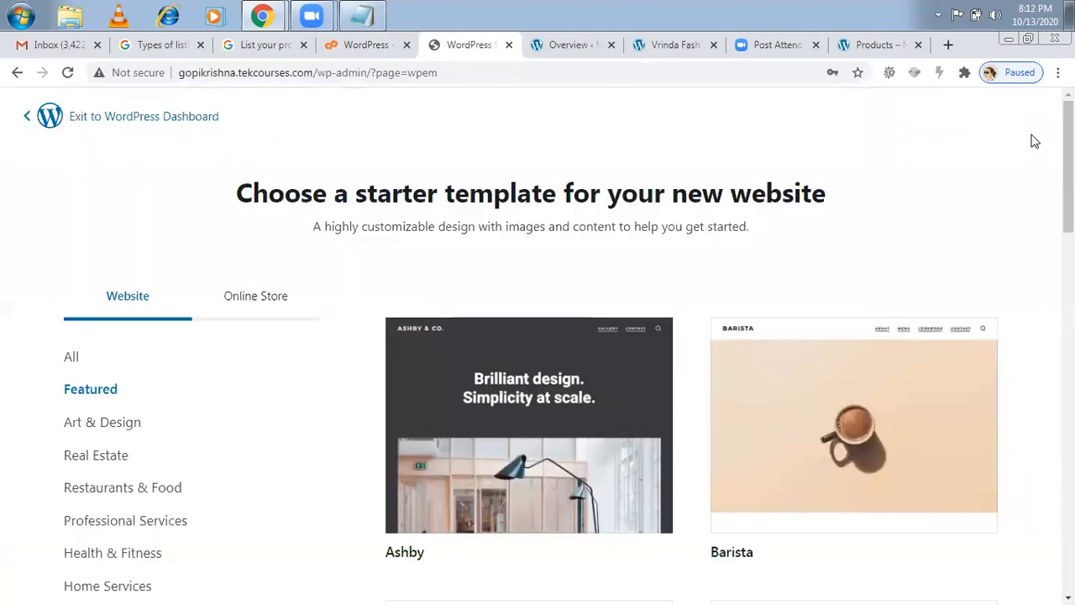
# - Exit the starter template chooser to the WordPress Dashboard, confirming 'Yes, I'm Sure'
pyautogui.scroll(-3)
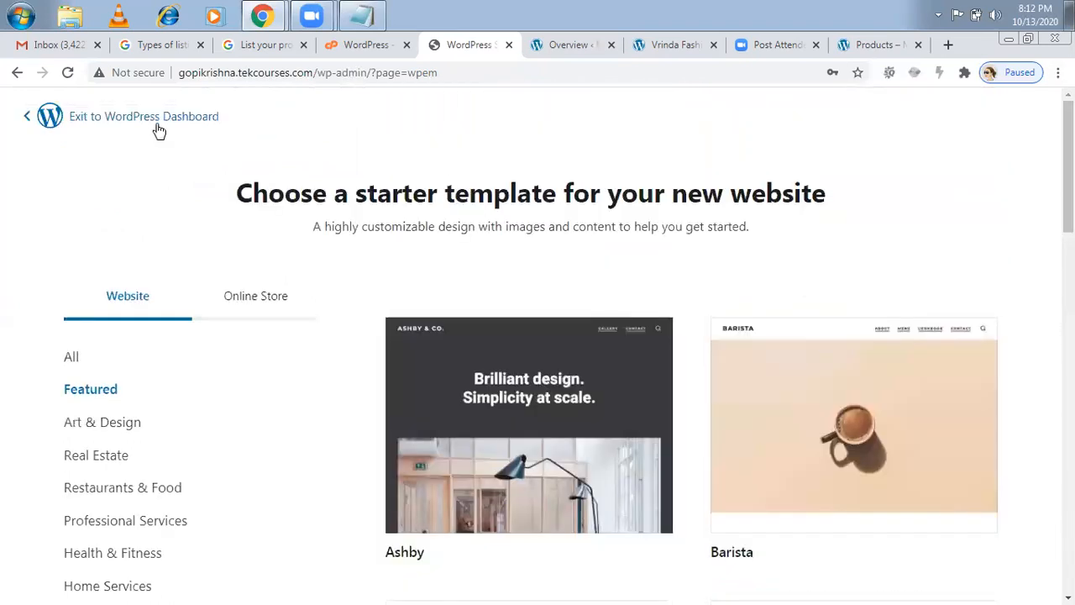
pyautogui.click(144, 116)
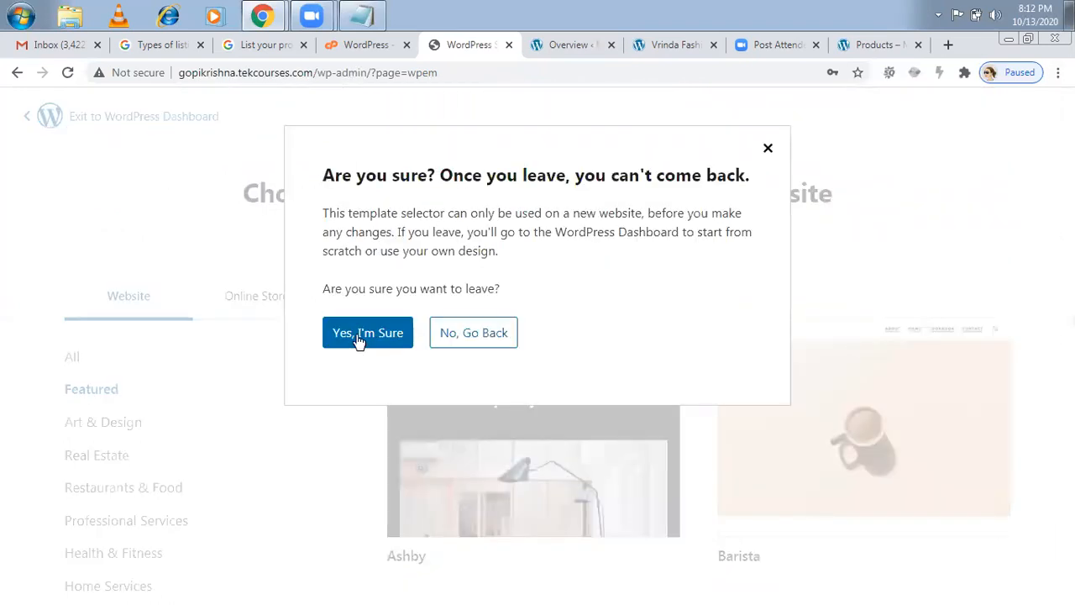
pyautogui.click(367, 332)
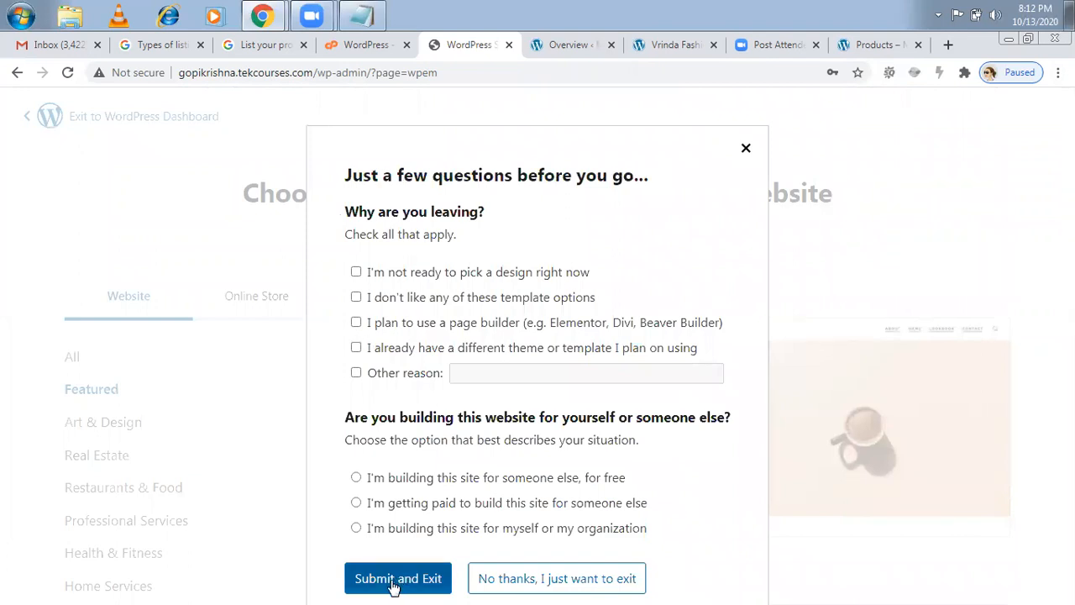
pyautogui.moveTo(697, 319)
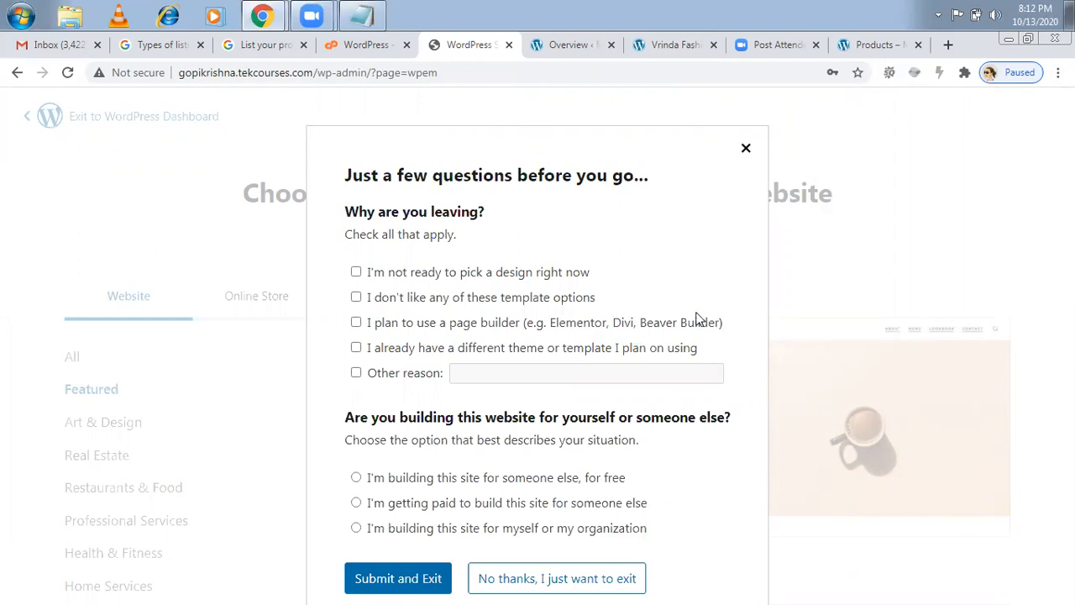
pyautogui.moveTo(476, 431)
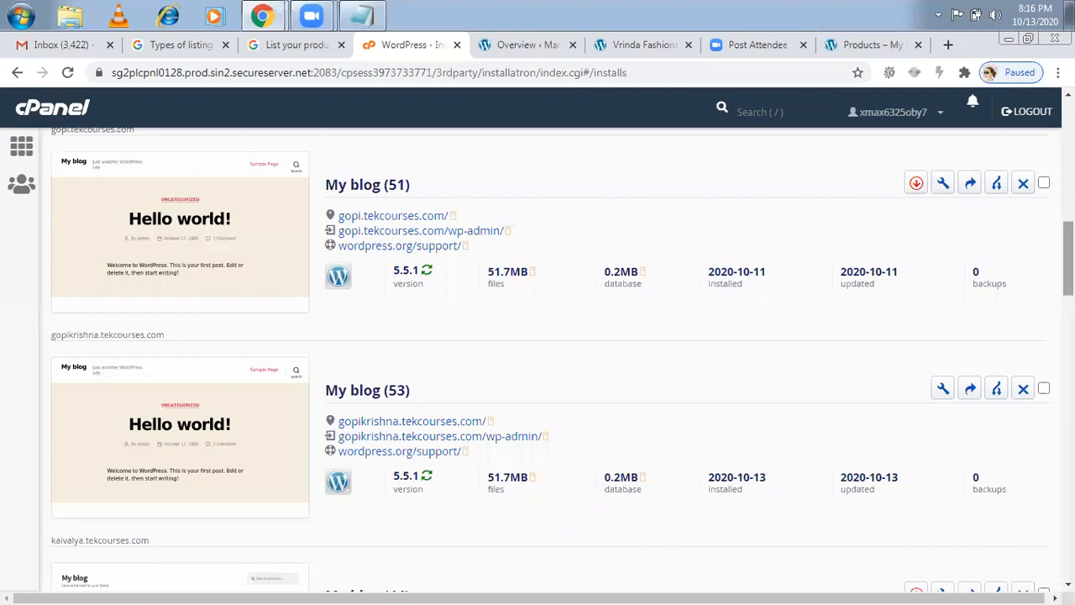
# - Uninstall the My blog (51) installation from Installatron's list and confirm the removal
pyautogui.scroll(-3)
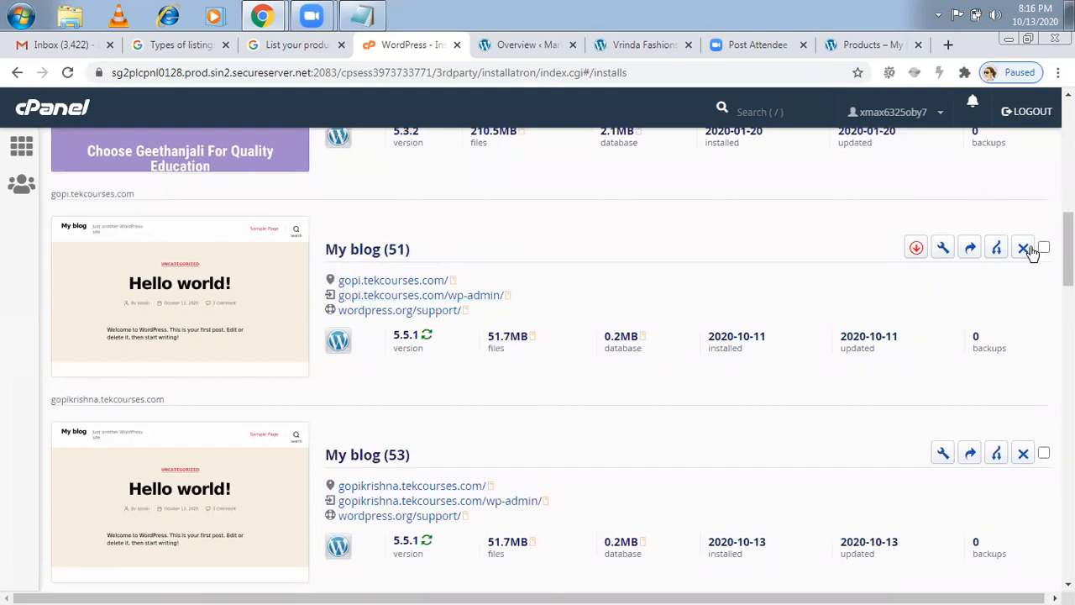
pyautogui.moveTo(1023, 246)
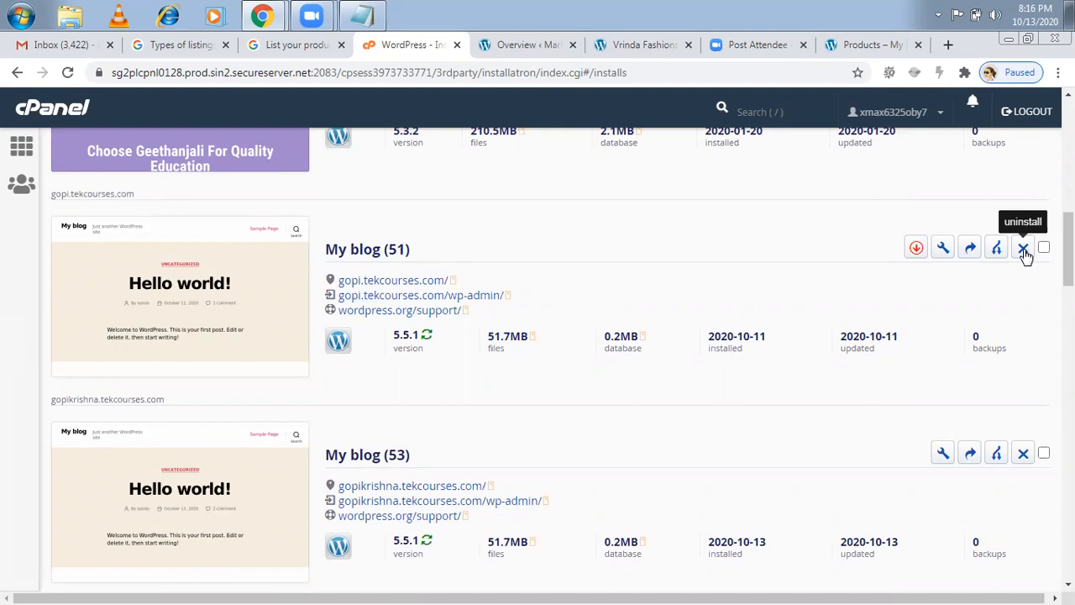
pyautogui.click(1023, 247)
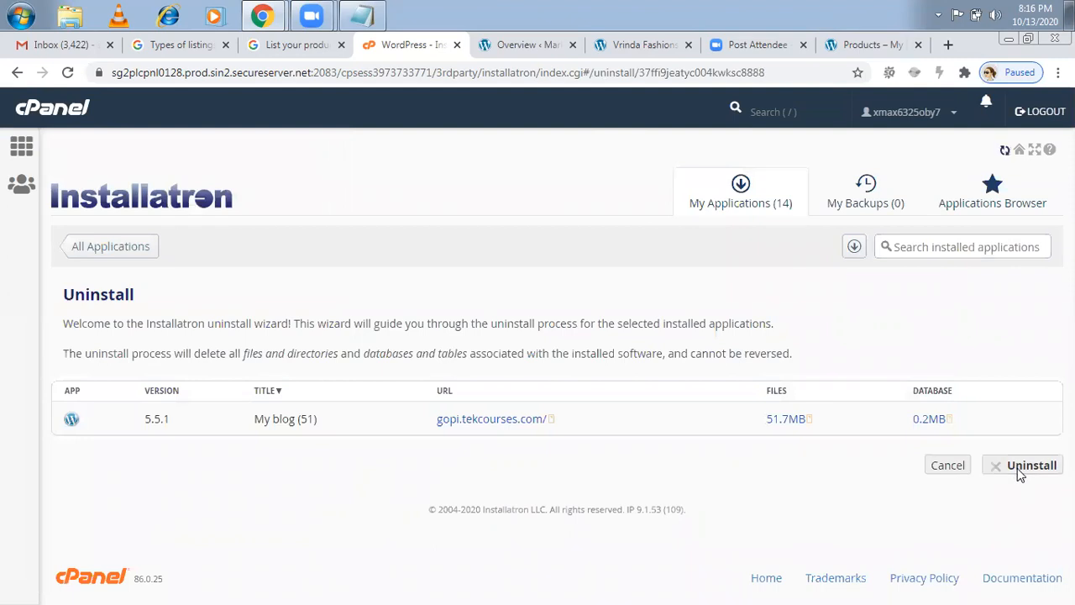
pyautogui.click(1031, 465)
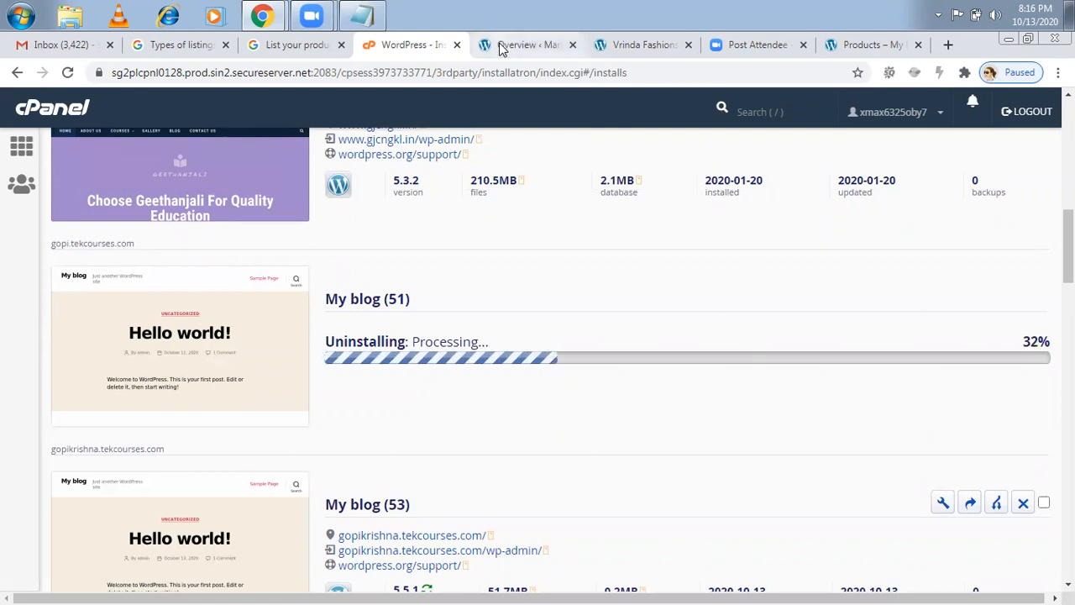
# - Watch the uninstall reach 99%, check gopi.tekcourses.com's database error, then view Vrinda Fashions
pyautogui.click(527, 44)
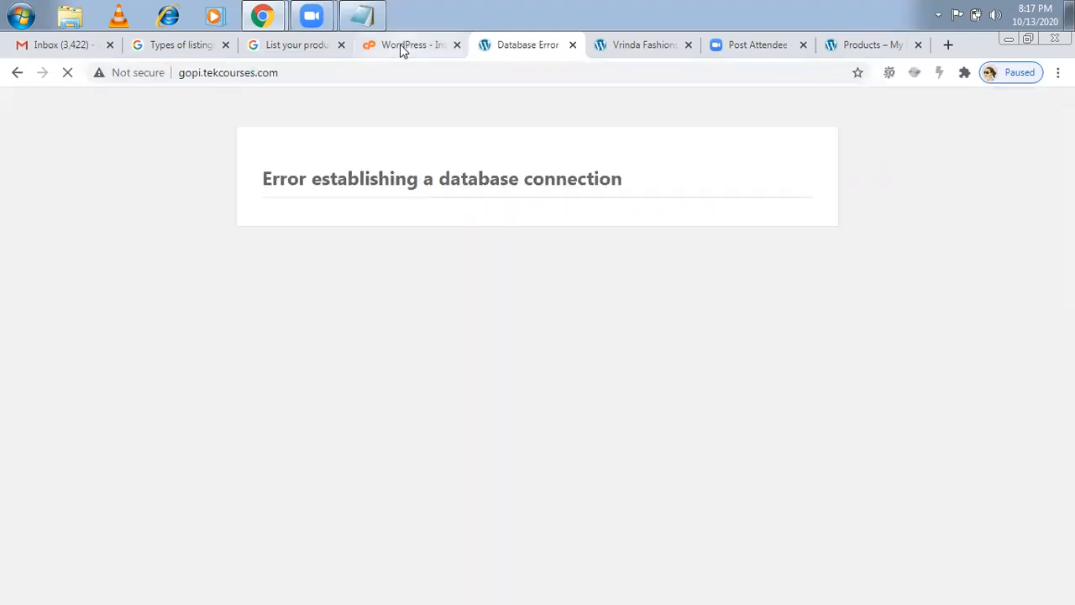
pyautogui.click(411, 44)
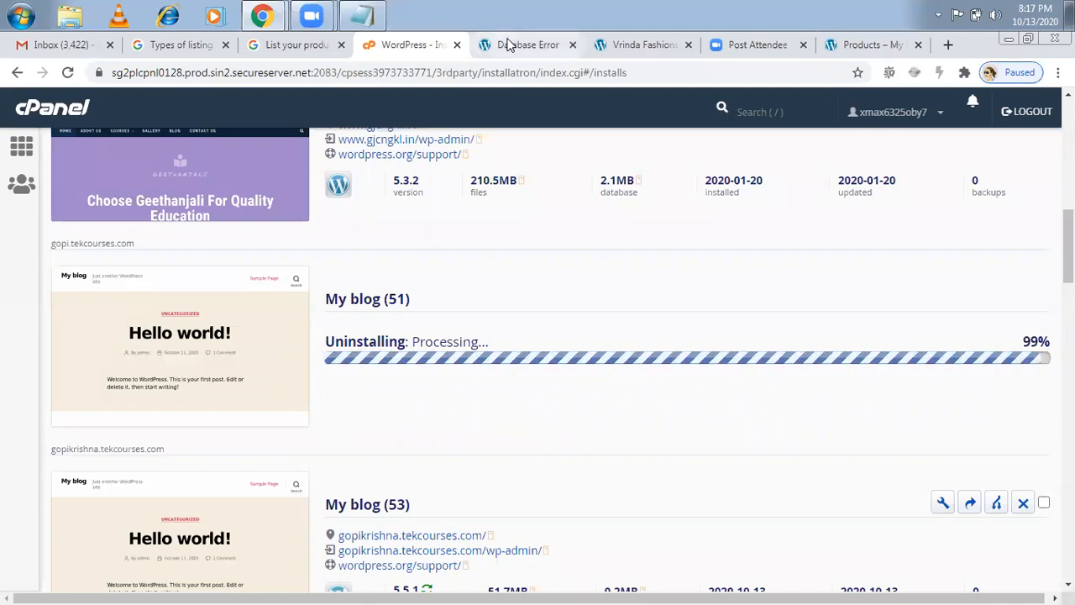
pyautogui.click(528, 45)
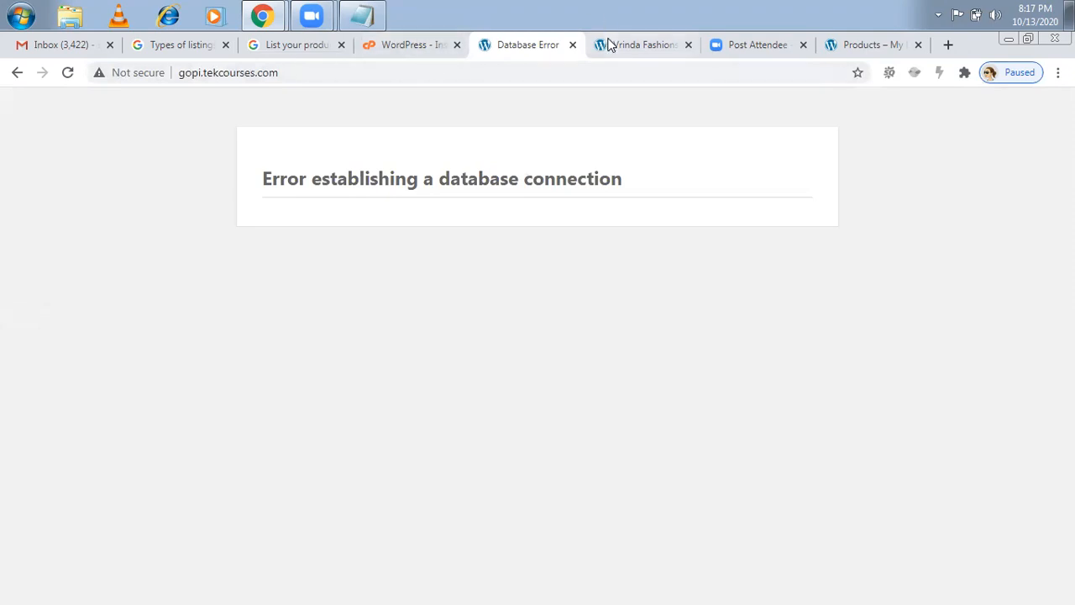
pyautogui.click(638, 44)
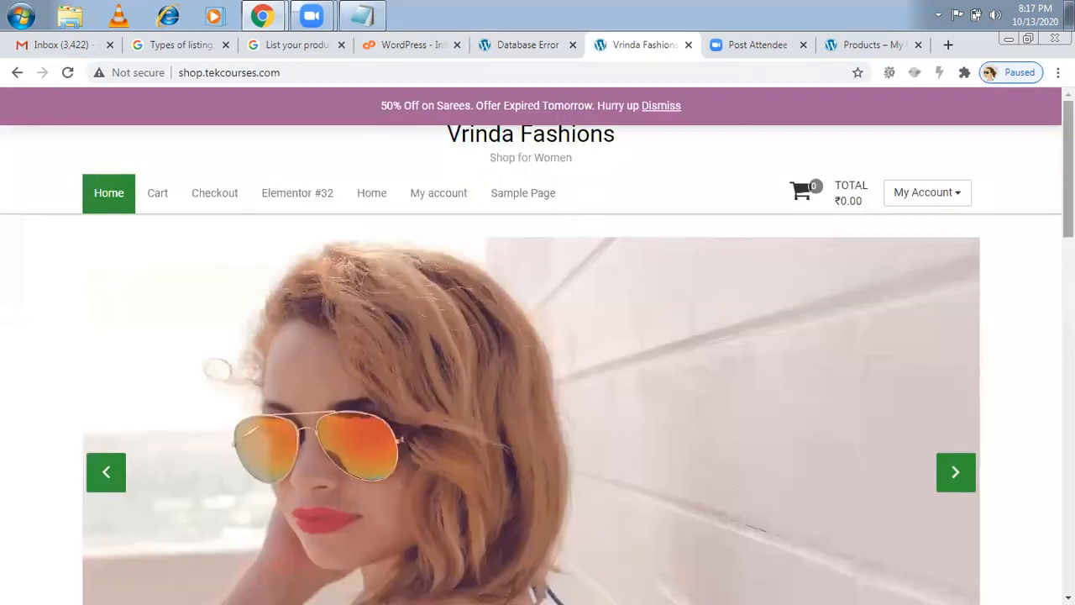
# - Scroll the Vrinda Fashions home page to its sale products, then revisit the database error page
pyautogui.scroll(-3)
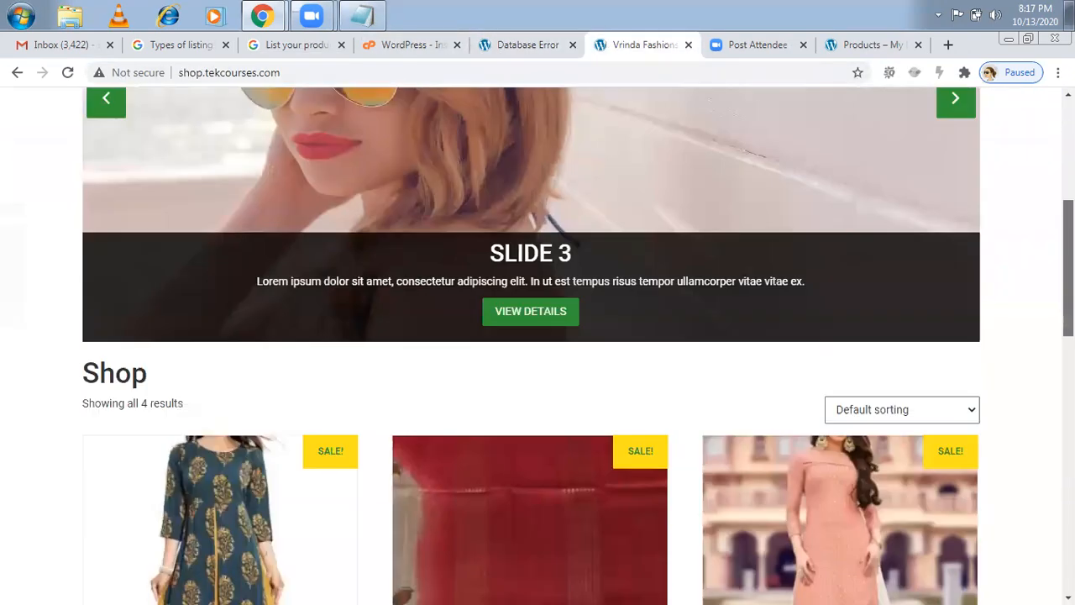
pyautogui.scroll(-3)
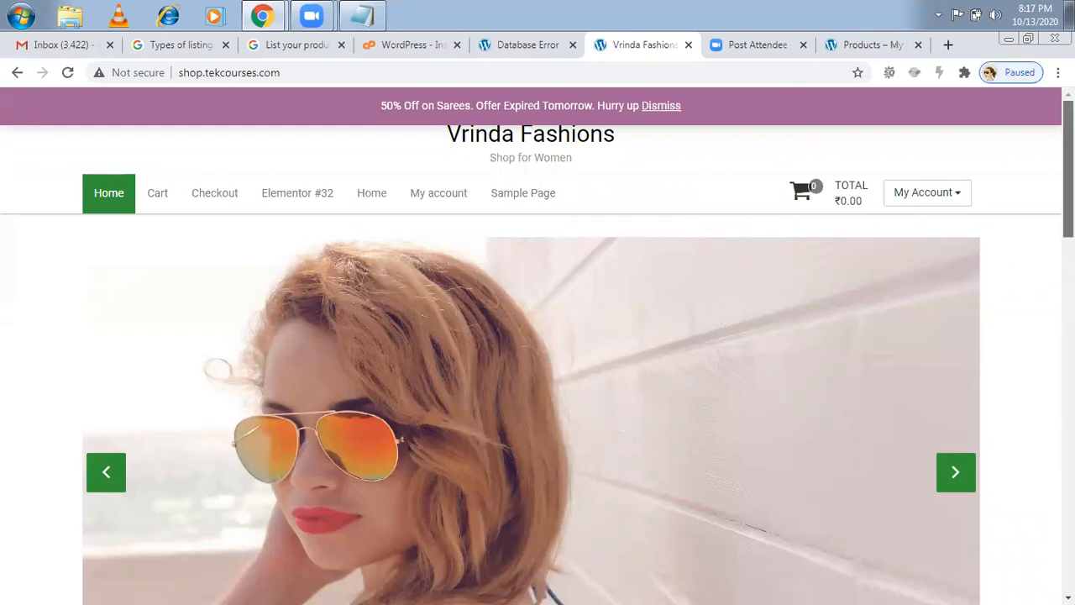
pyautogui.scroll(-3)
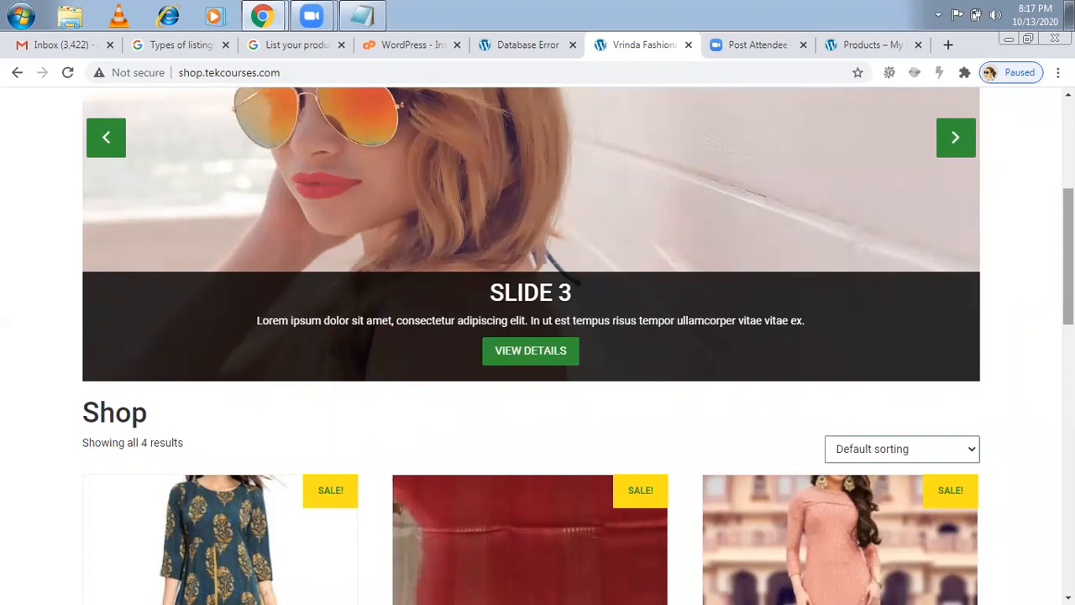
pyautogui.click(527, 45)
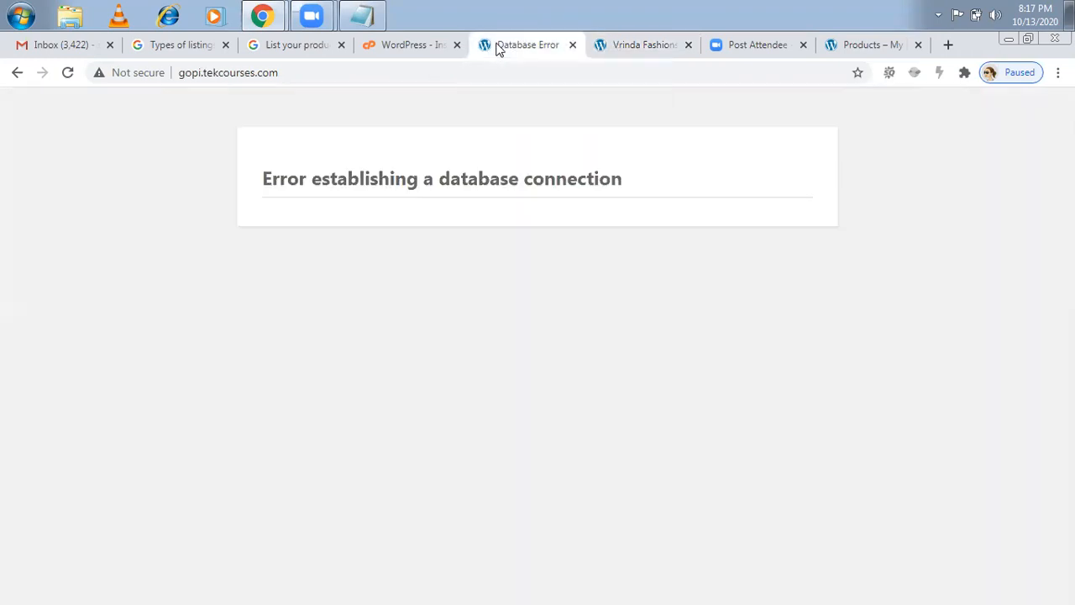
# - Return to Installatron and scroll to the shop.tekcourses.com My blog (49) entry
pyautogui.click(411, 45)
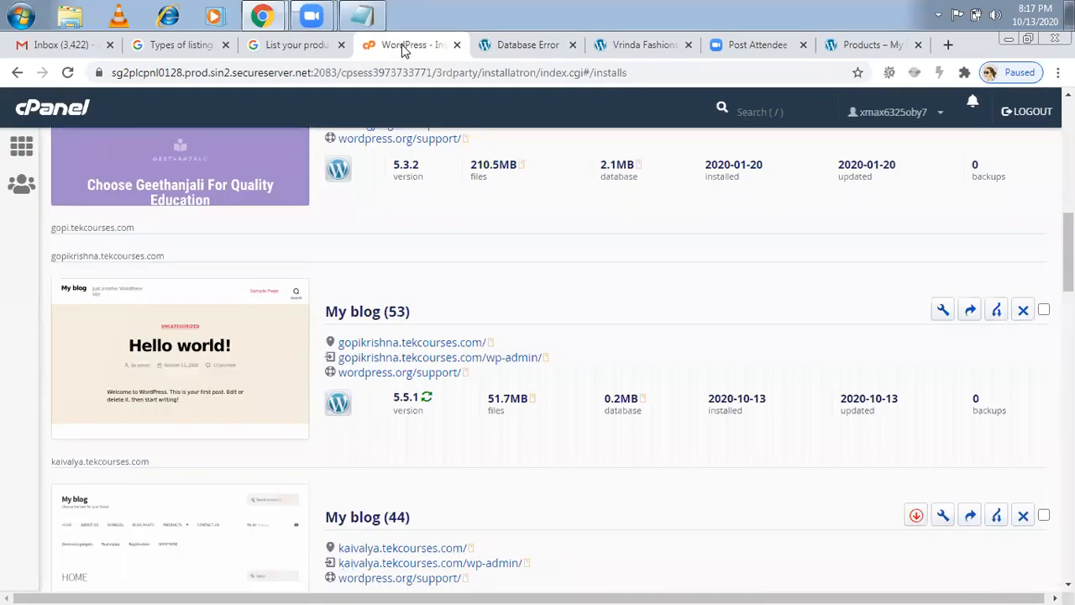
pyautogui.scroll(-3)
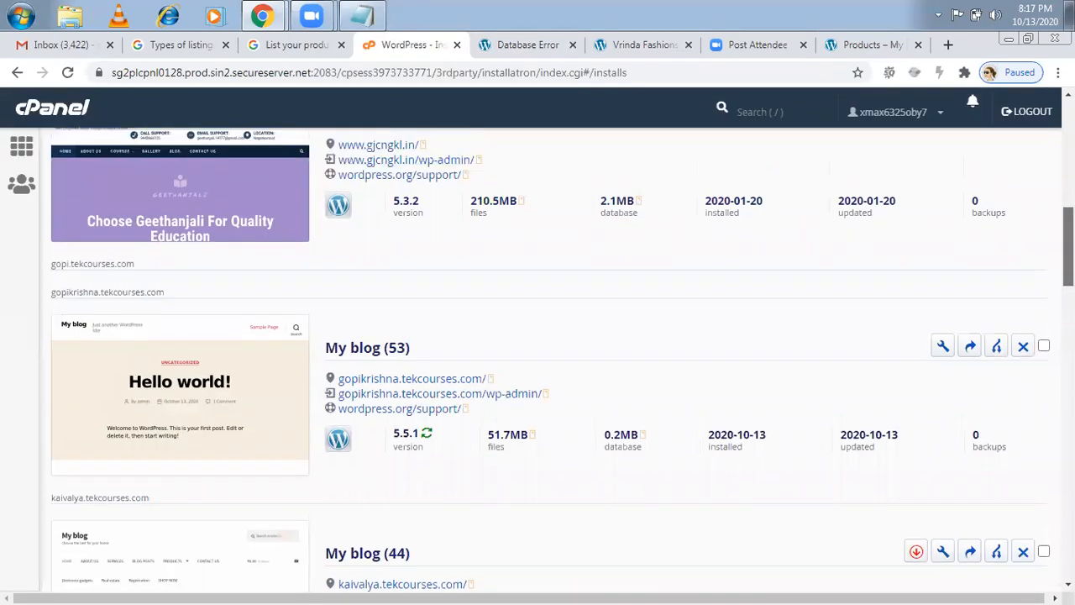
pyautogui.scroll(-3)
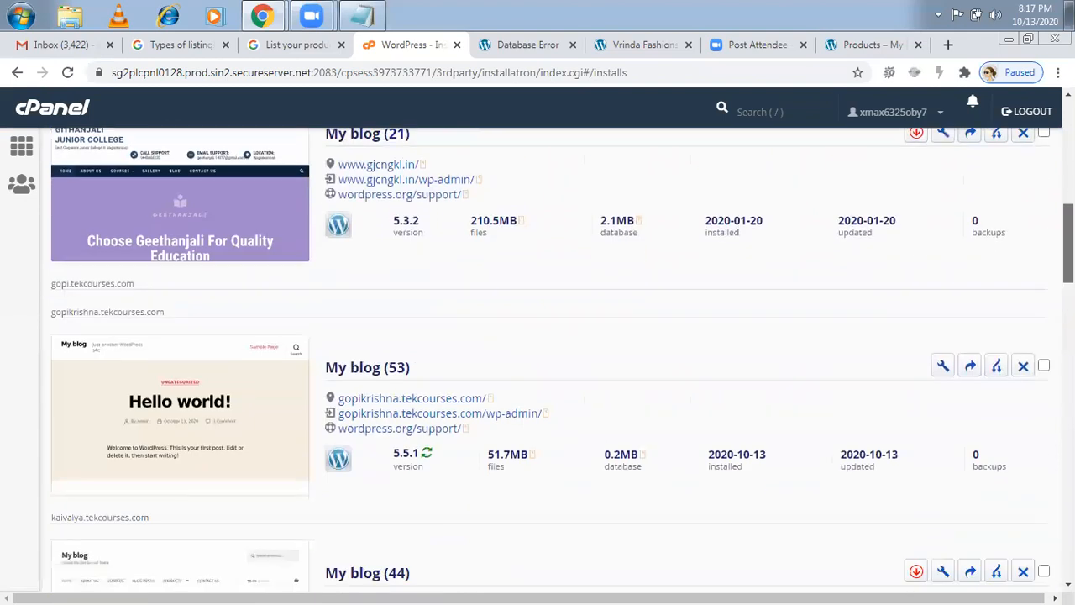
pyautogui.scroll(-3)
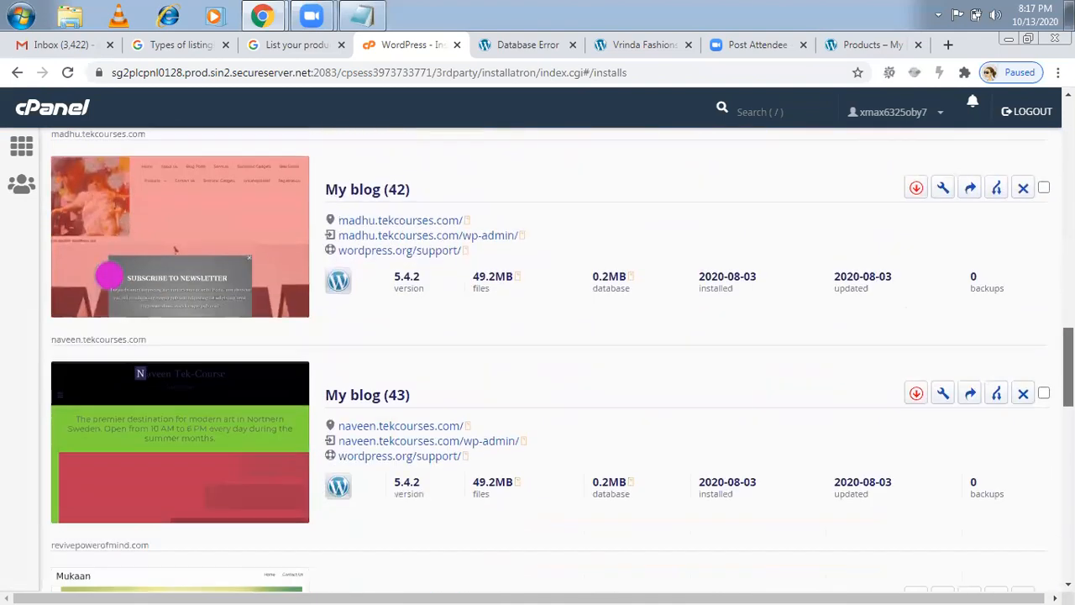
pyautogui.scroll(-3)
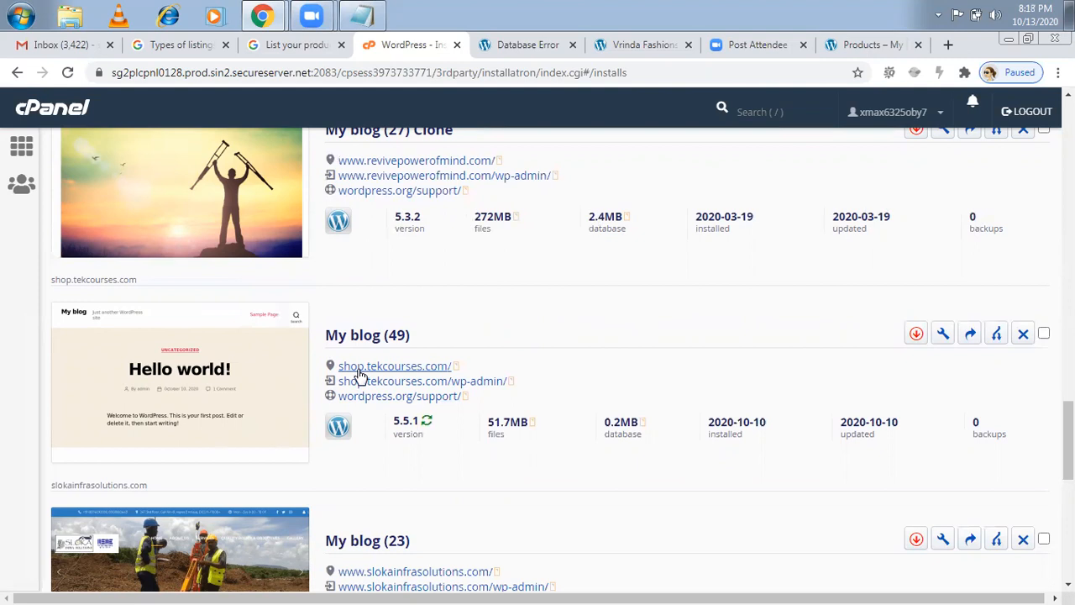
pyautogui.moveTo(760, 365)
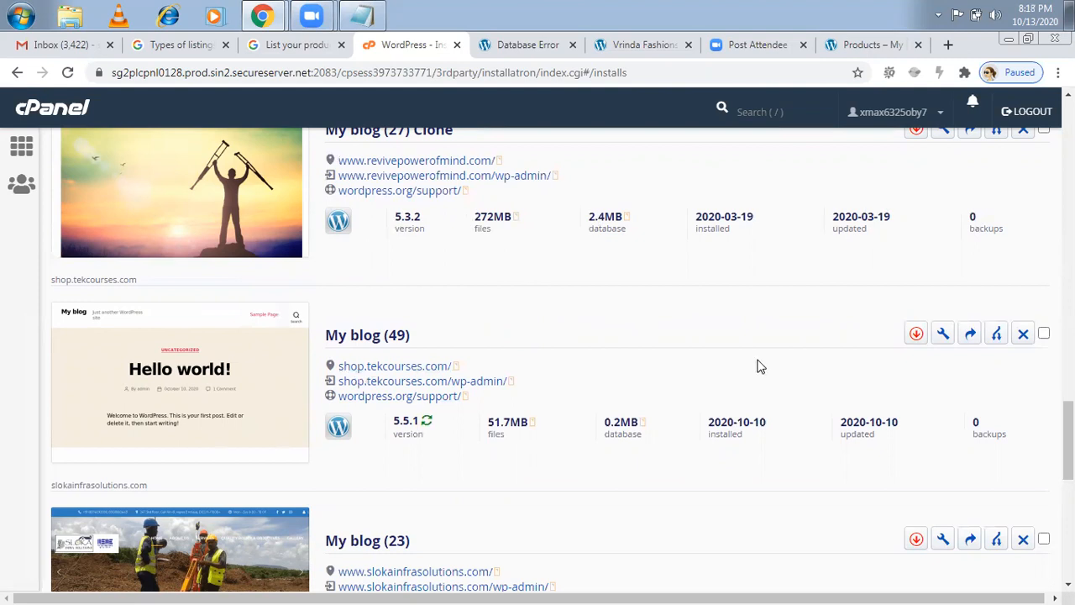
pyautogui.moveTo(962, 368)
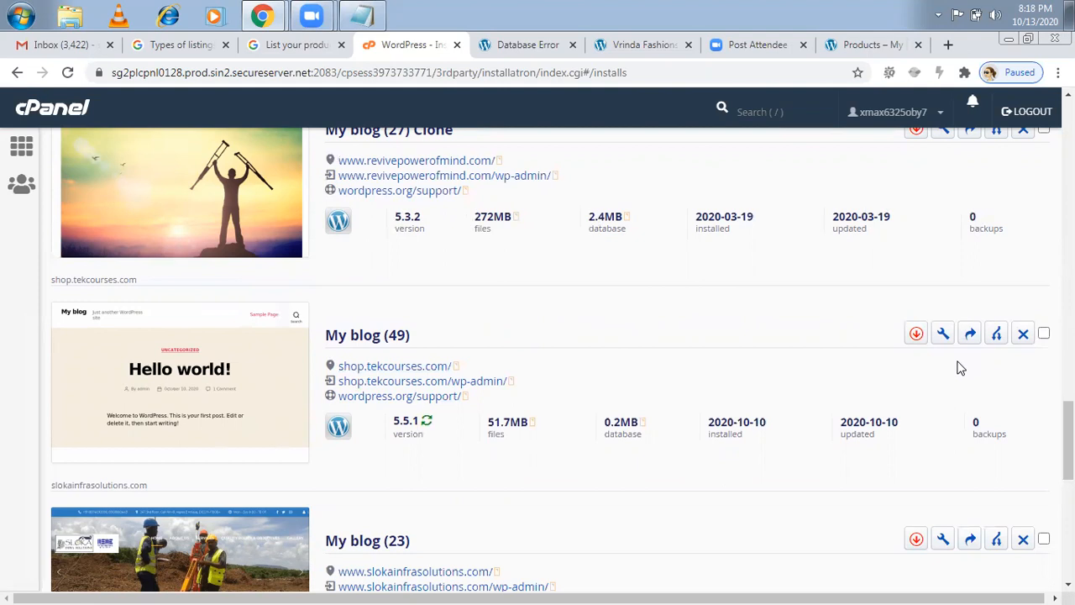
pyautogui.moveTo(996, 334)
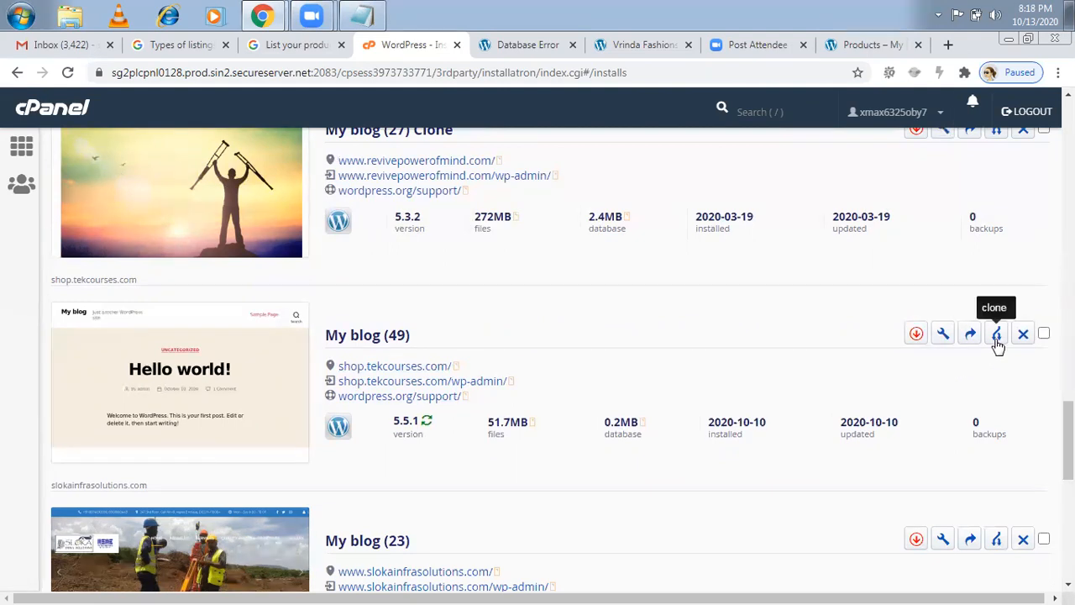
# - Start cloning shop.tekcourses.com, targeting gopi.tekcourses.com with an empty directory field
pyautogui.click(996, 333)
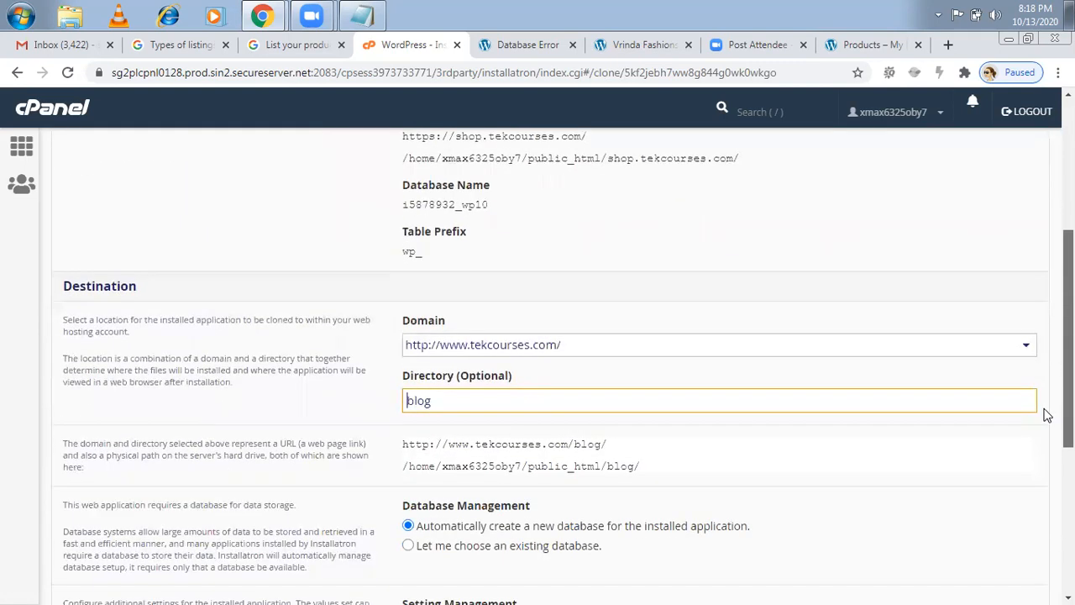
pyautogui.scroll(-3)
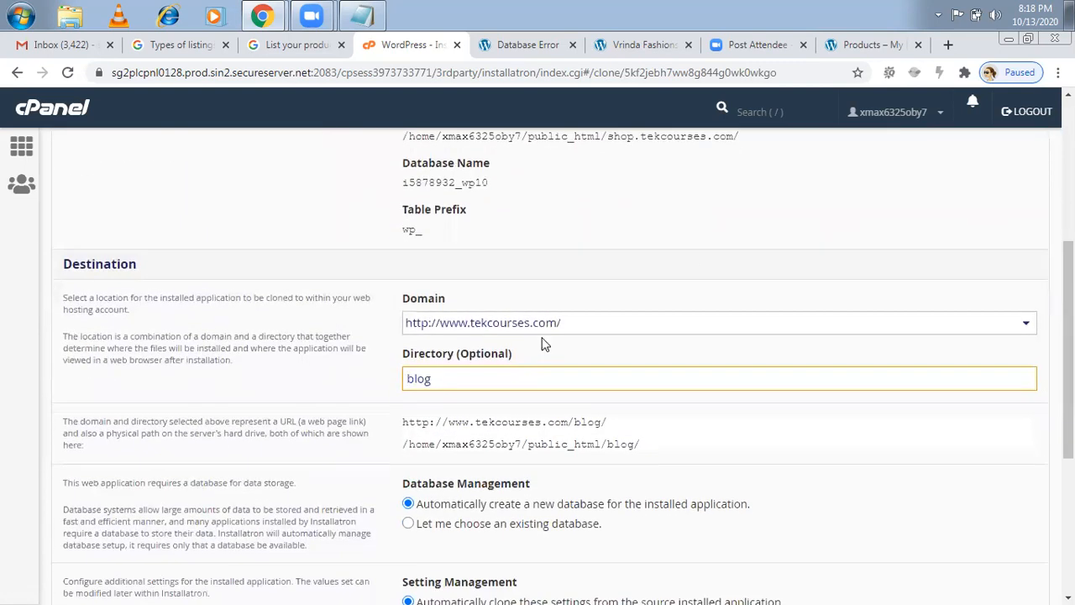
pyautogui.click(1025, 322)
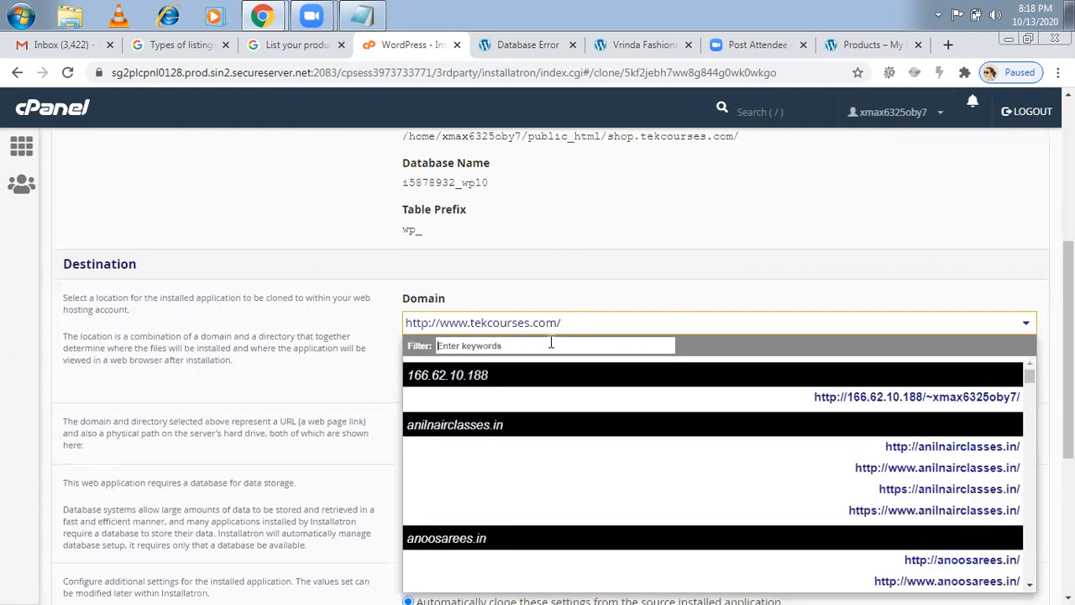
pyautogui.write('gopi')
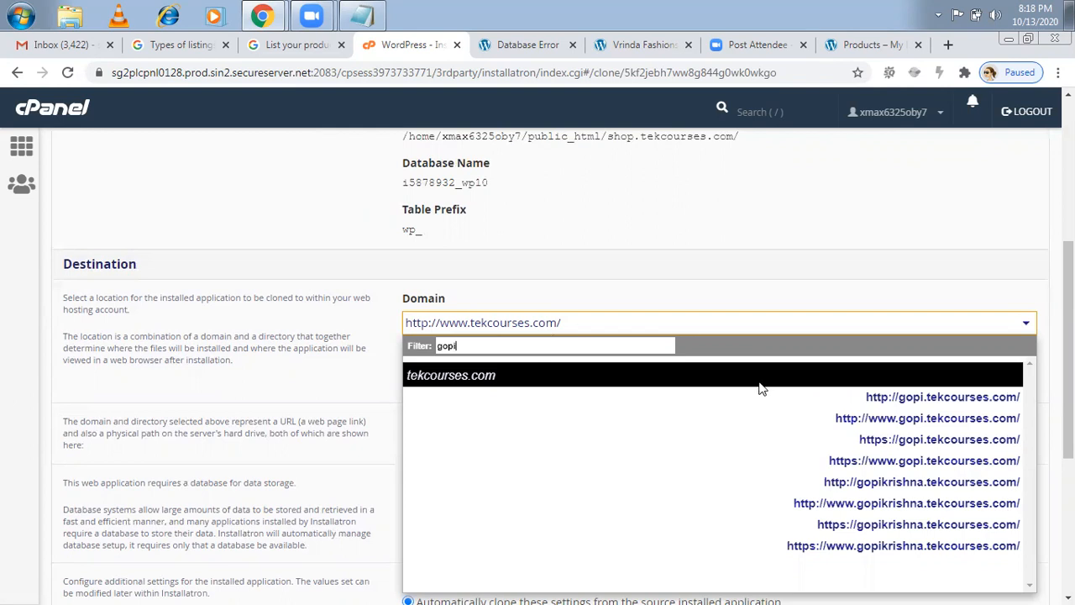
pyautogui.click(943, 397)
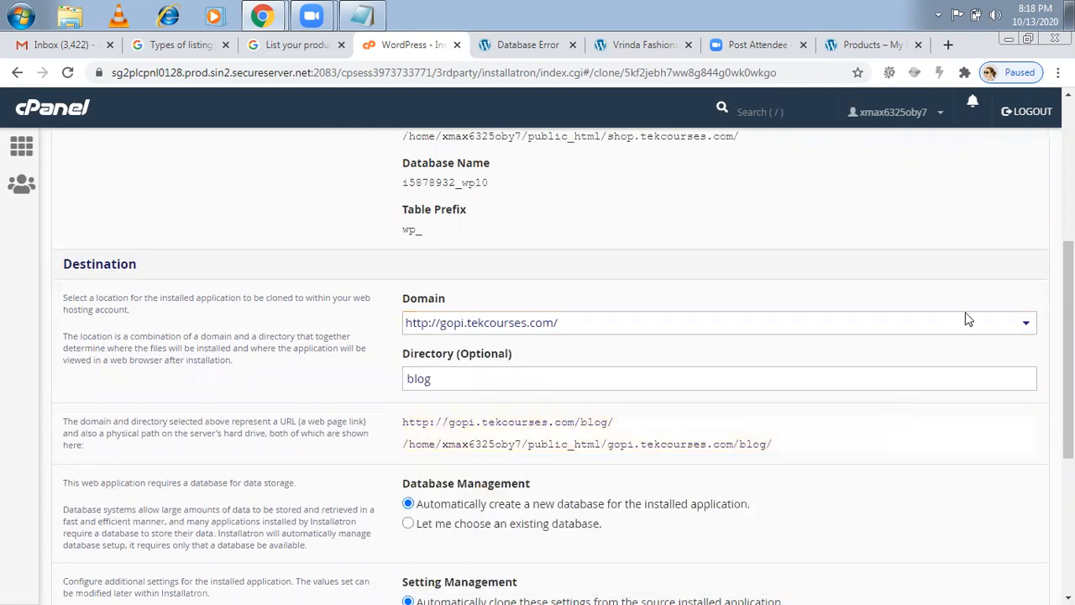
pyautogui.click(496, 378)
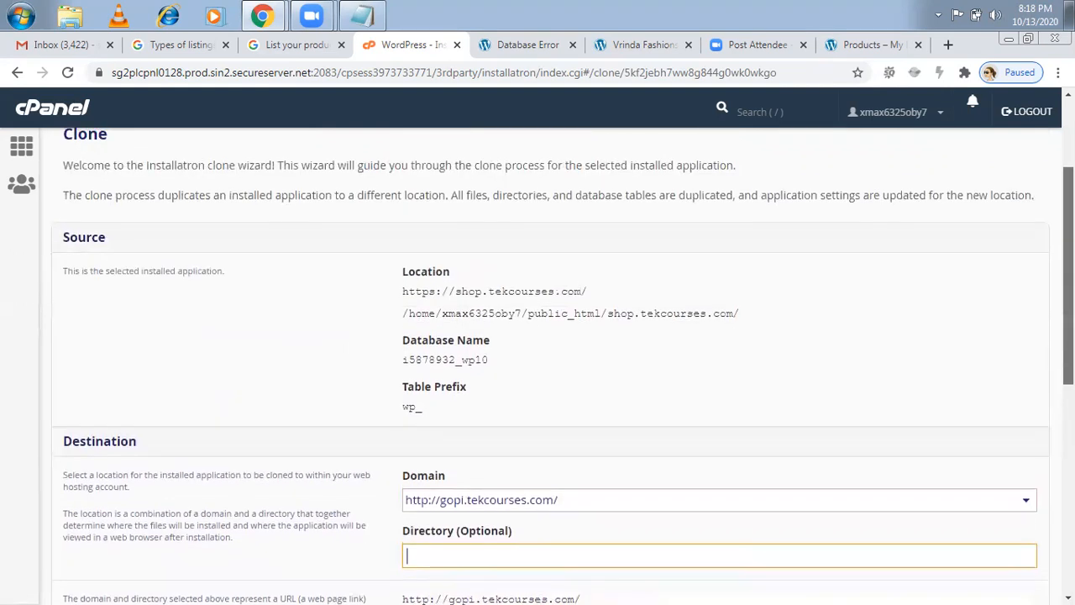
pyautogui.scroll(-3)
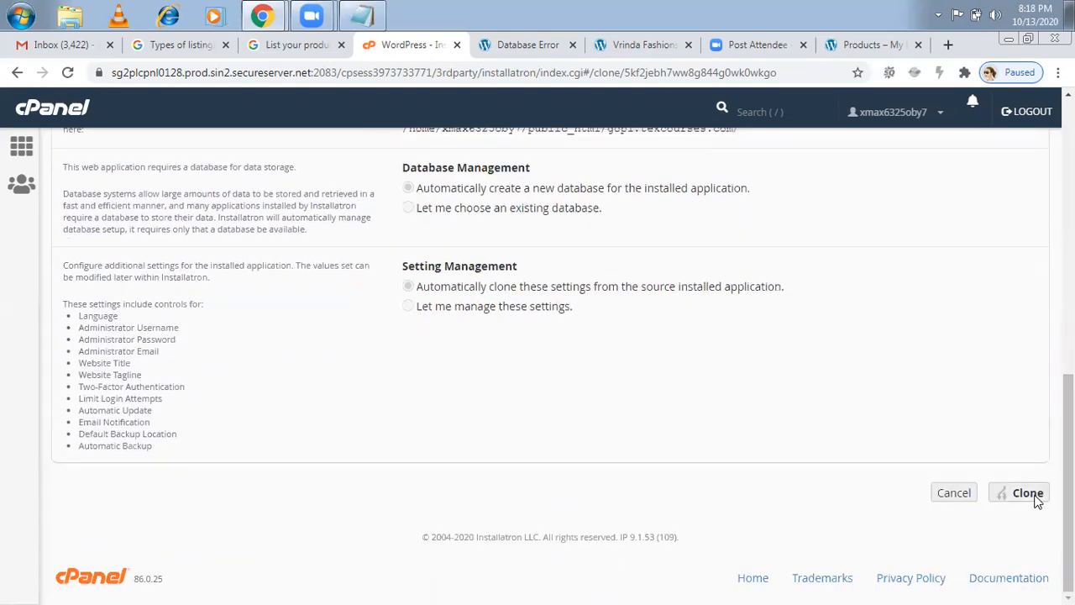
# - Submit the clone of the shop.tekcourses.com blog to gopi.tekcourses.com
pyautogui.click(1028, 492)
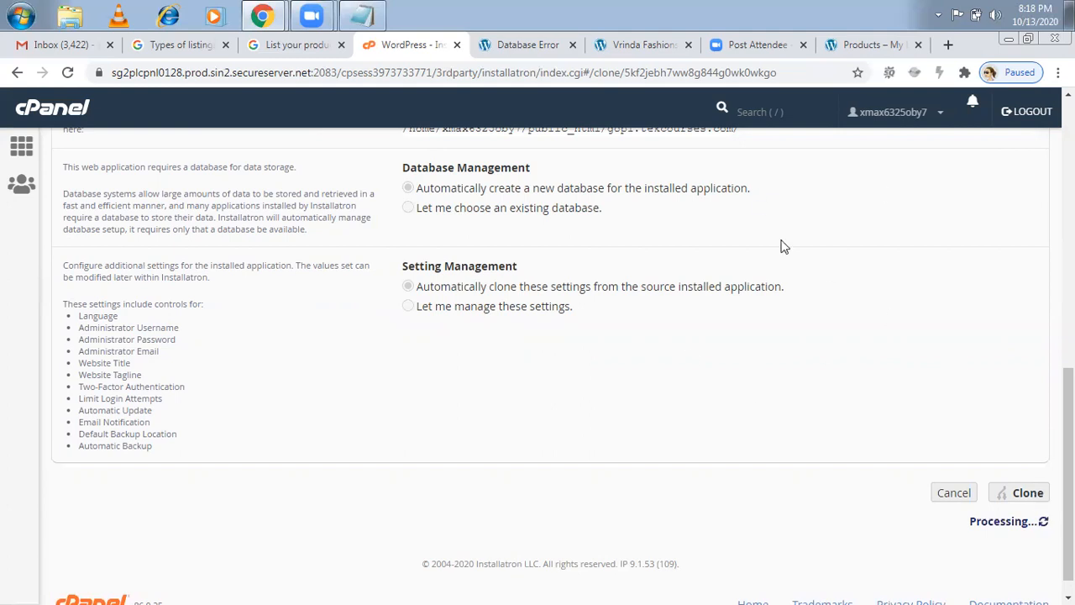
pyautogui.moveTo(777, 347)
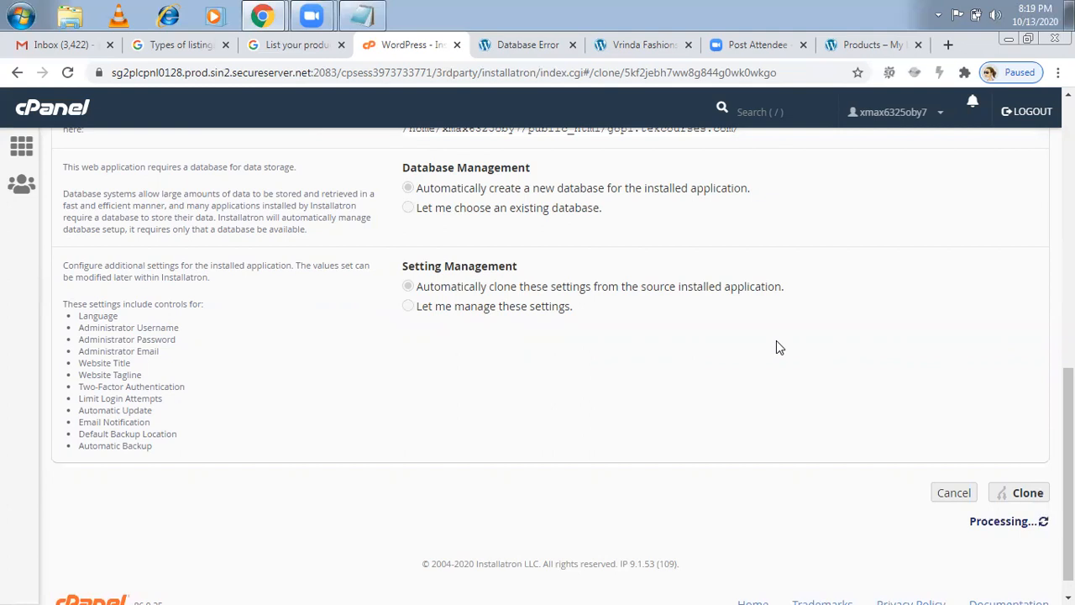
pyautogui.moveTo(354, 572)
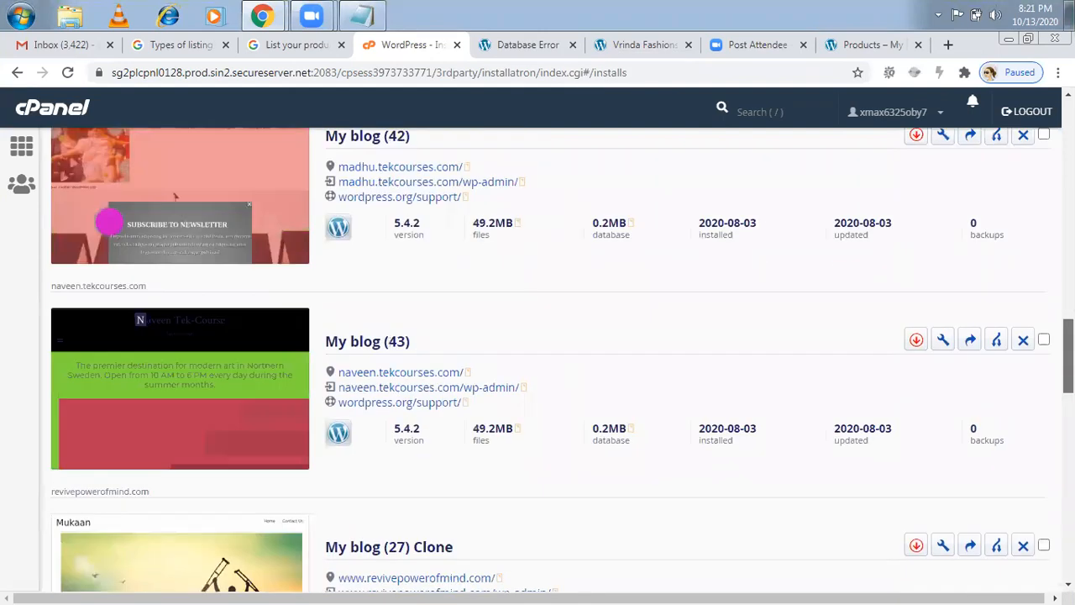
# - Scroll to 'My blog (49) Clone' and switch to the gopi.tekcourses.com tab
pyautogui.scroll(-3)
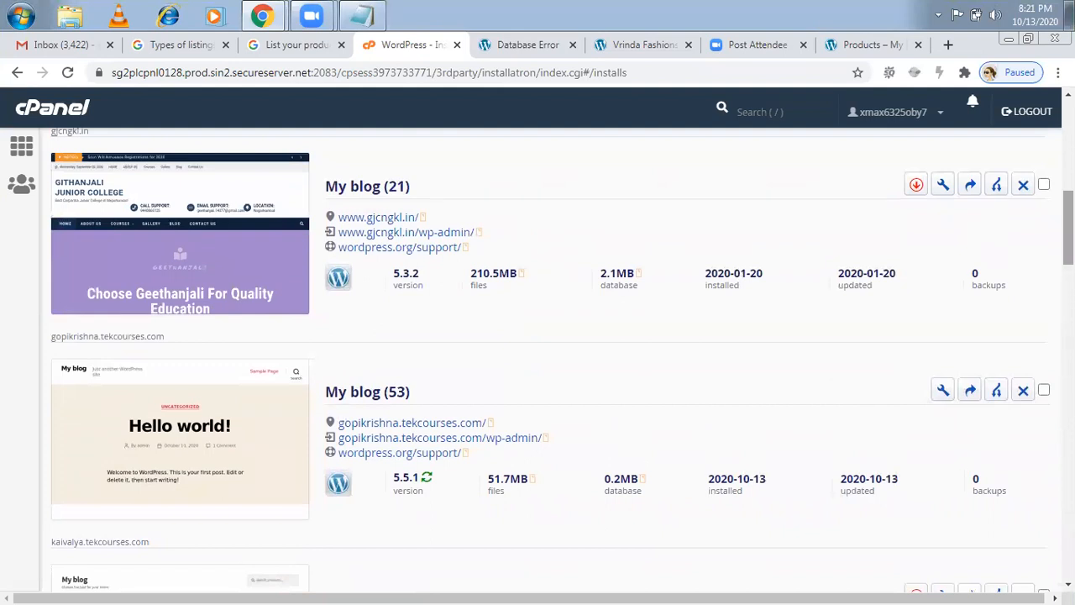
pyautogui.scroll(-3)
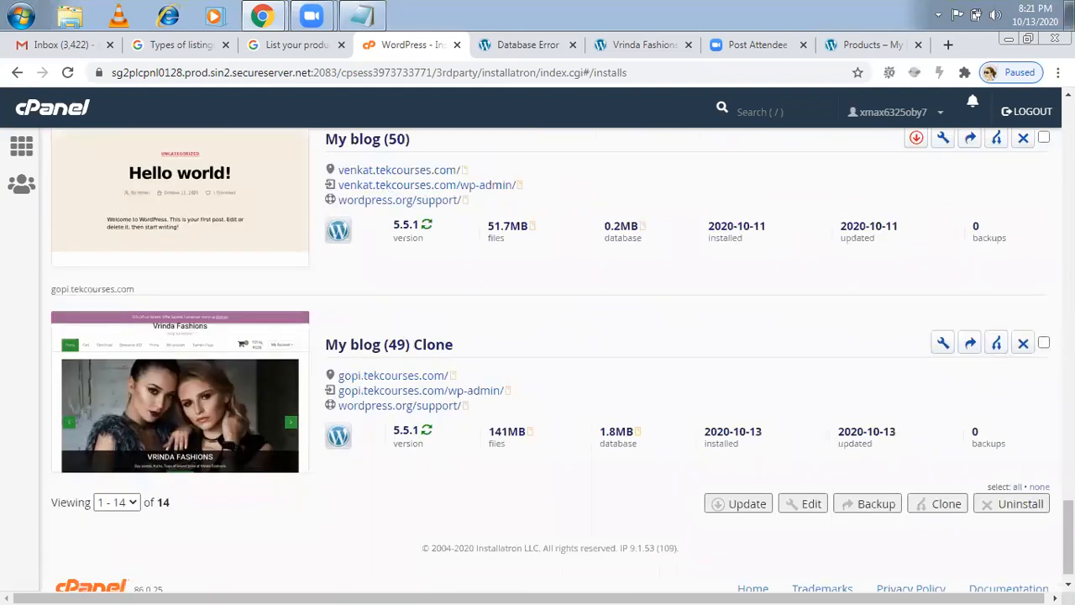
pyautogui.click(568, 44)
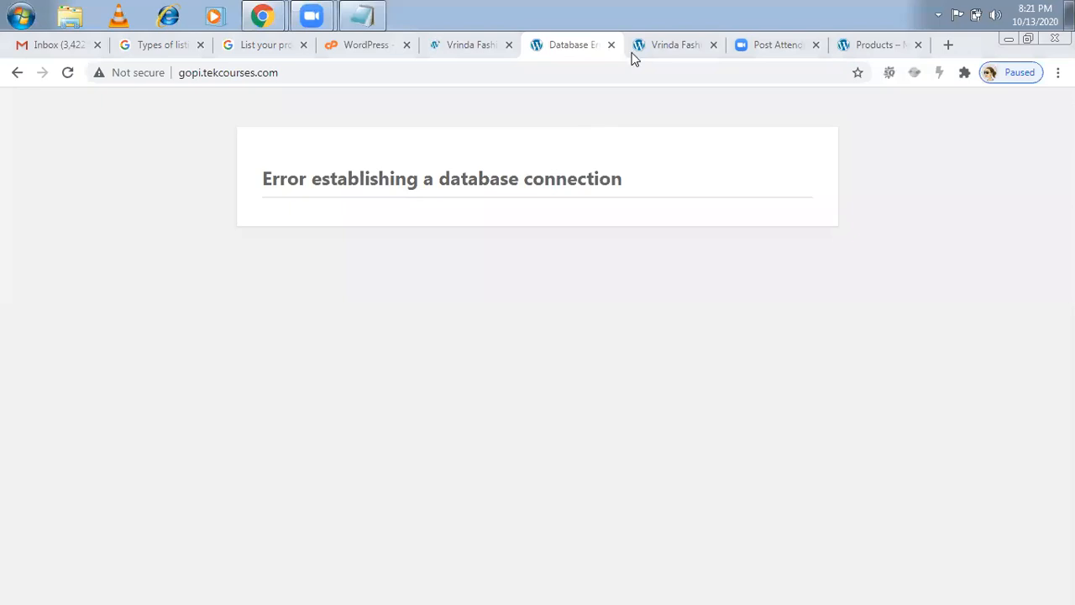
# - Browse the cloned Vrinda Fashions storefront on gopi.tekcourses.com, then return to Installatron's list
pyautogui.click(672, 44)
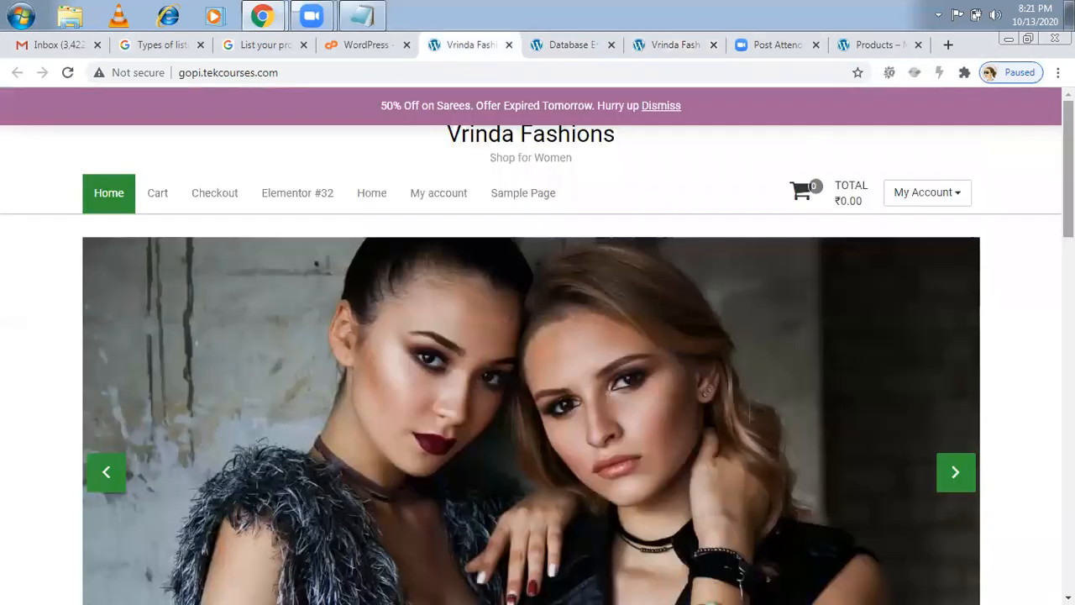
pyautogui.scroll(-3)
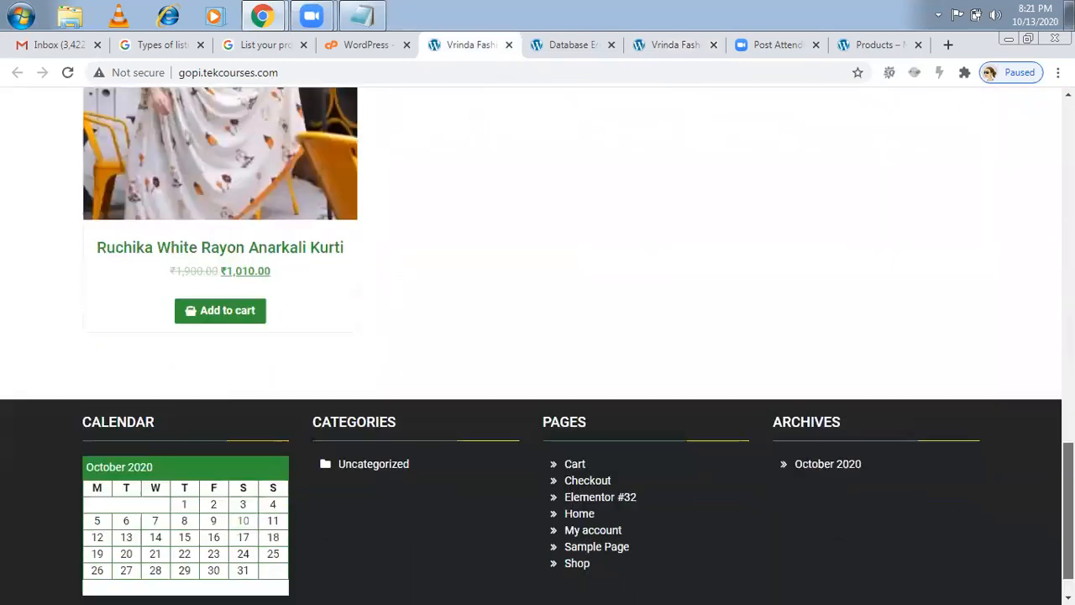
pyautogui.scroll(3)
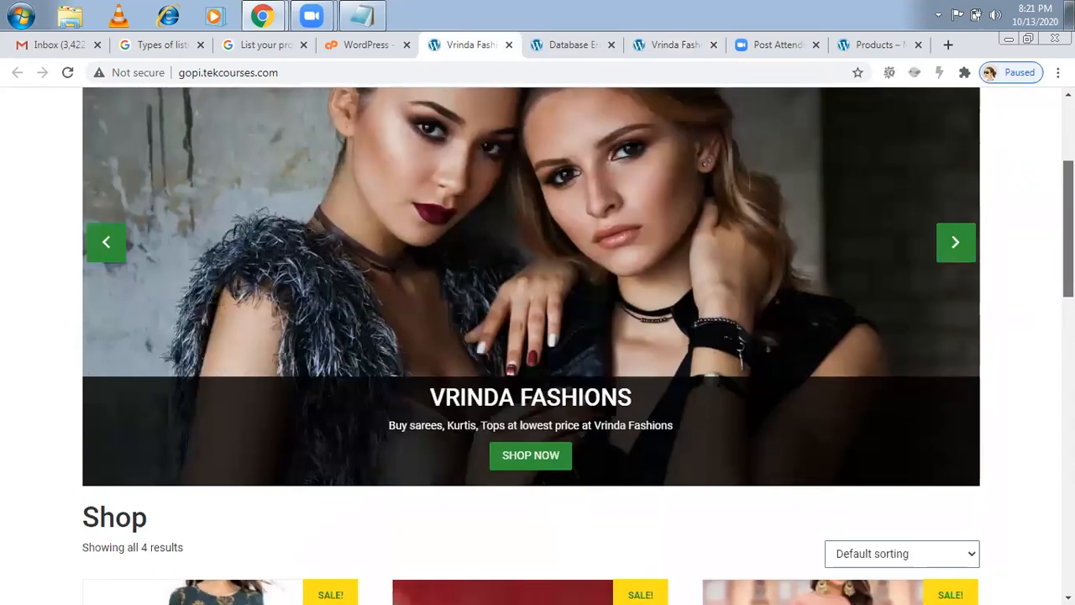
pyautogui.scroll(3)
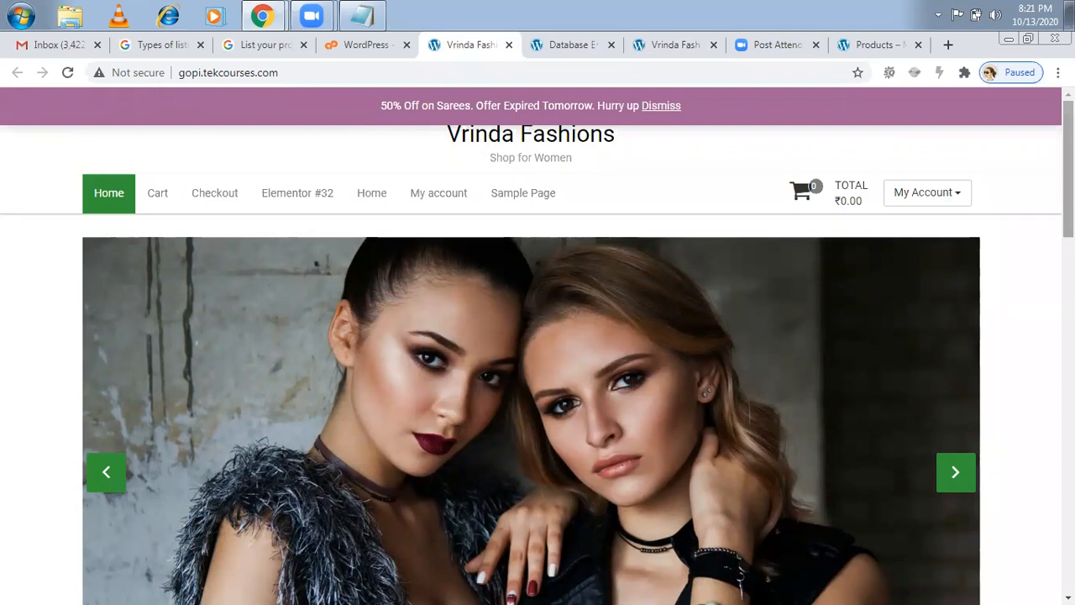
pyautogui.click(365, 45)
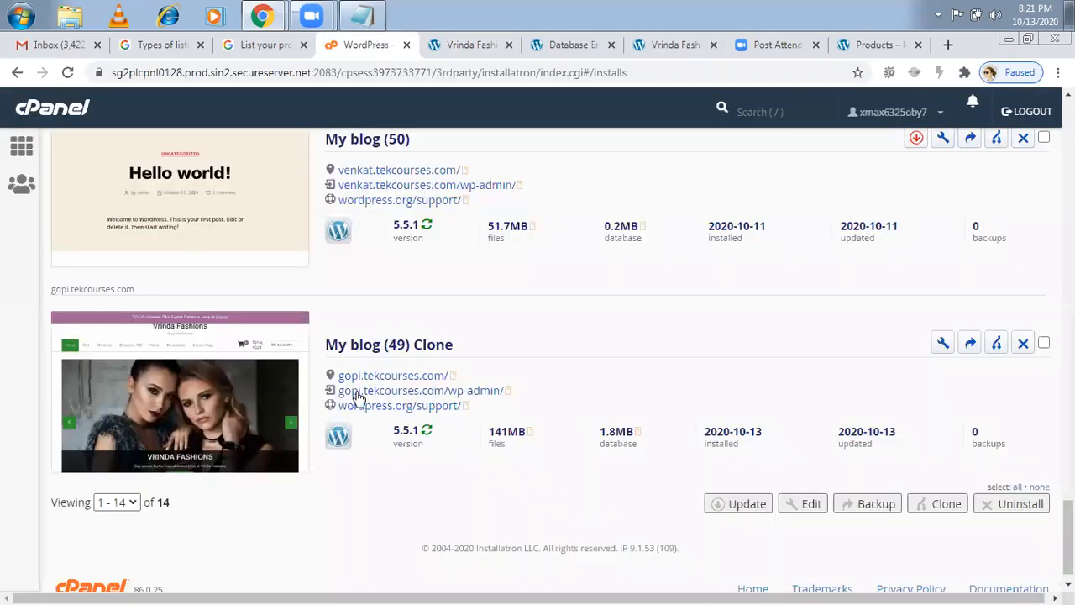
pyautogui.moveTo(327, 571)
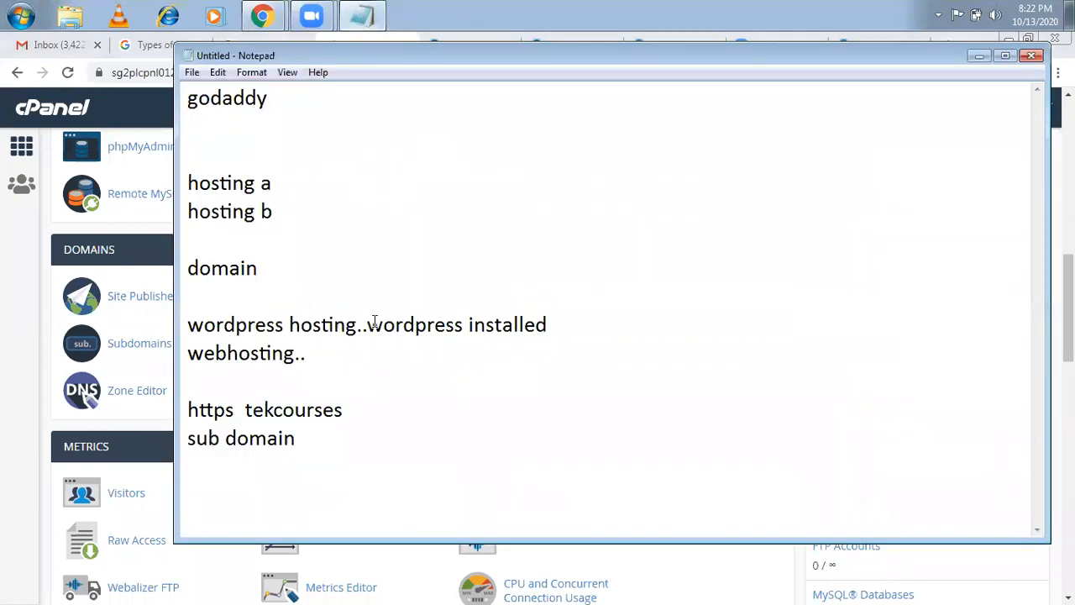
# - Add dialpalamuru.com and dailpalamuru.com on separate lines, then return to the cPanel dashboard
pyautogui.write('dia')
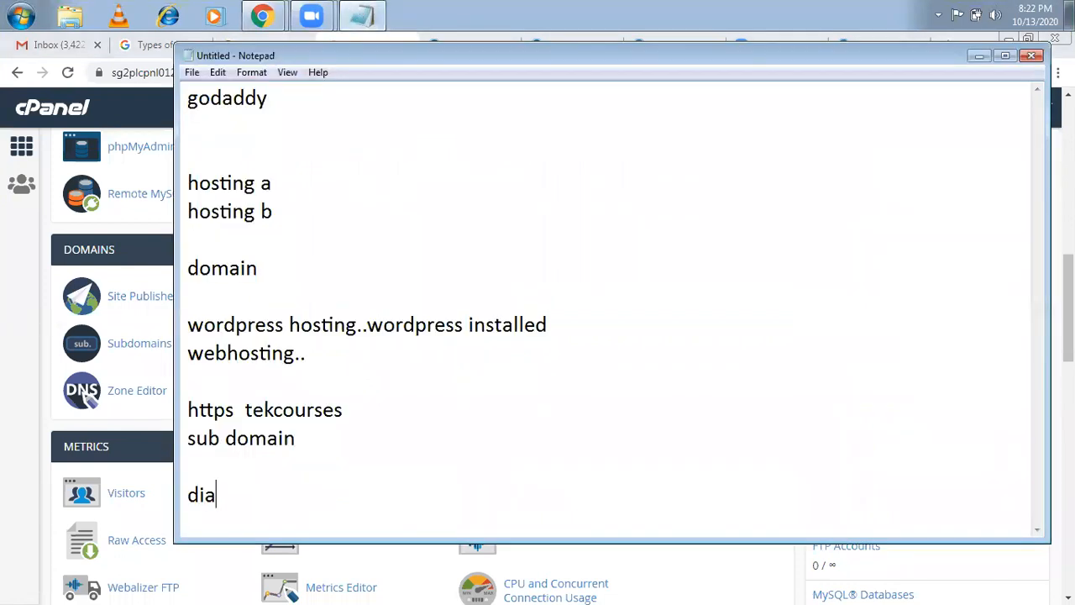
pyautogui.write('lpalamuru')
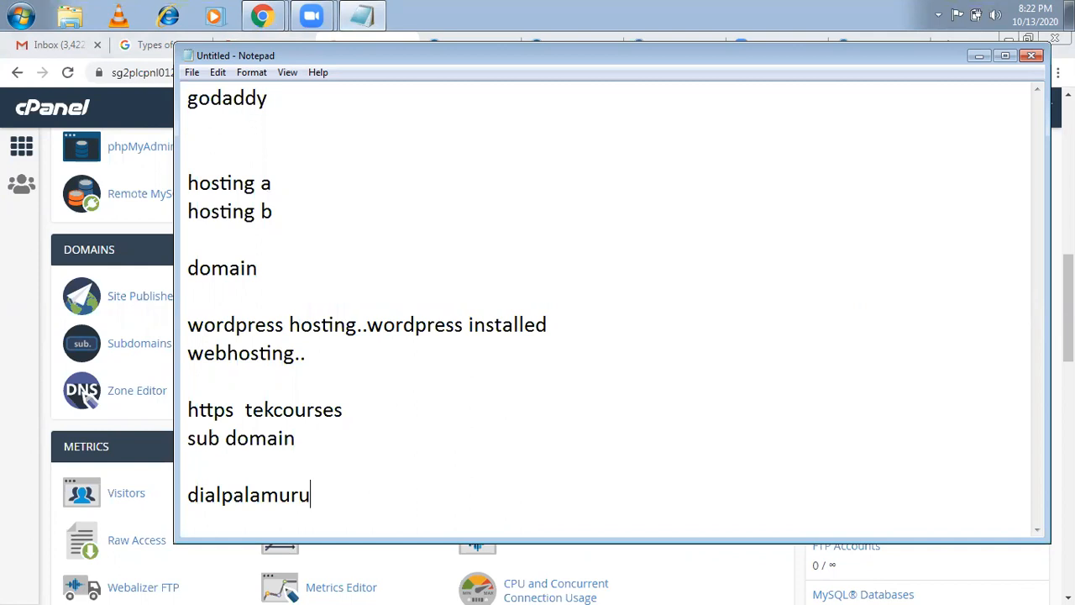
pyautogui.write('.com')
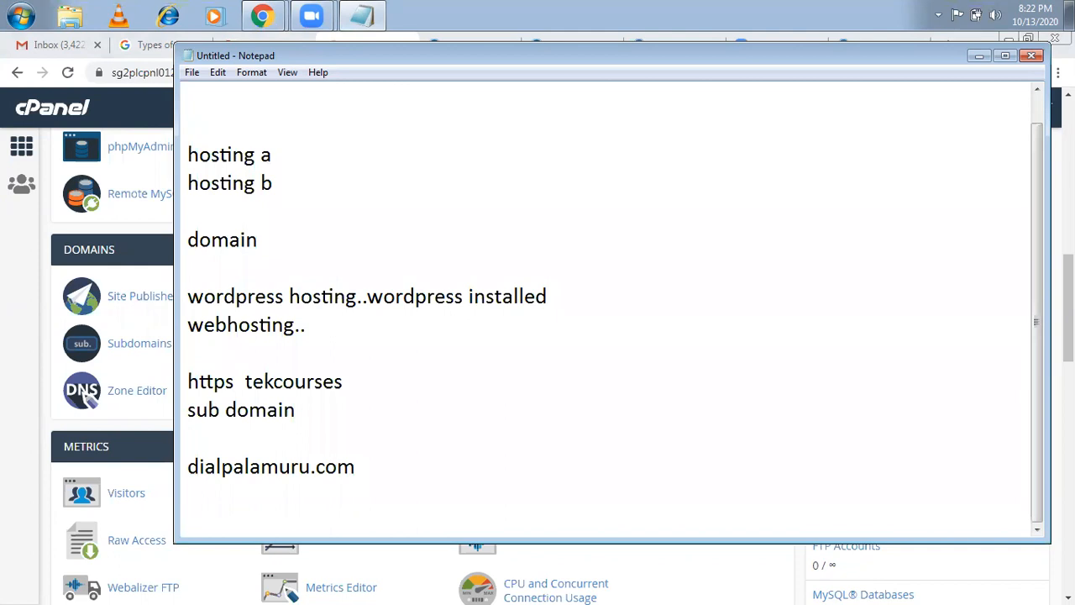
pyautogui.write('dai')
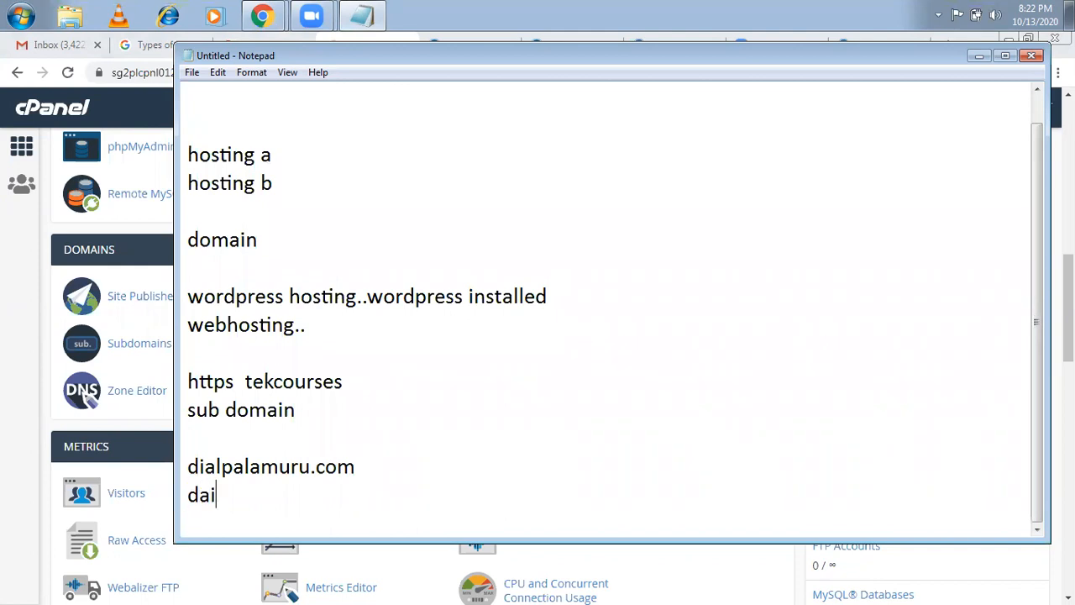
pyautogui.write('lpalamuru')
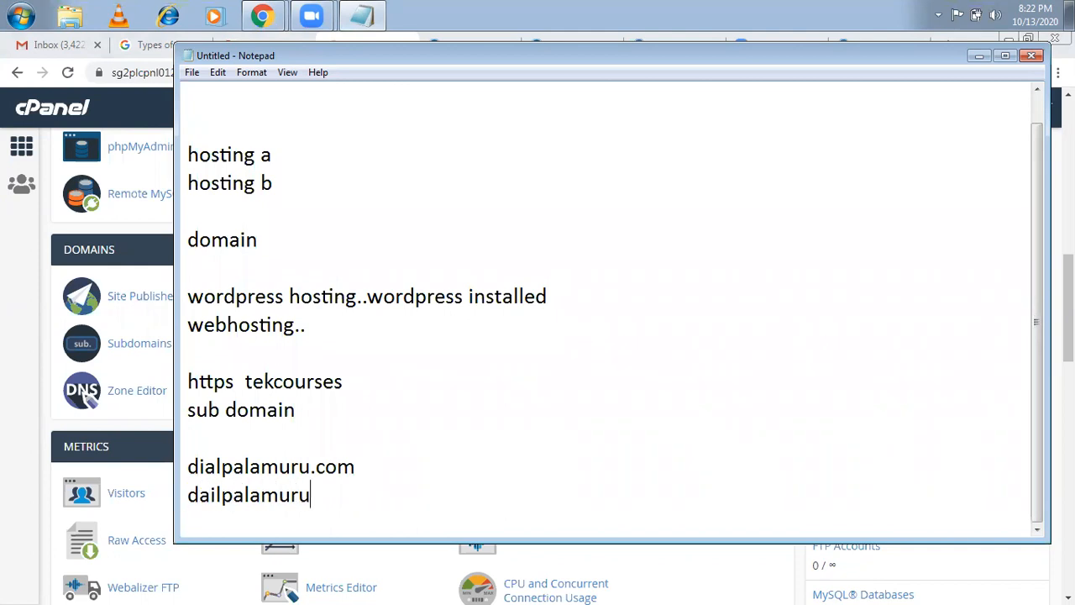
pyautogui.write('.com')
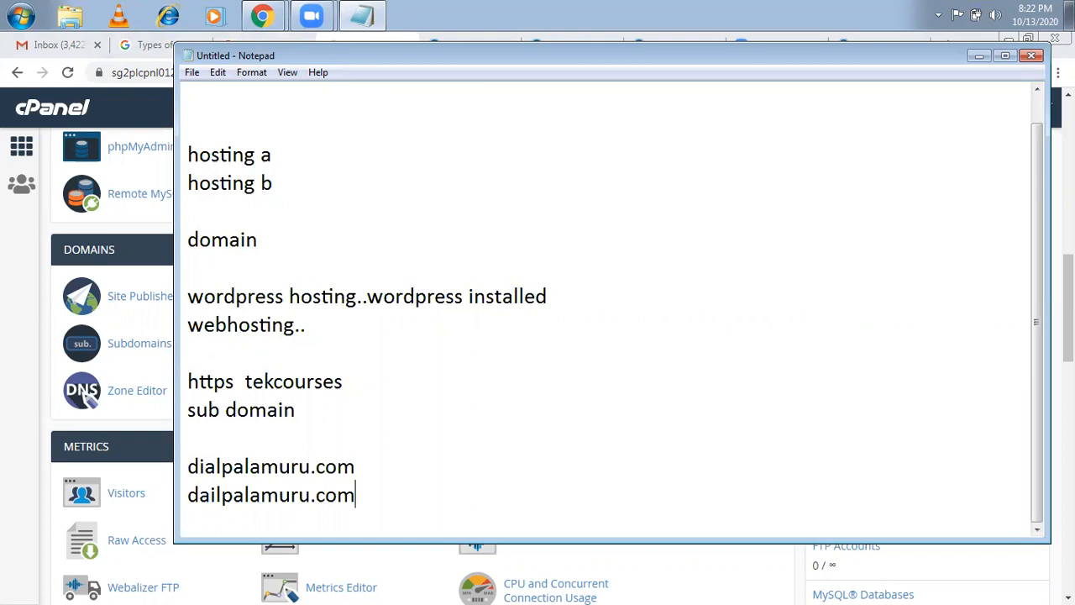
pyautogui.moveTo(137, 390)
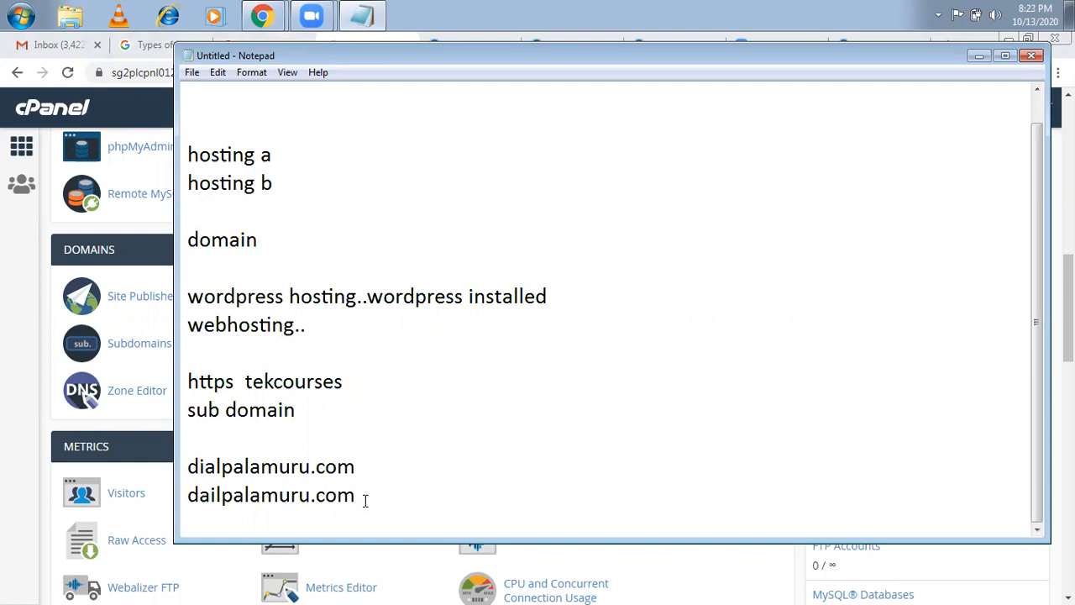
pyautogui.click(357, 494)
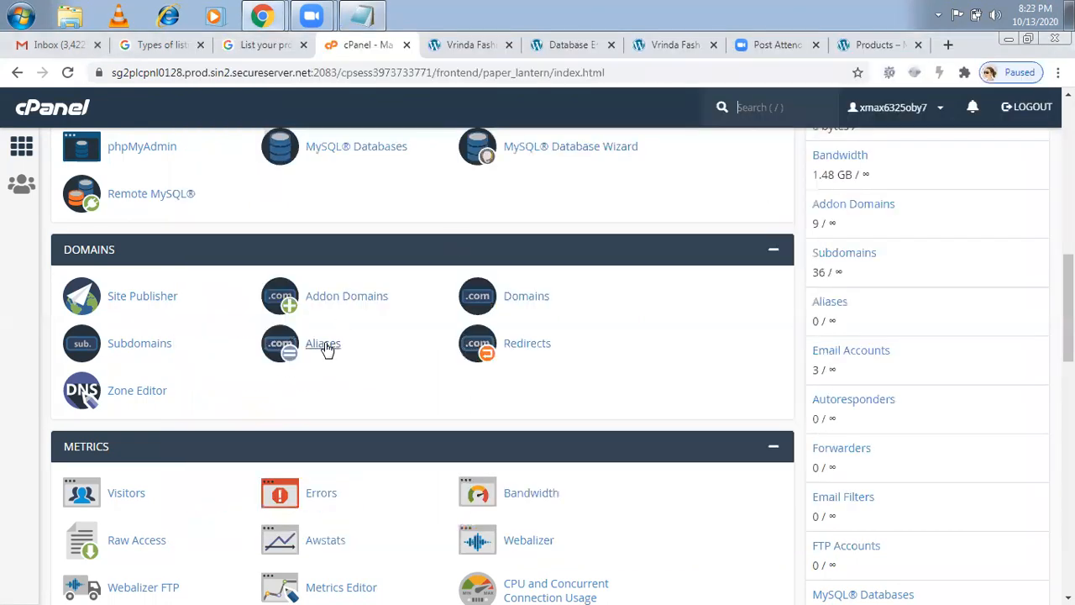
# - Open Aliases from cPanel's Domains section and scroll down the page
pyautogui.click(322, 343)
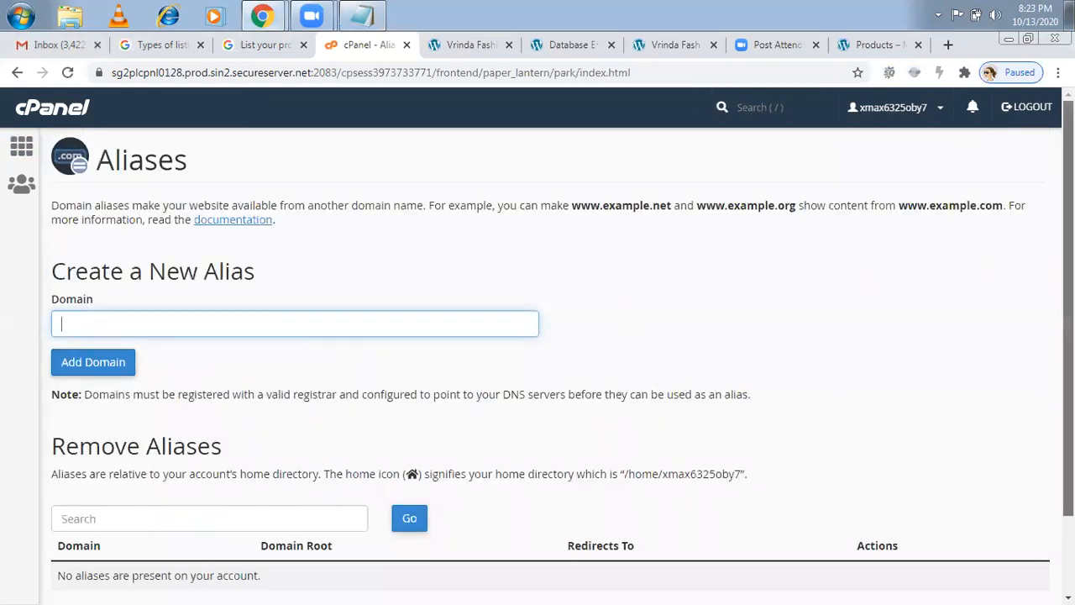
pyautogui.scroll(-3)
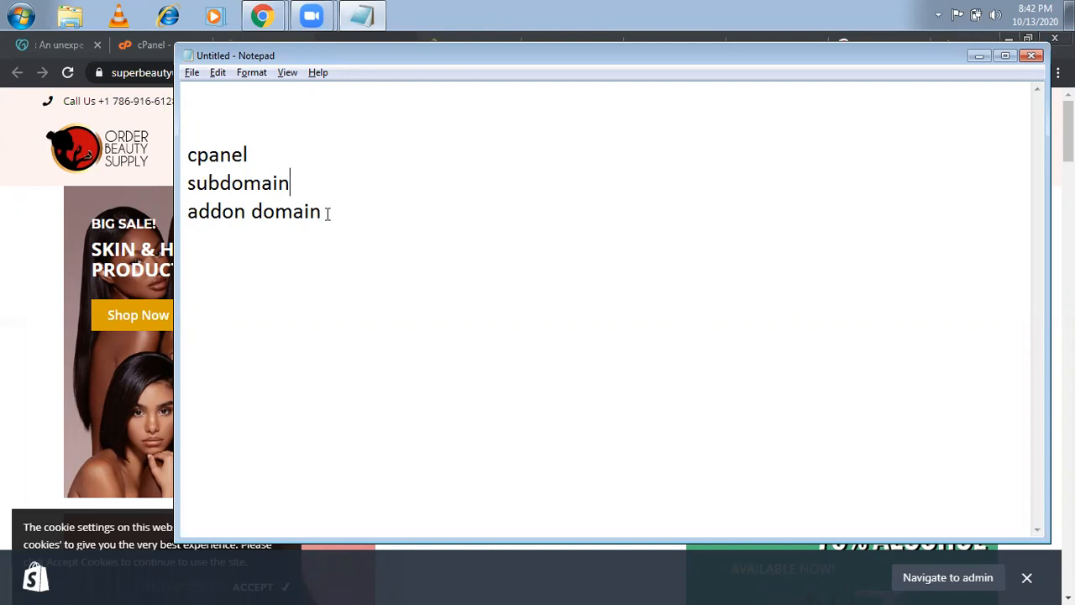
# - Type 'clone website' on a new line below 'addon domain' in the notes
pyautogui.press('Enter')
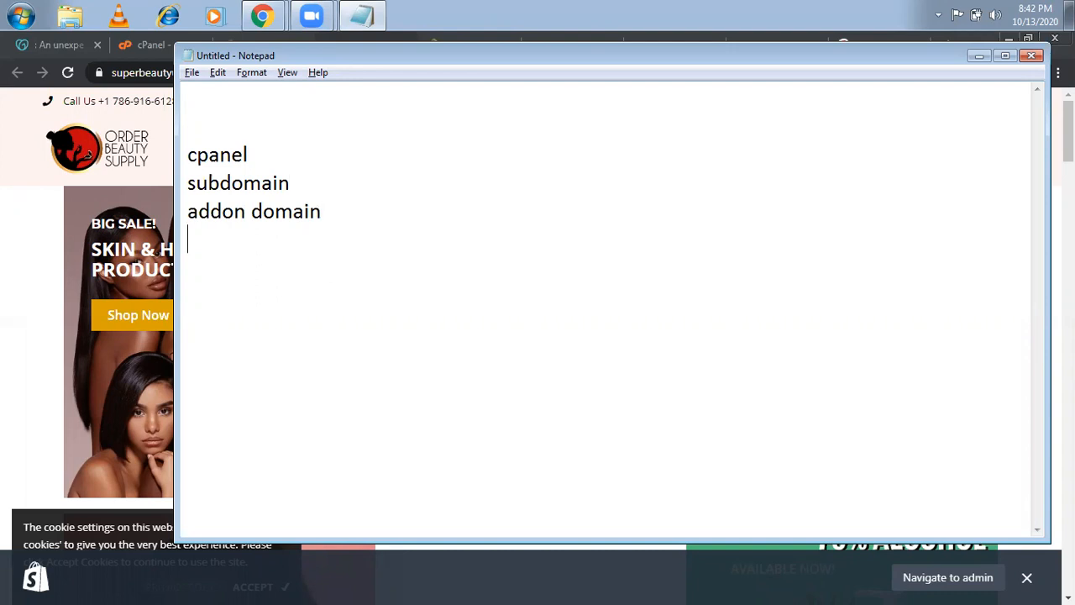
pyautogui.write('clone websit')
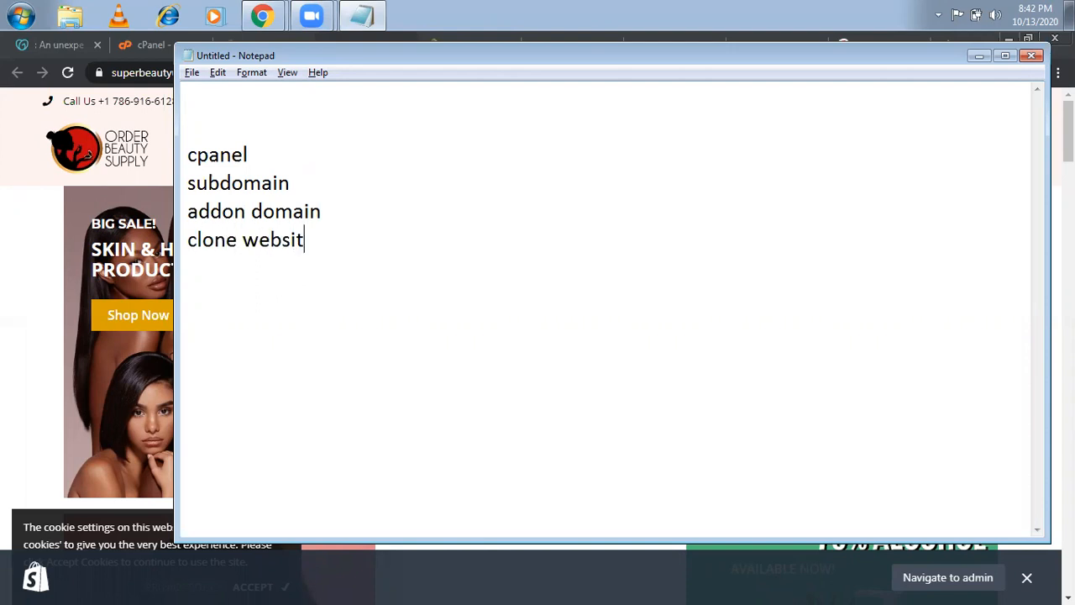
pyautogui.write('e')
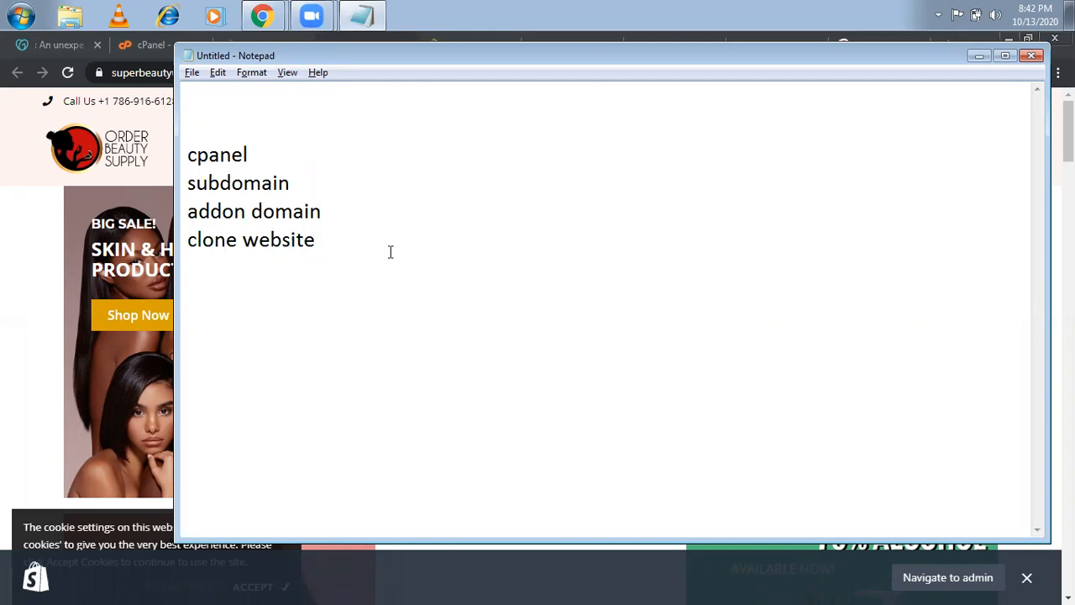
pyautogui.moveTo(330, 210)
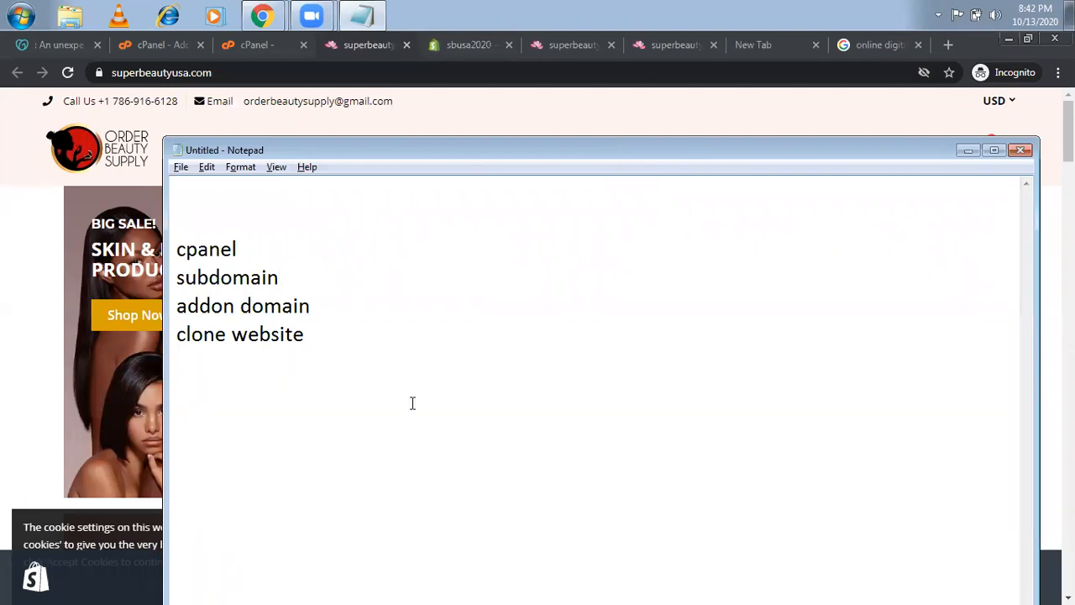
pyautogui.moveTo(359, 374)
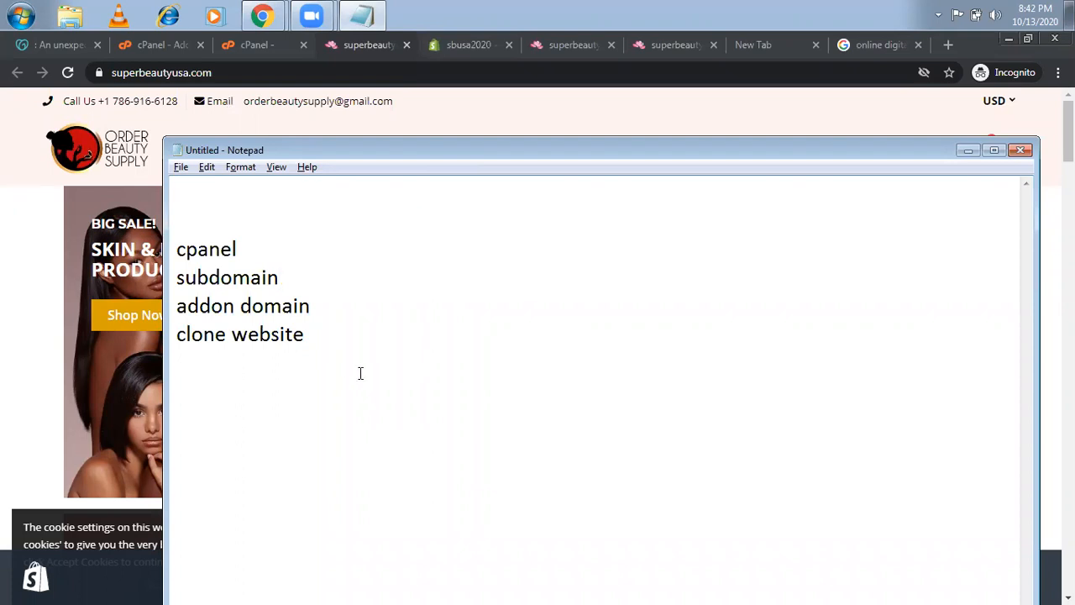